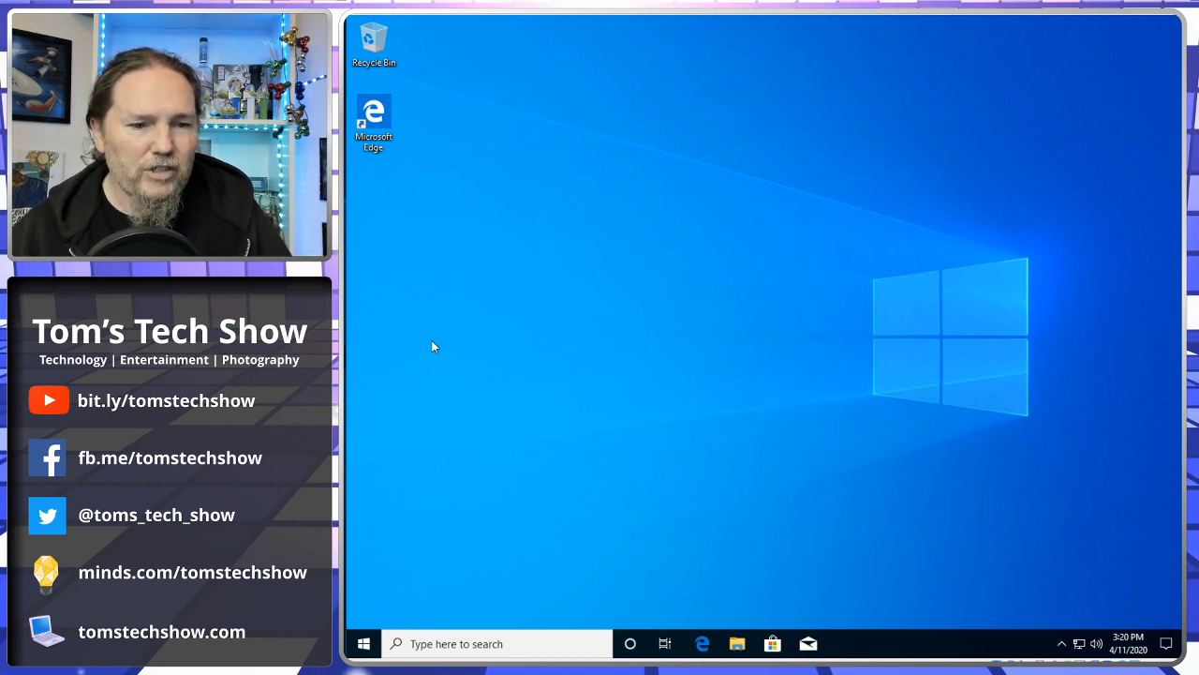
mouse_move(632, 330)
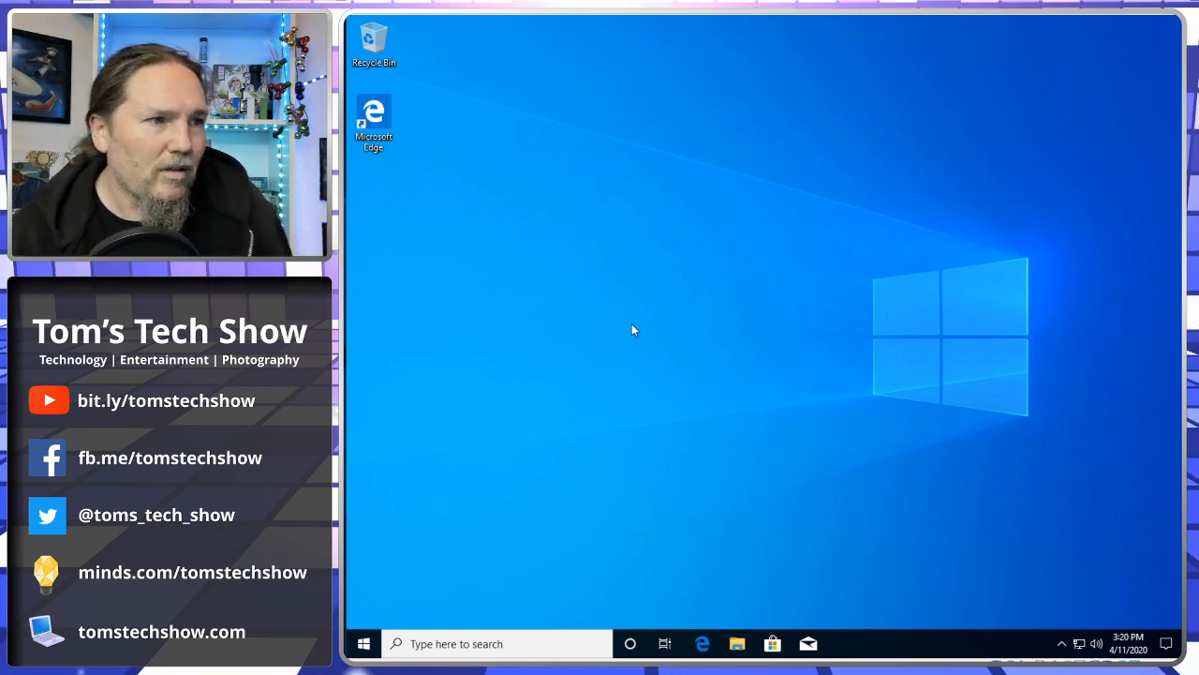
mouse_move(796, 346)
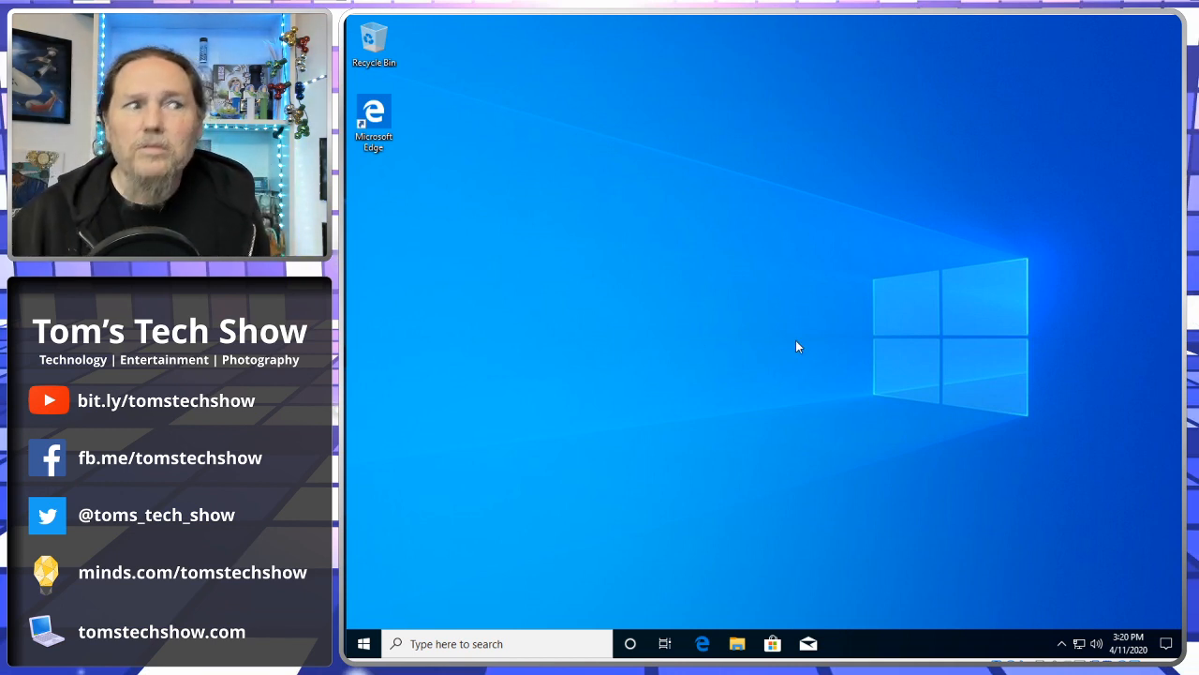
mouse_move(1000, 636)
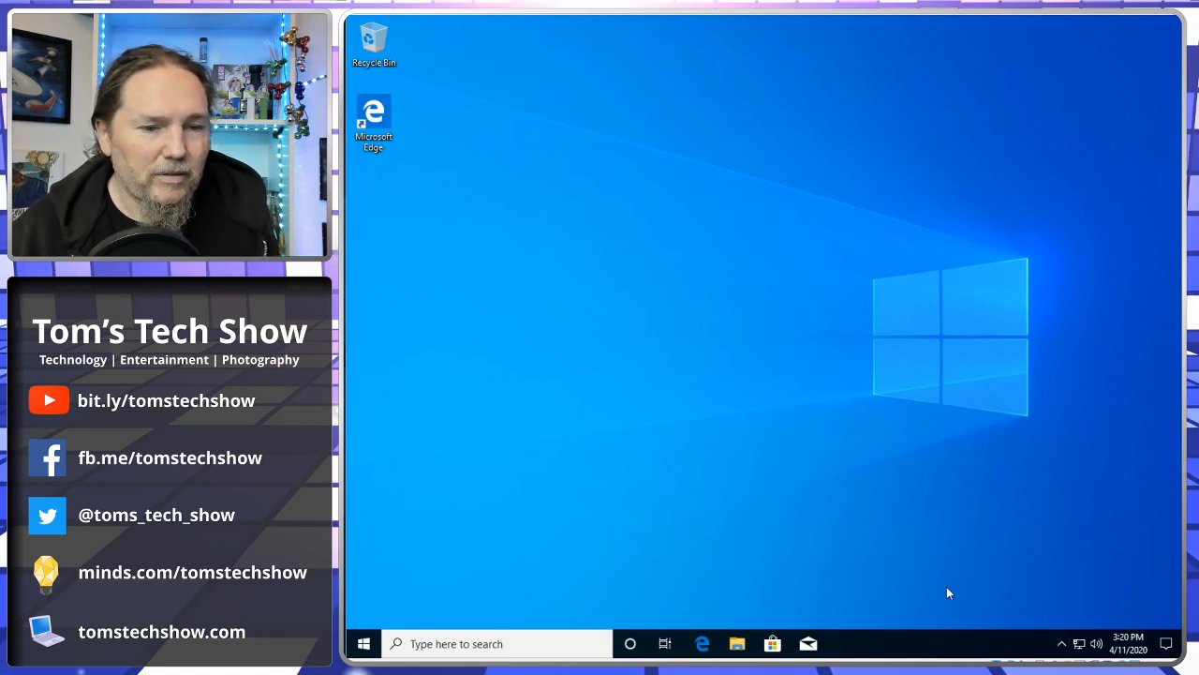
mouse_move(737, 227)
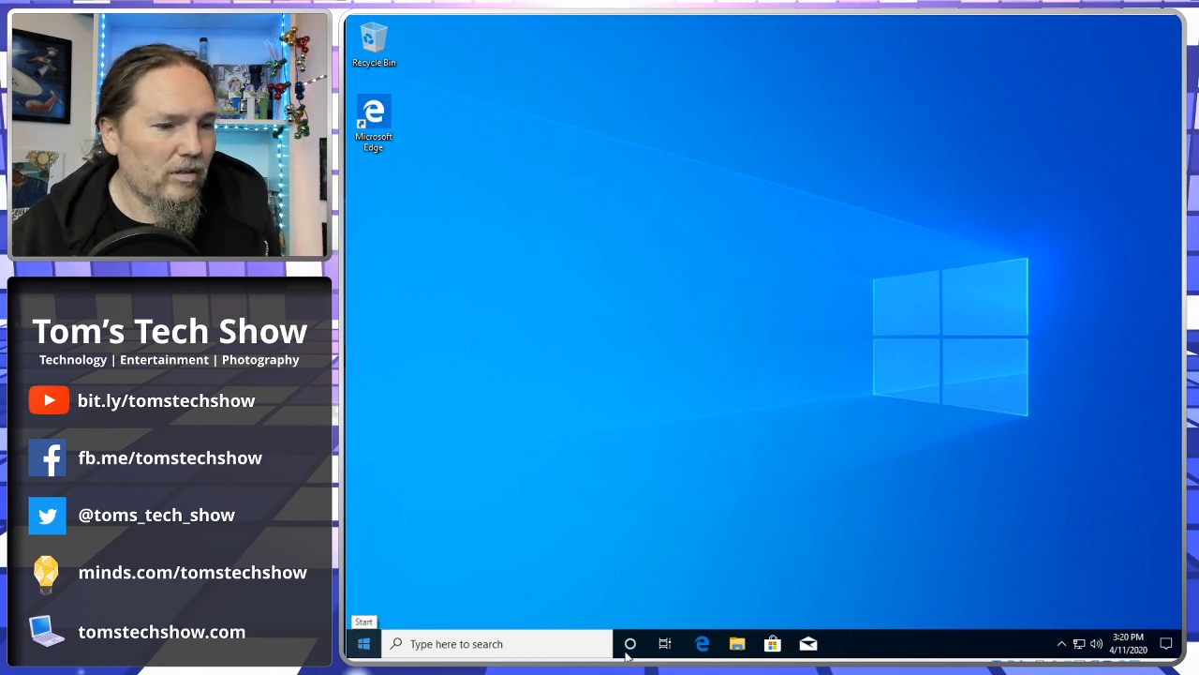
Step: Set This PC's Performance Options visual effects to 'Adjust for best performance' and apply
click(737, 644)
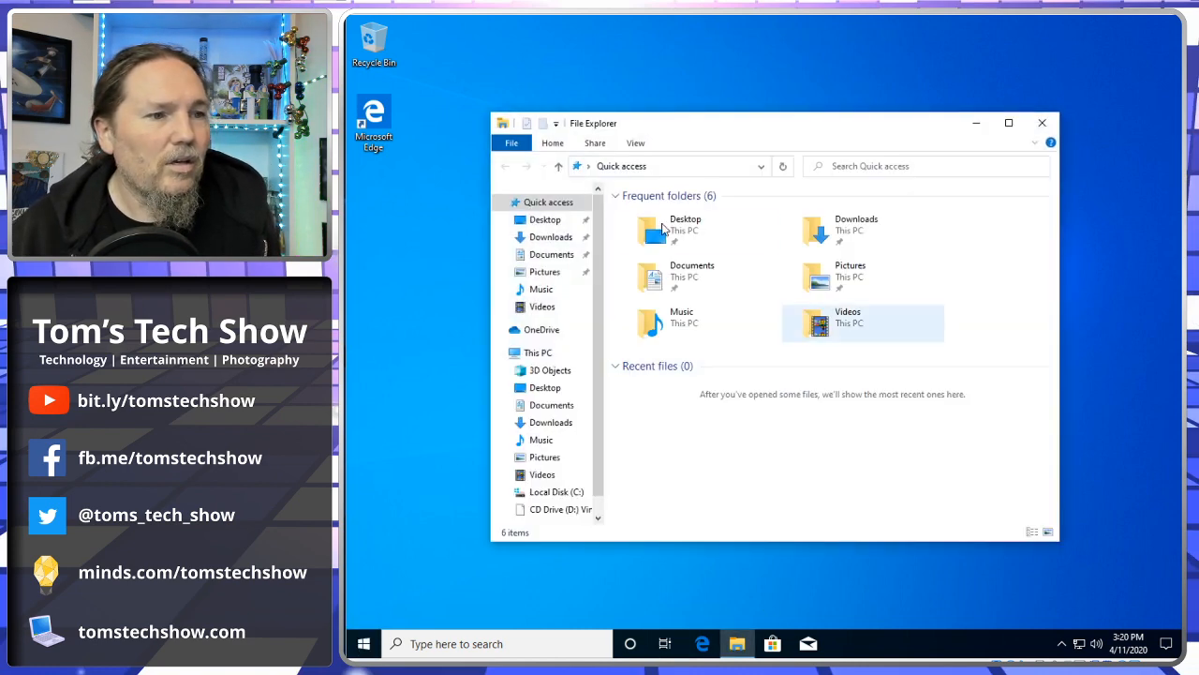
right_click(538, 351)
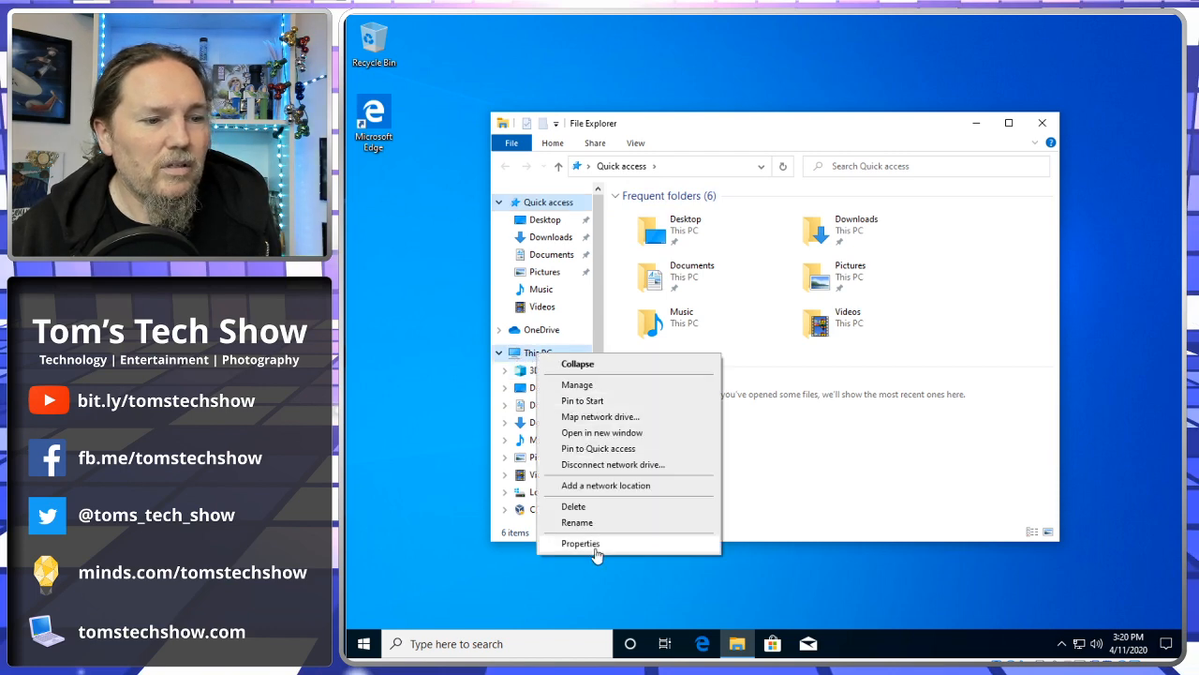
click(580, 543)
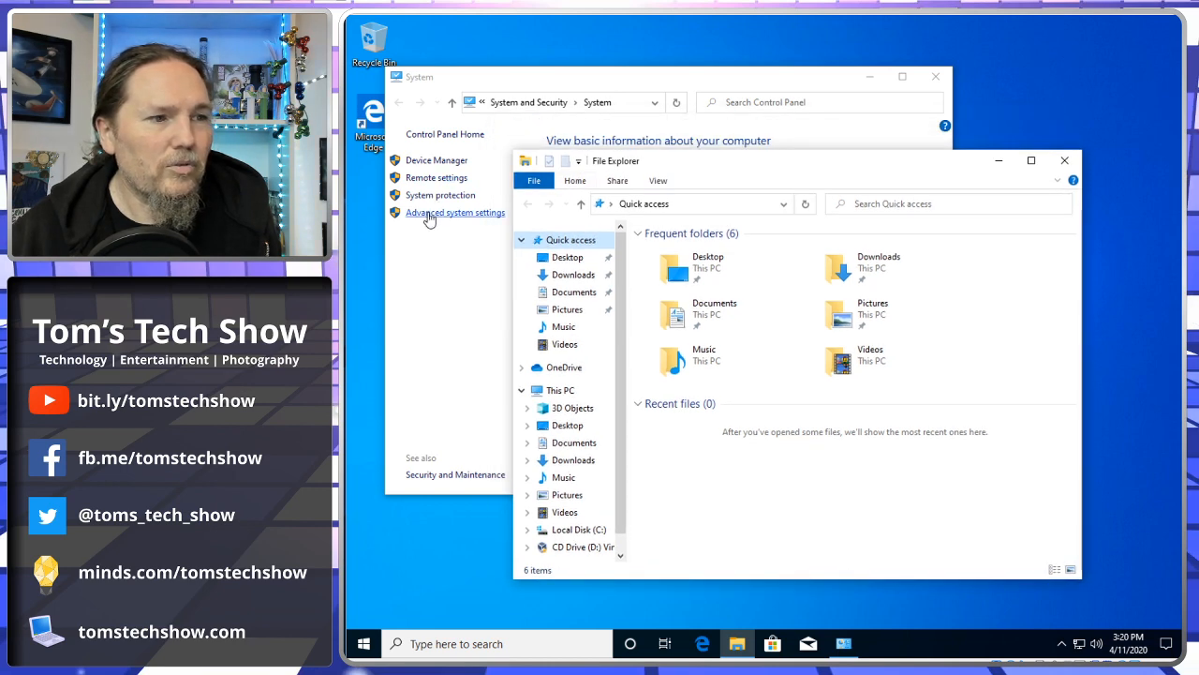
click(455, 212)
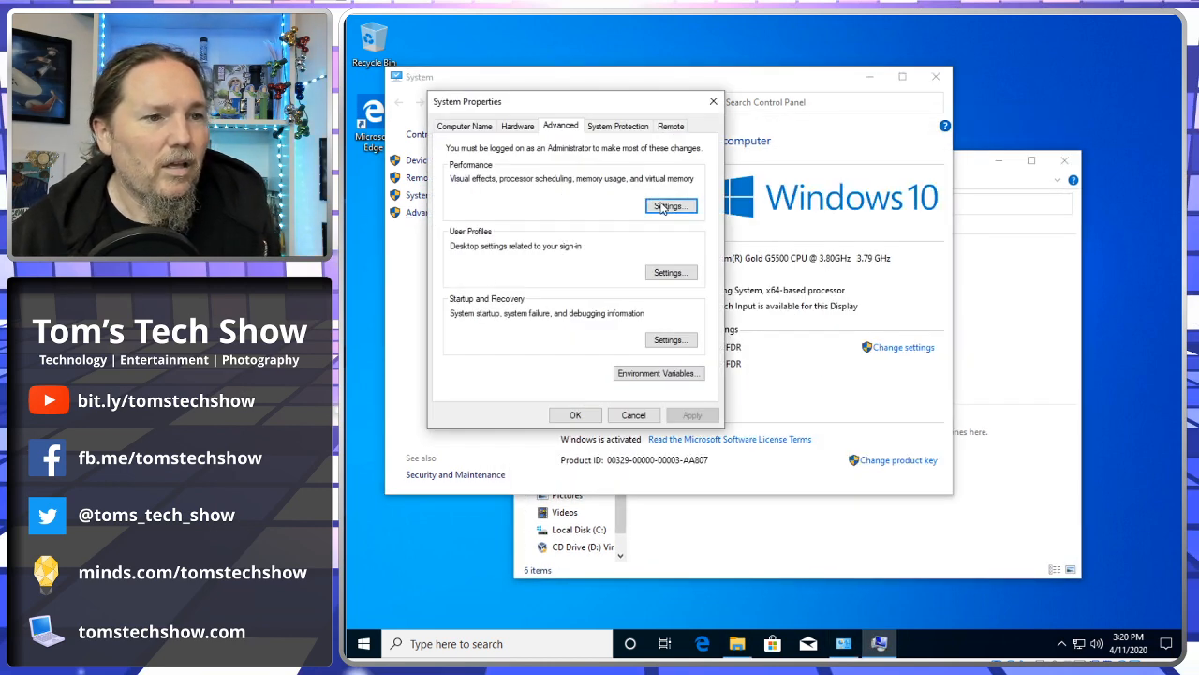
click(670, 206)
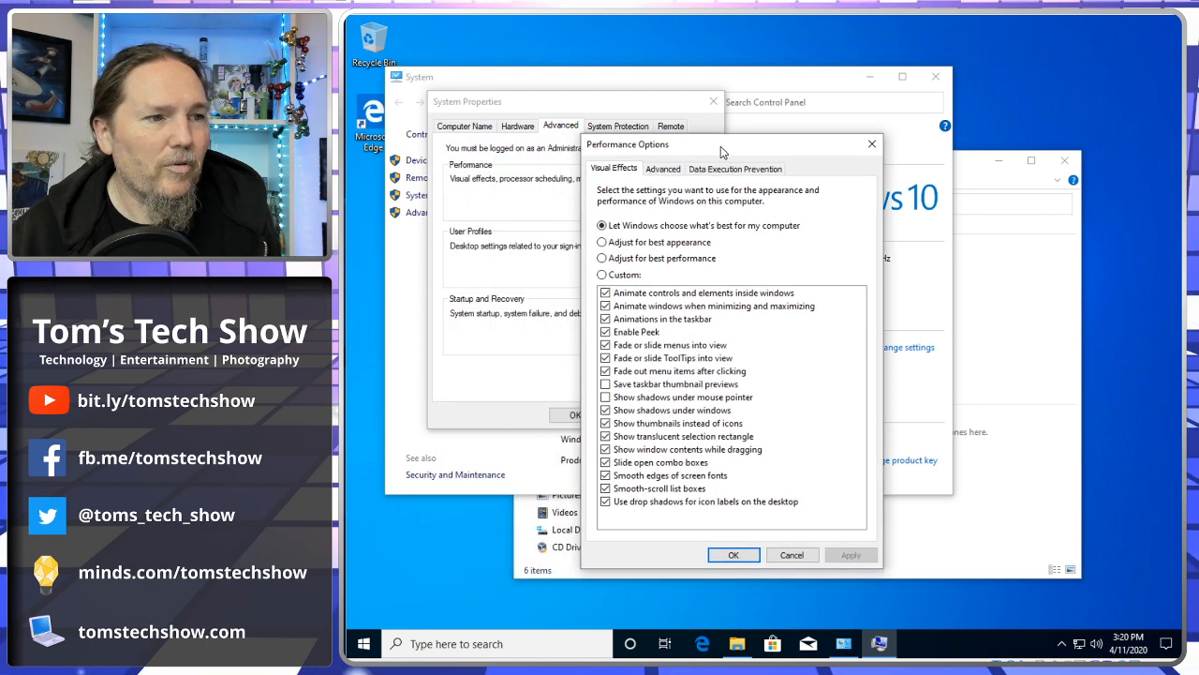
click(602, 258)
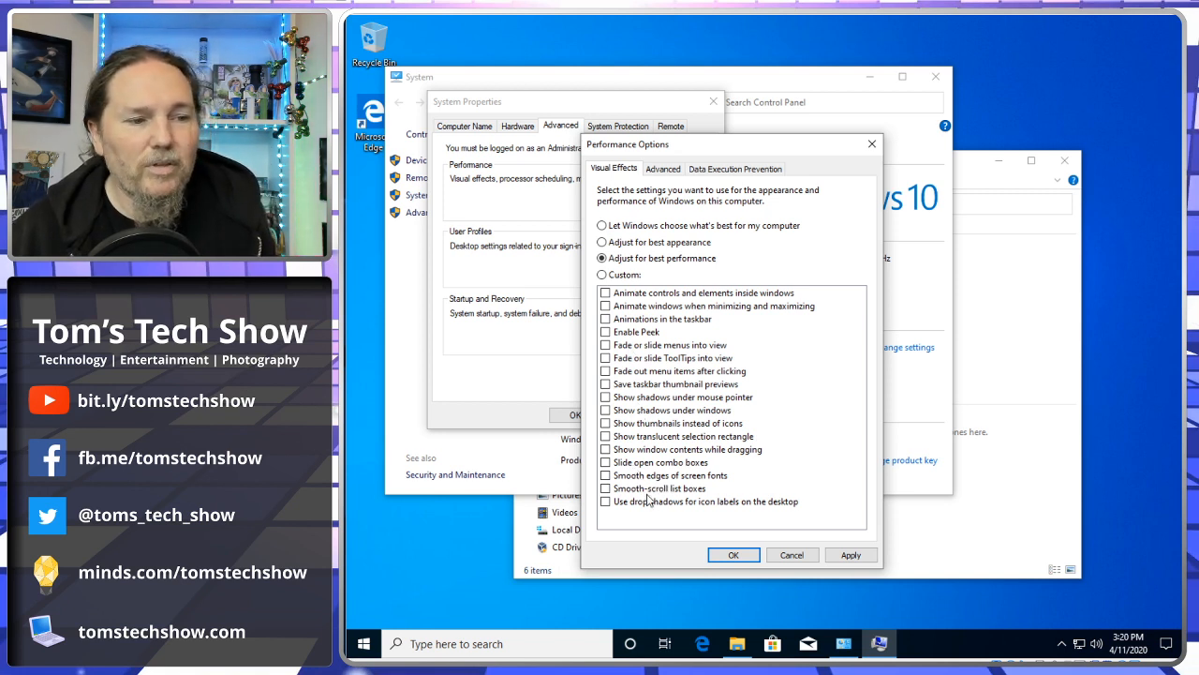
mouse_move(663, 321)
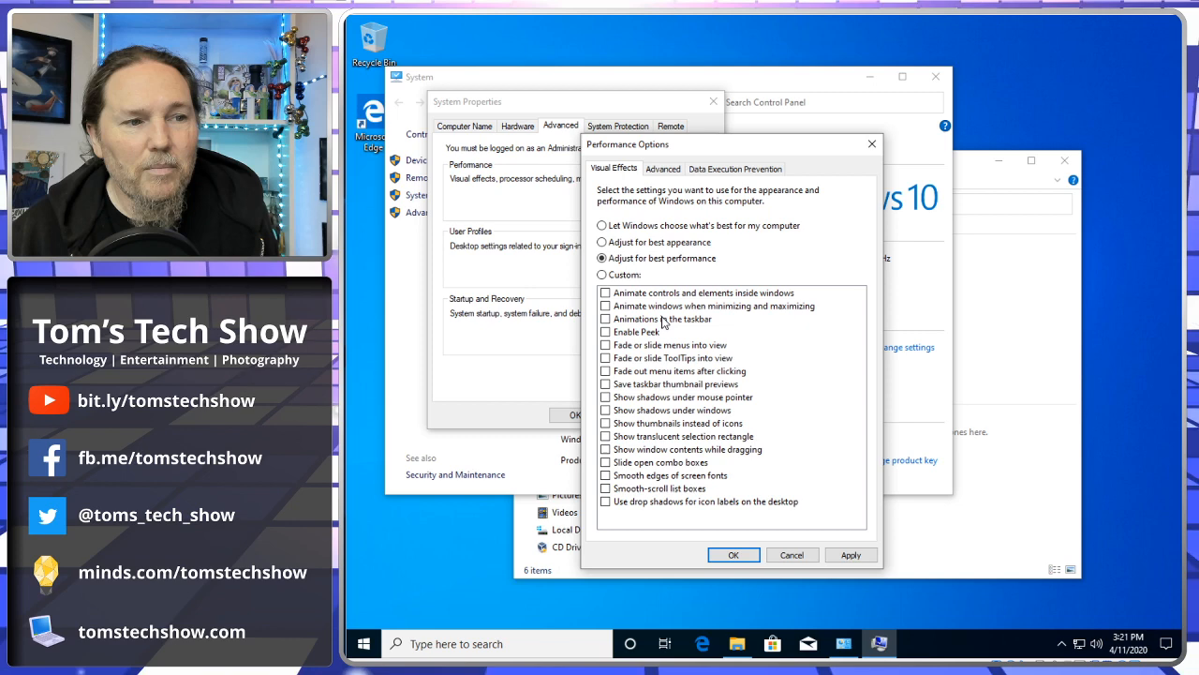
click(733, 555)
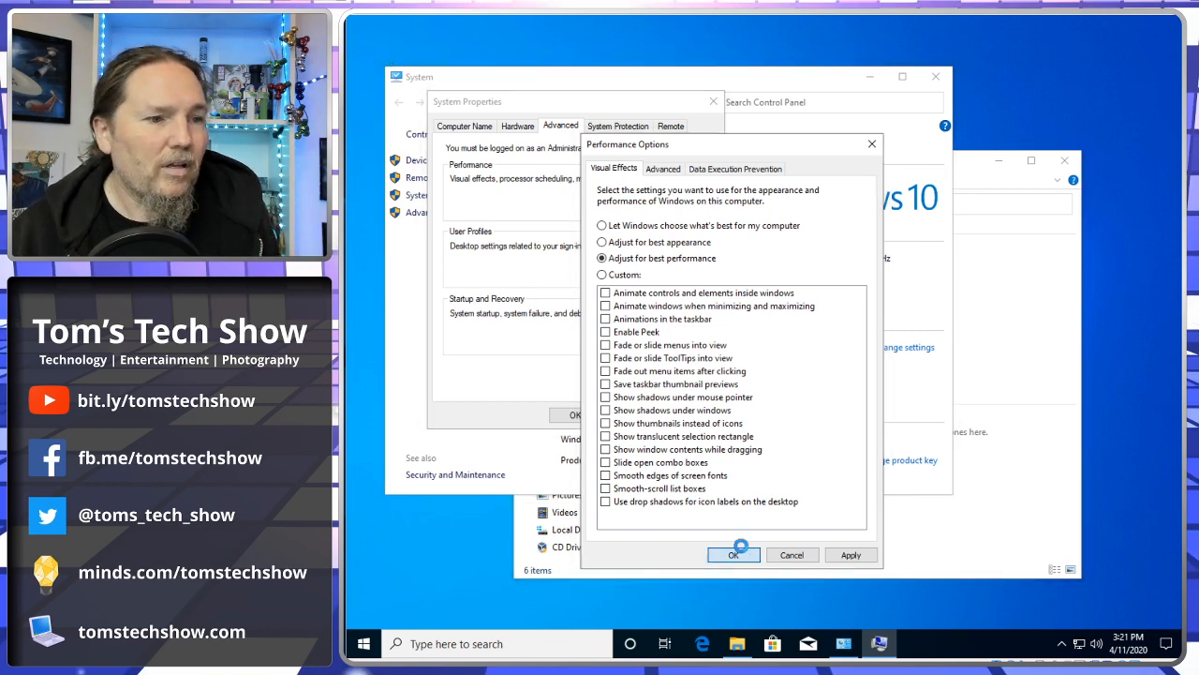
click(734, 553)
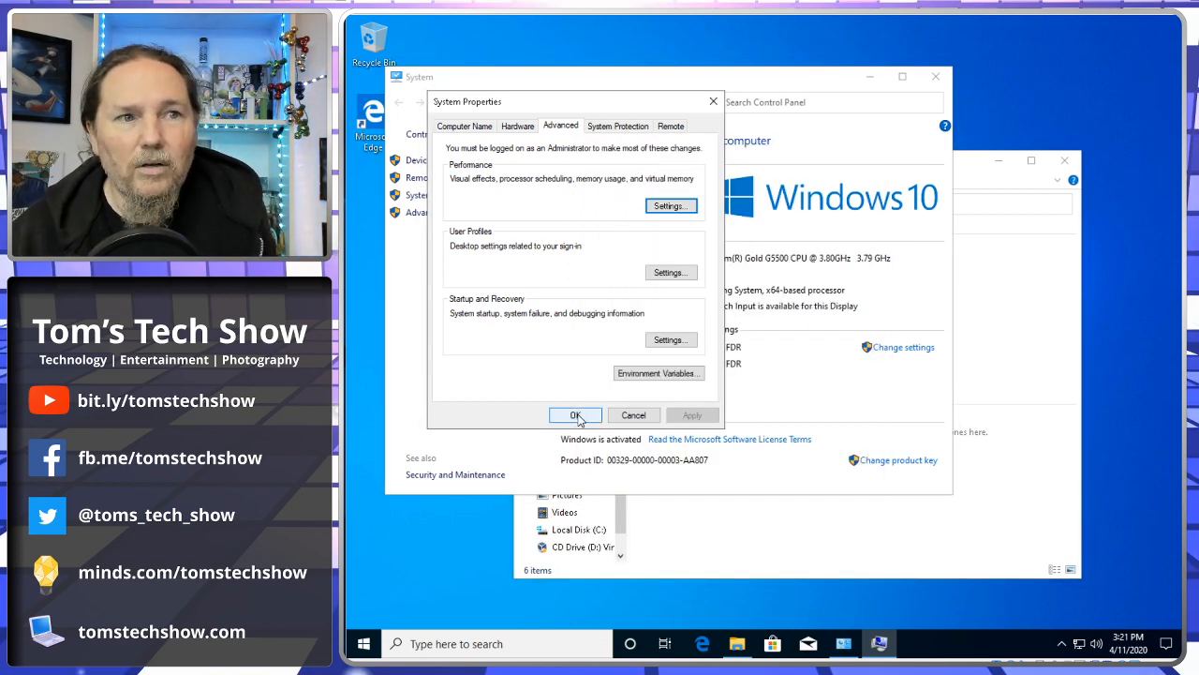
Step: Close System Properties, bring File Explorer forward and narrow the System window slightly
click(575, 415)
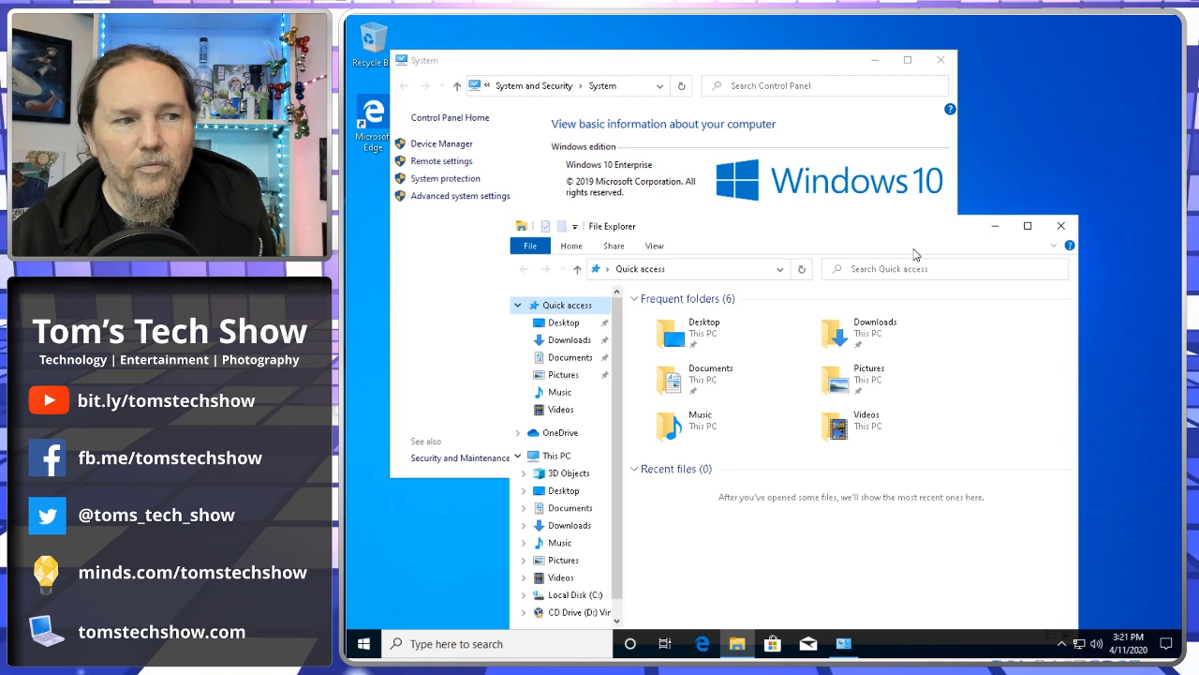
mouse_move(891, 250)
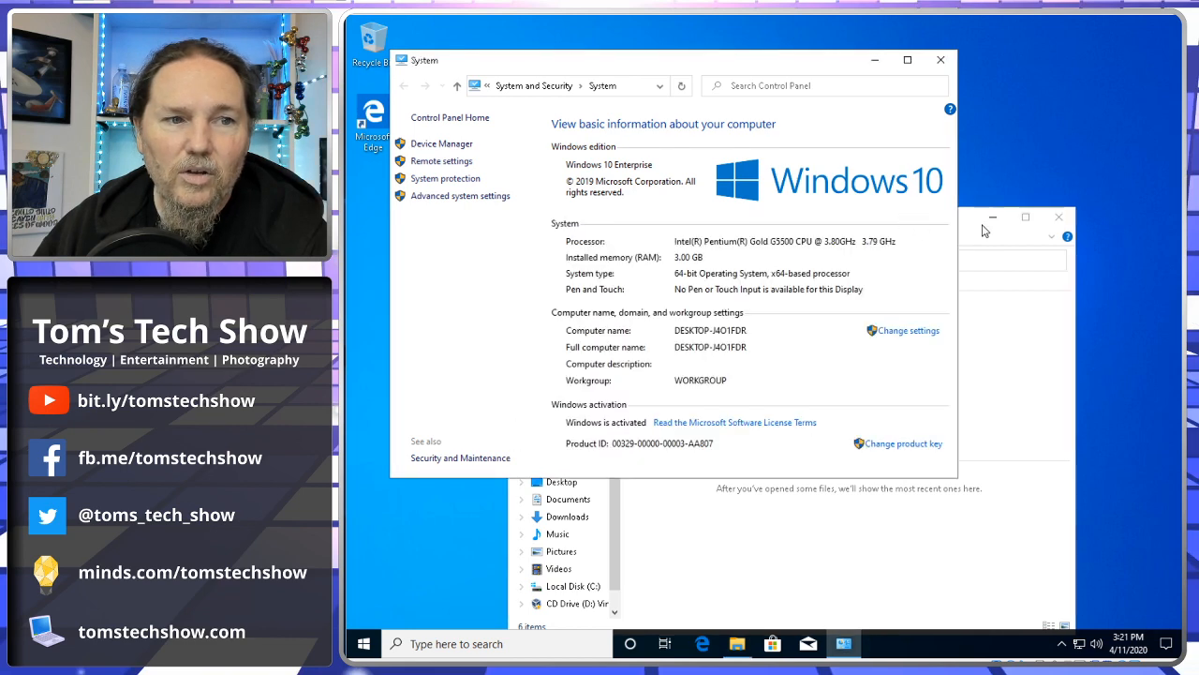
click(738, 643)
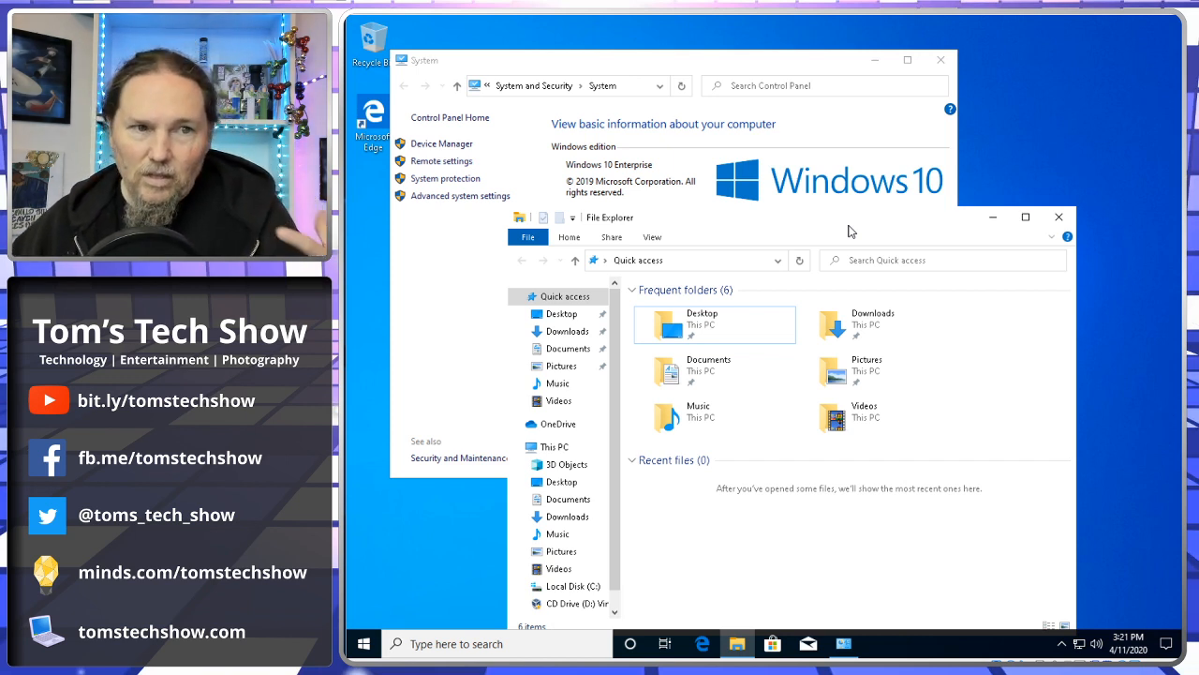
mouse_move(866, 210)
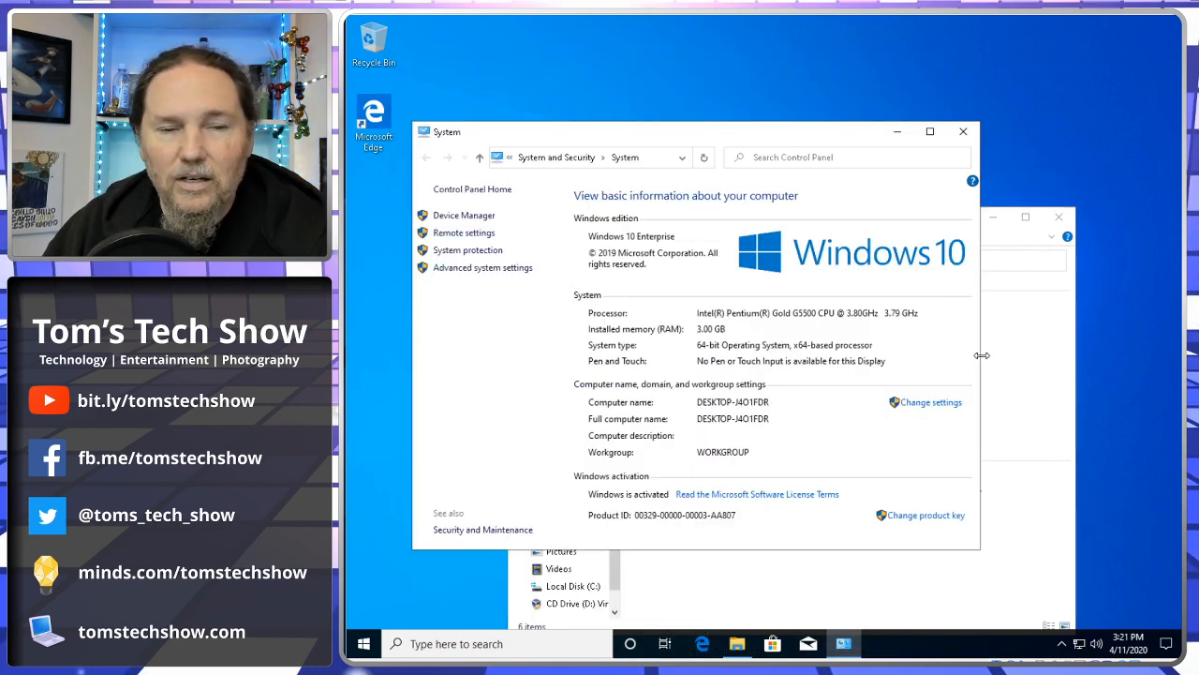
drag(982, 354, 960, 354)
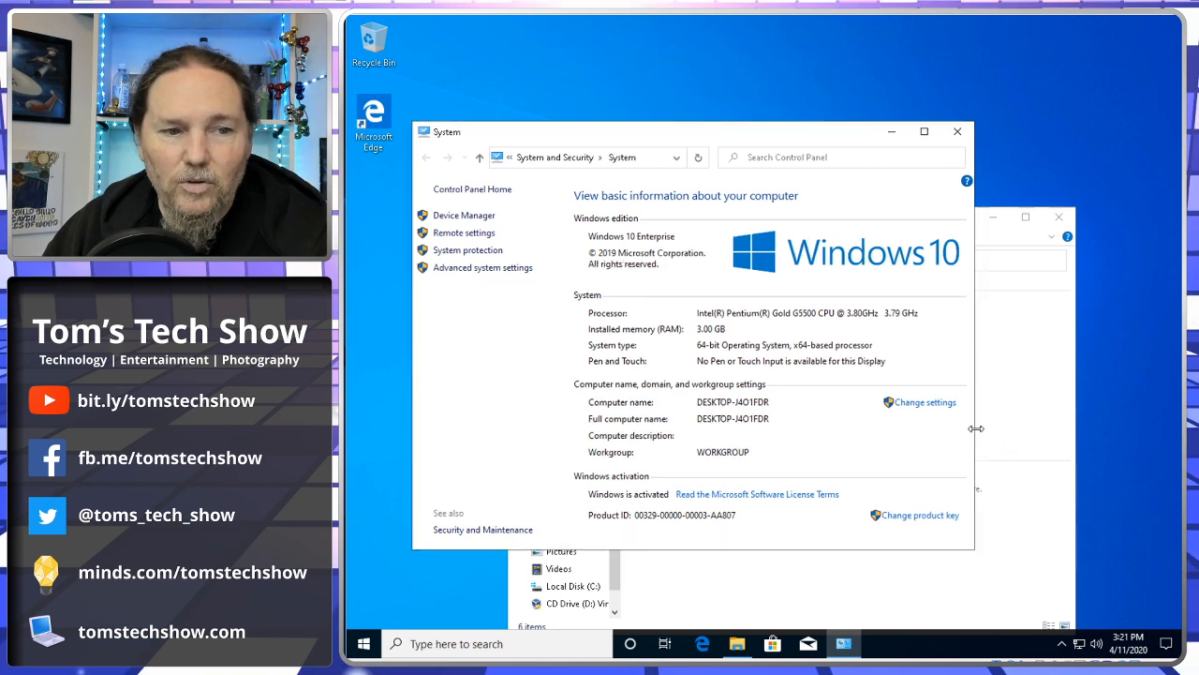
mouse_move(993, 251)
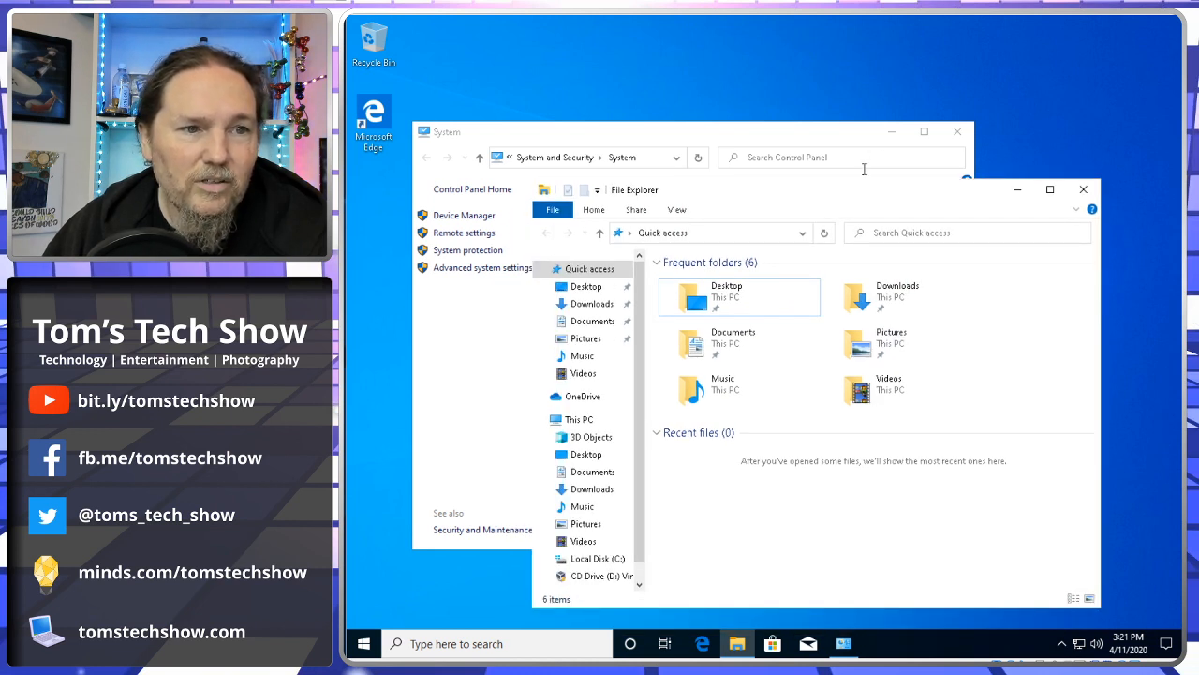
mouse_move(859, 182)
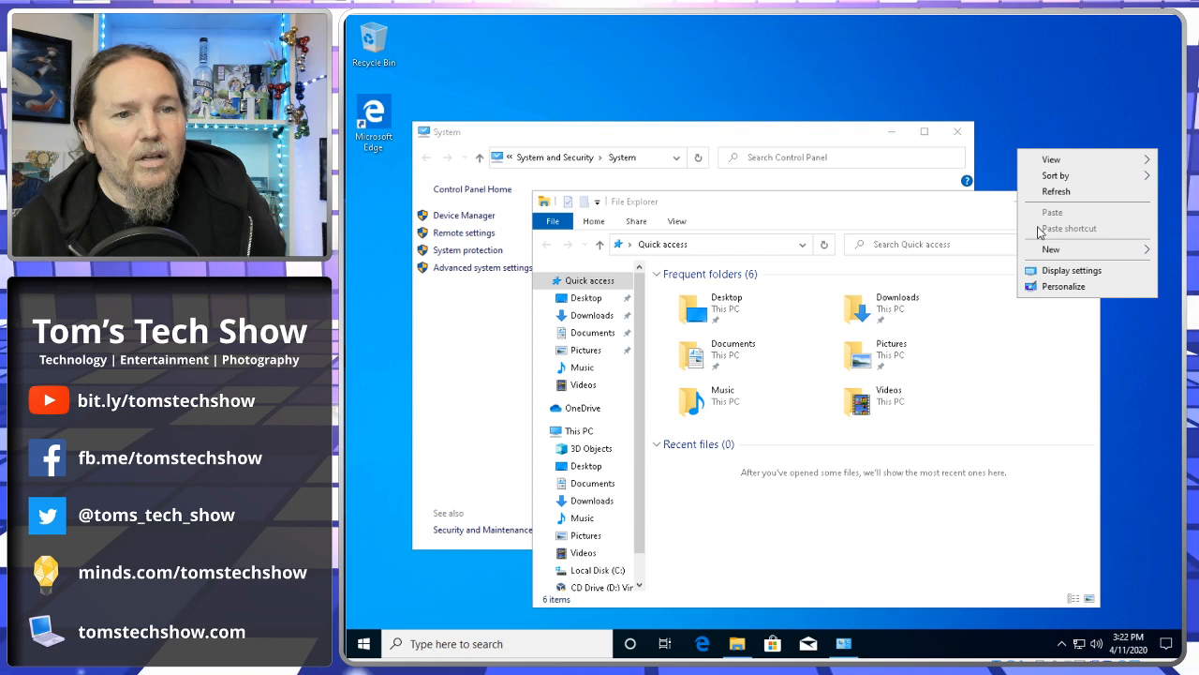
Step: Turn on accent colour for title bars and window borders in Personalization > Colors
click(1074, 270)
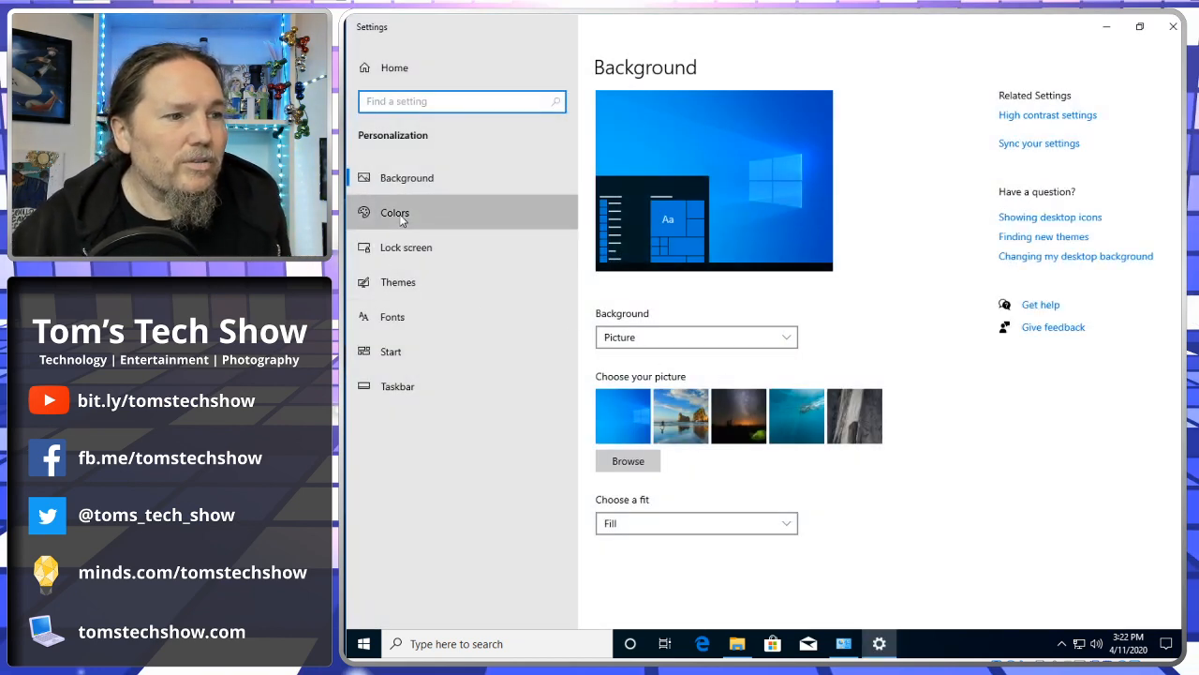
click(394, 213)
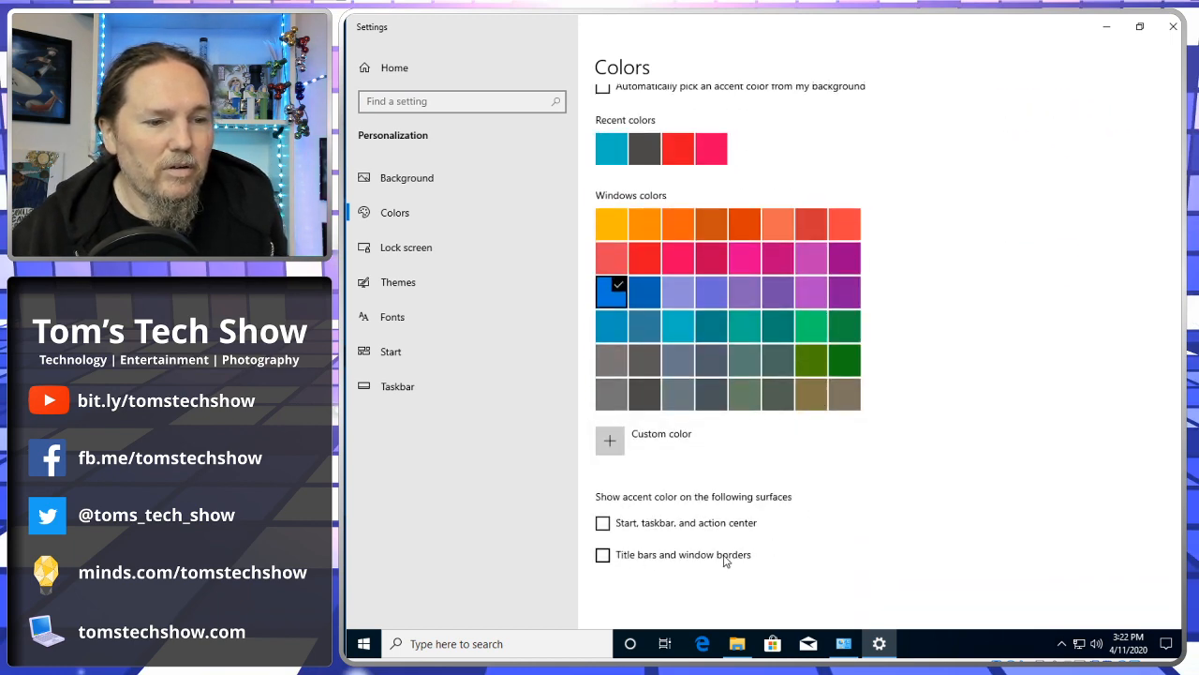
click(603, 554)
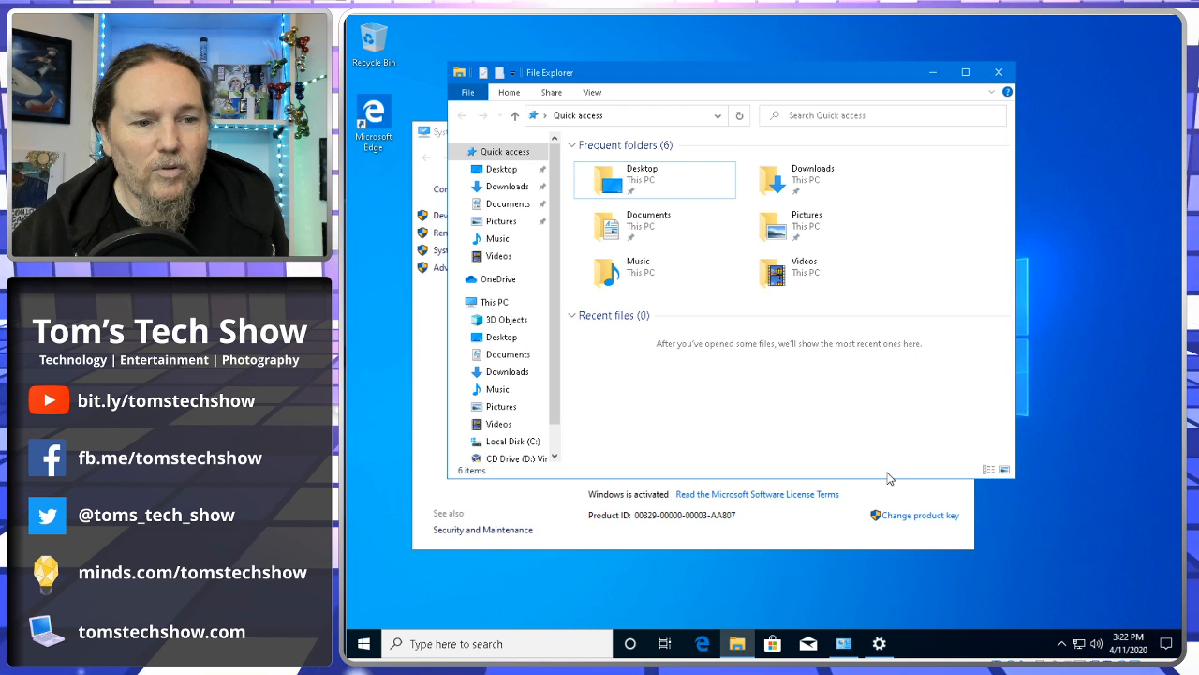
mouse_move(848, 75)
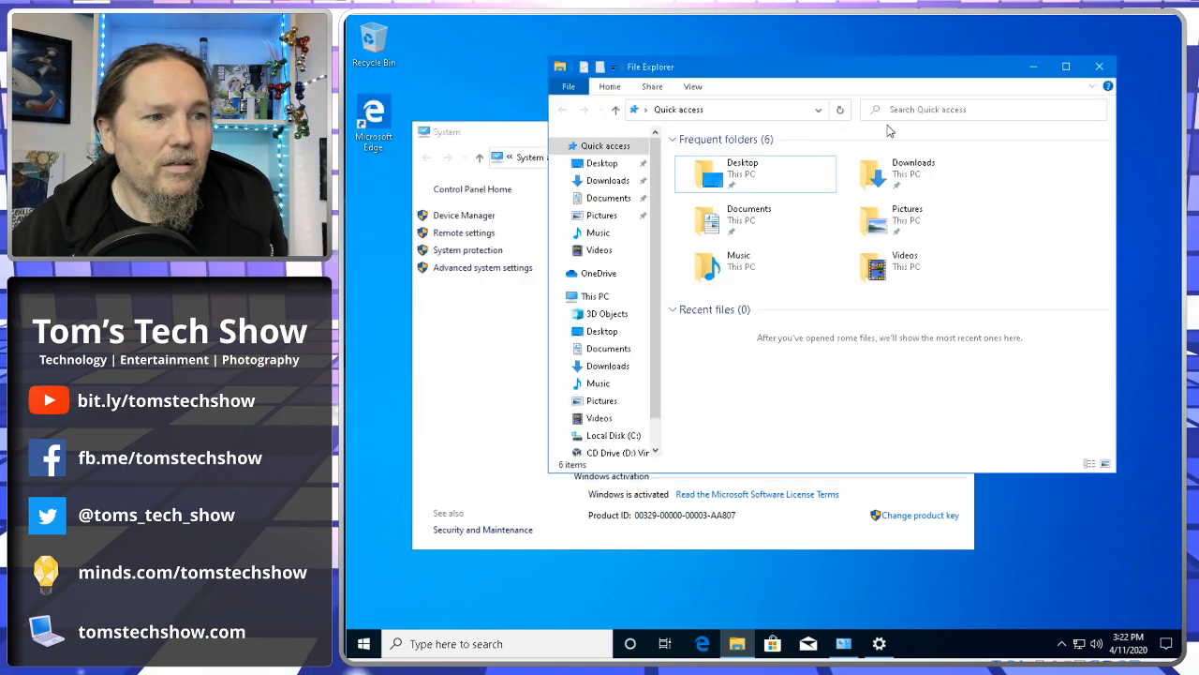
click(878, 643)
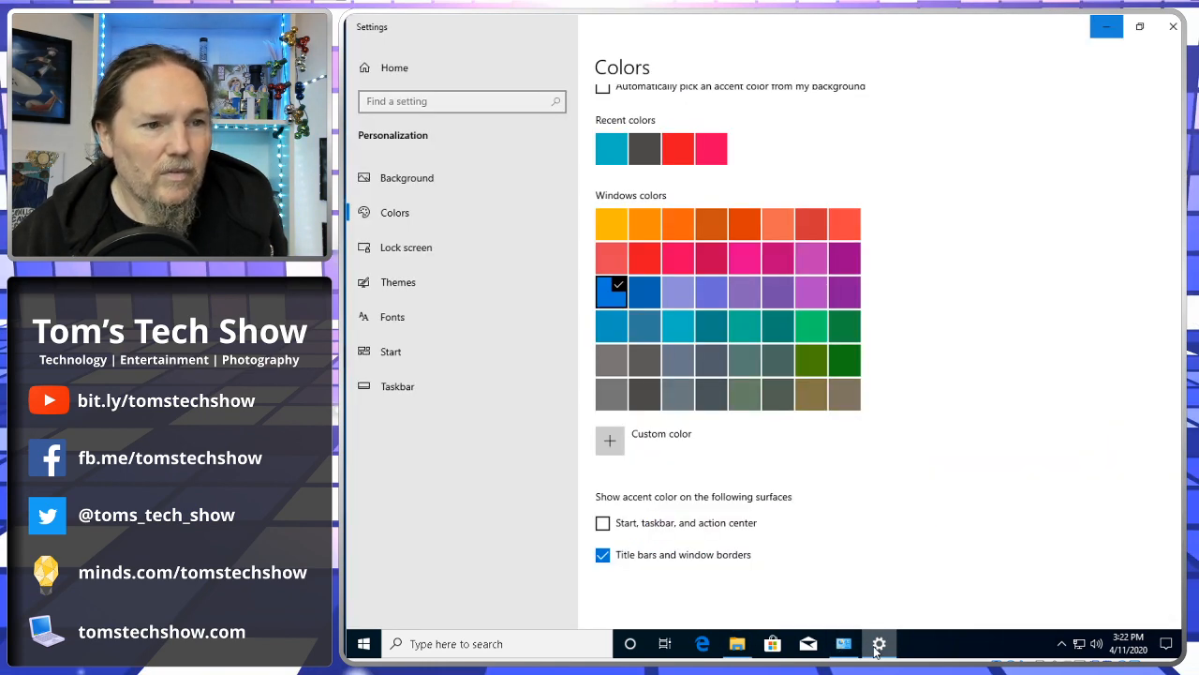
Step: Change the desktop Background from Picture to Solid color, choosing Metal blue
scroll(up, 3)
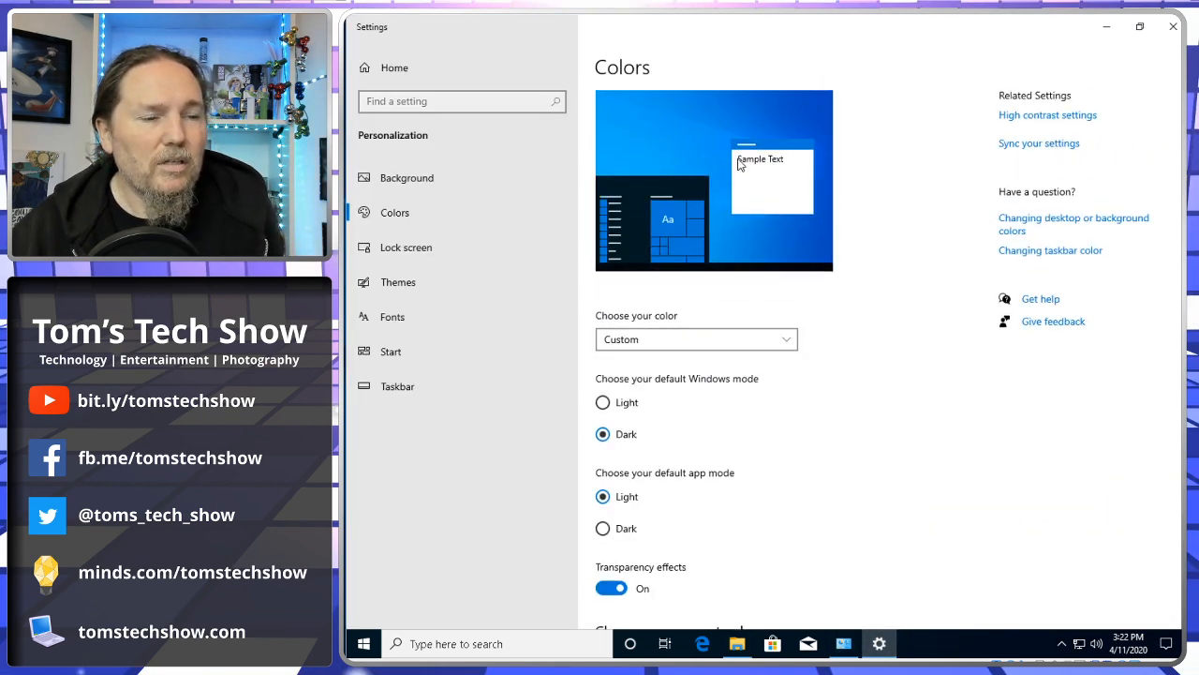
mouse_move(459, 248)
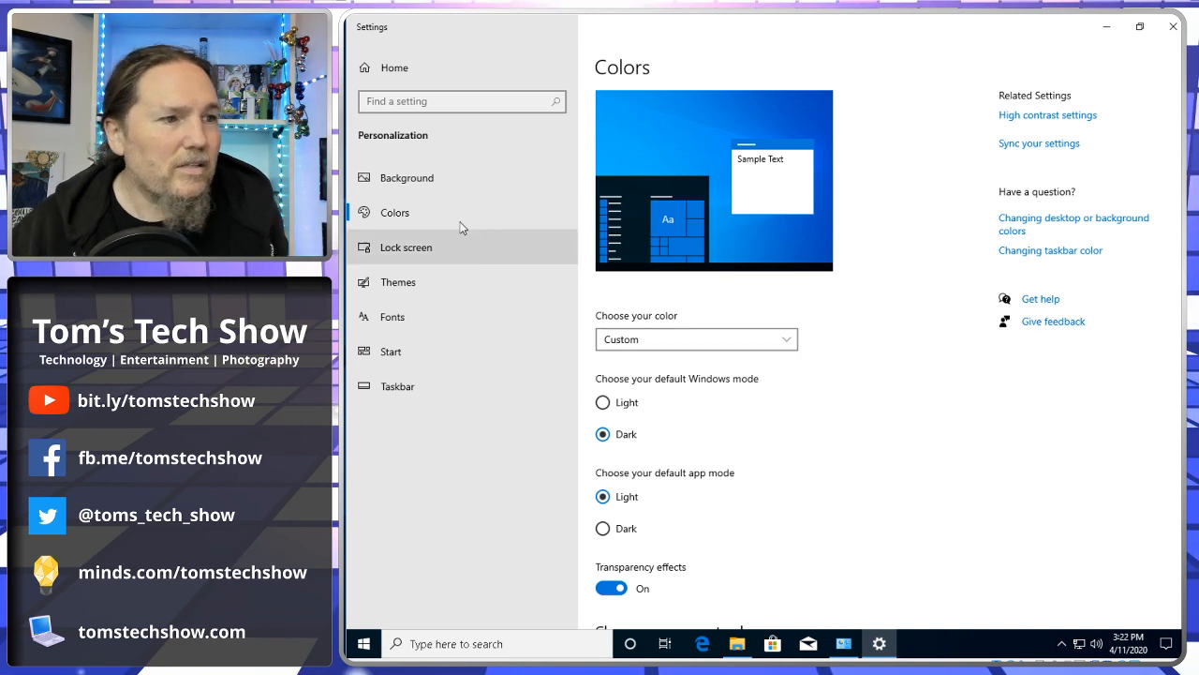
click(406, 177)
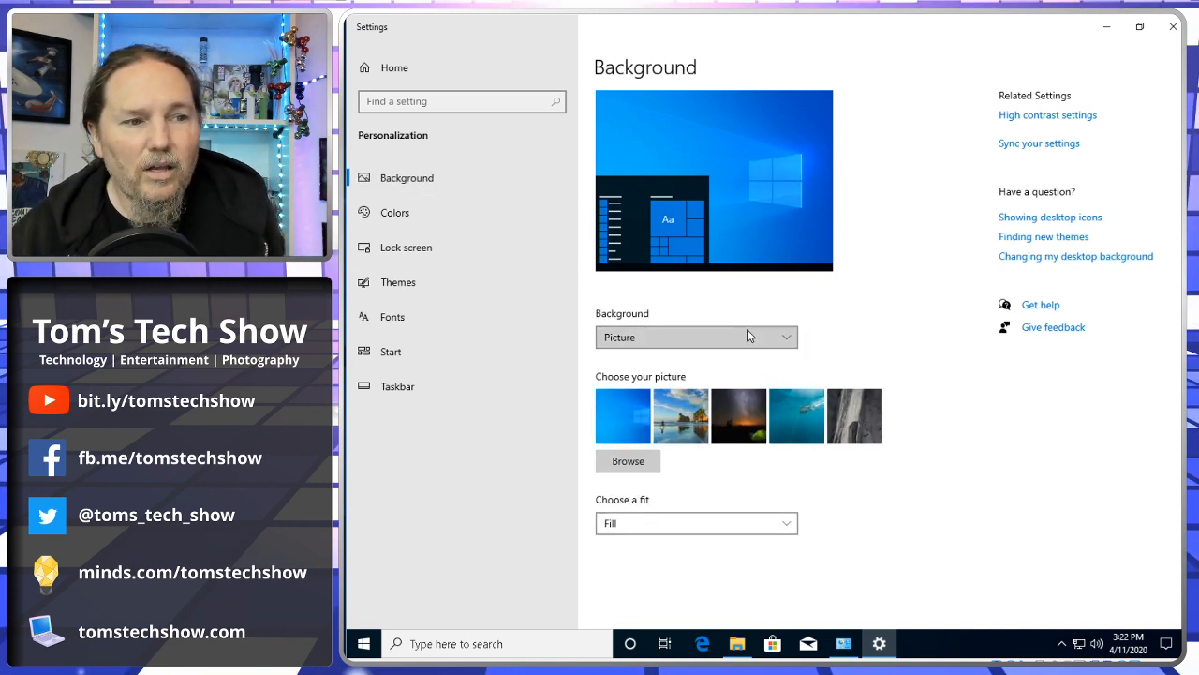
click(695, 336)
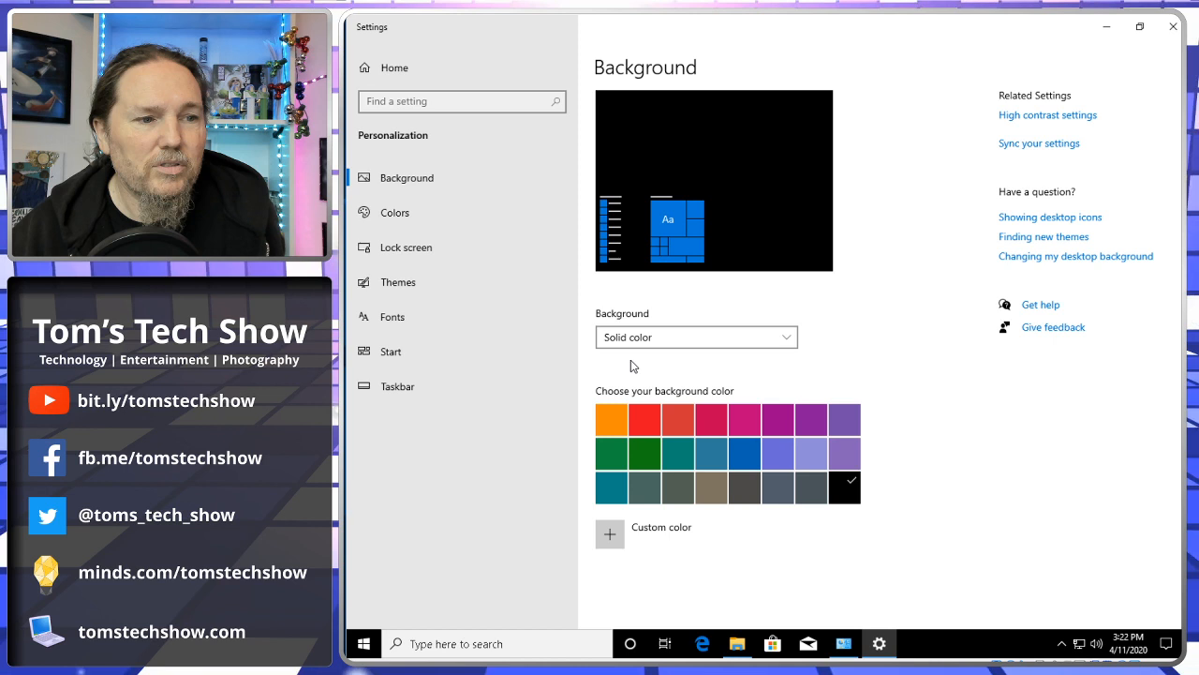
click(777, 486)
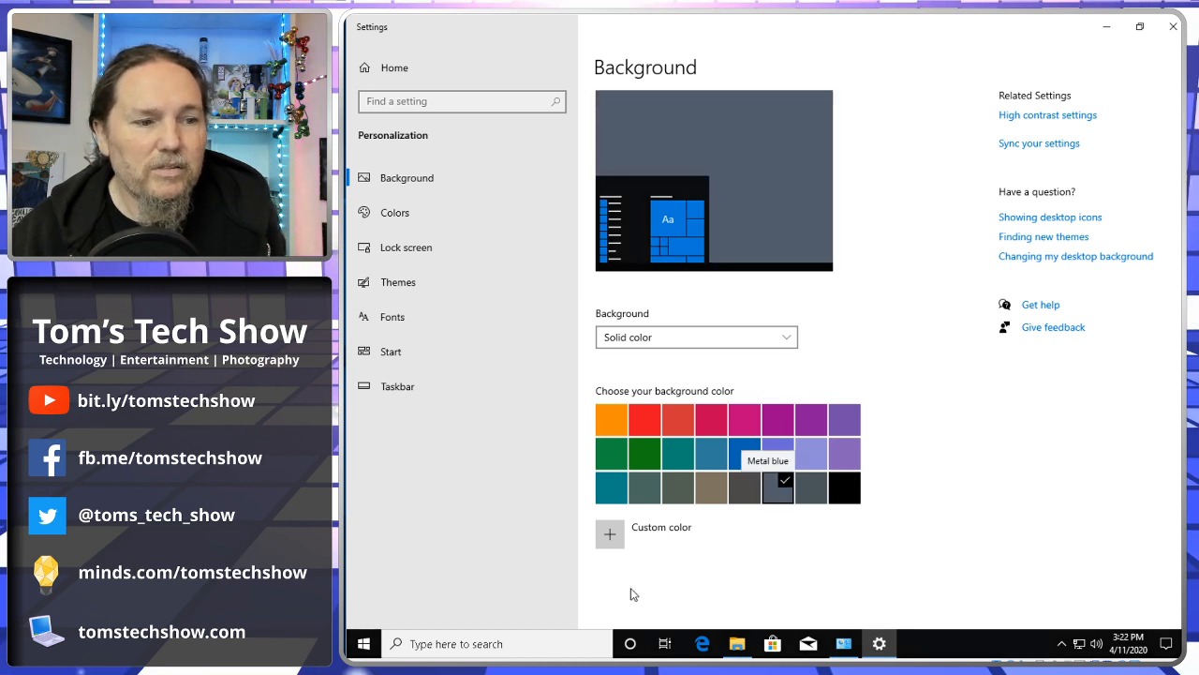
mouse_move(1085, 76)
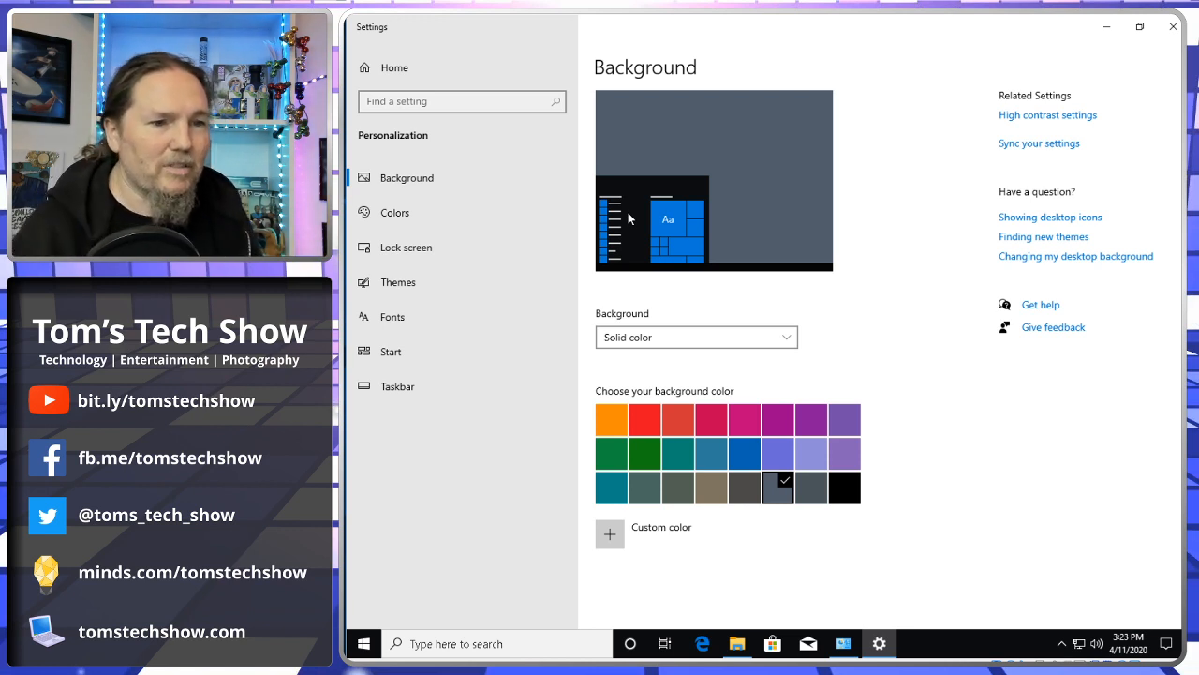
mouse_move(878, 395)
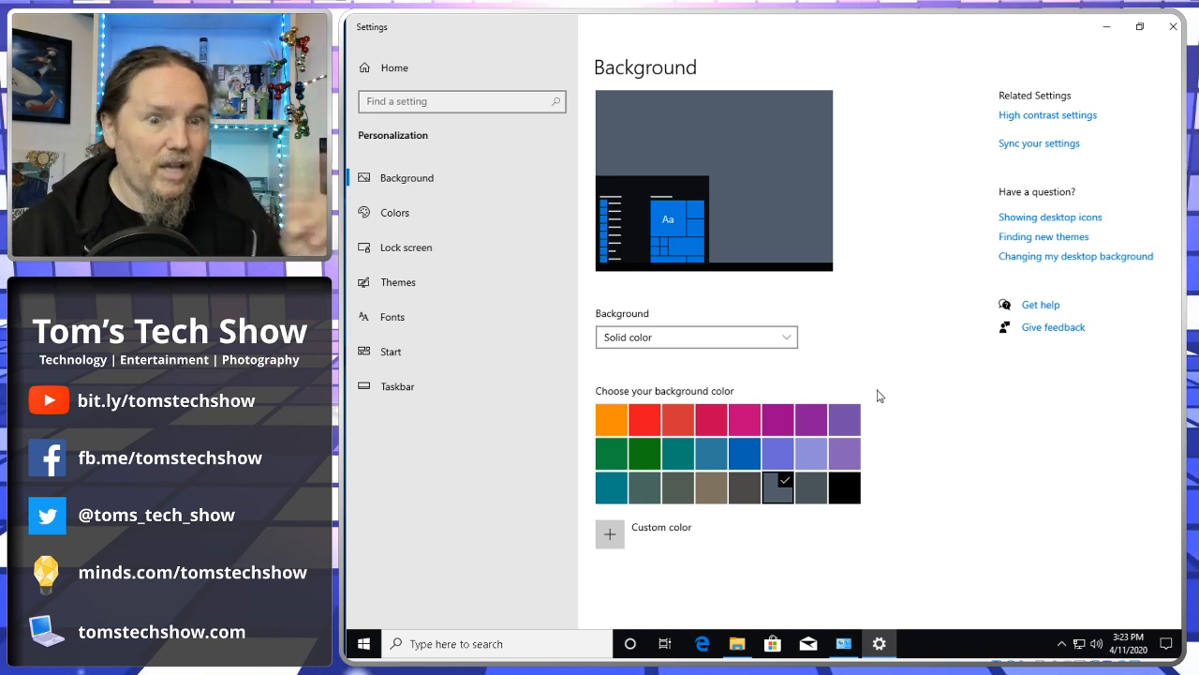
mouse_move(405, 246)
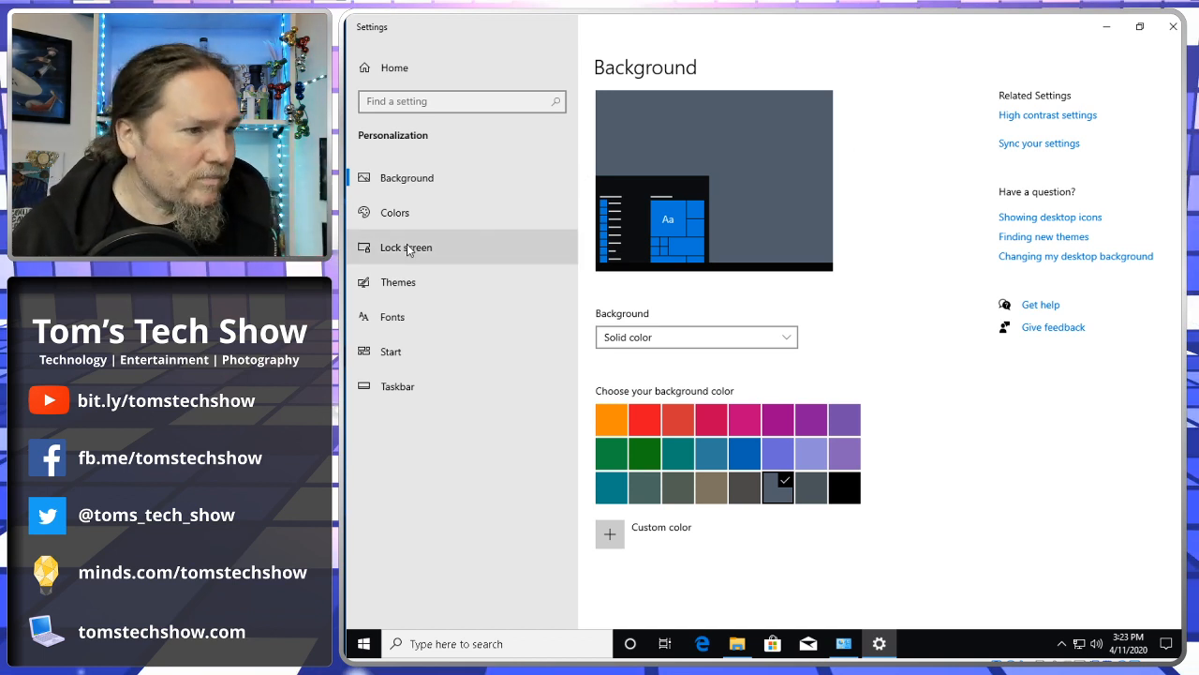
Step: Stop showing the lock screen background picture on the sign-in screen
click(406, 247)
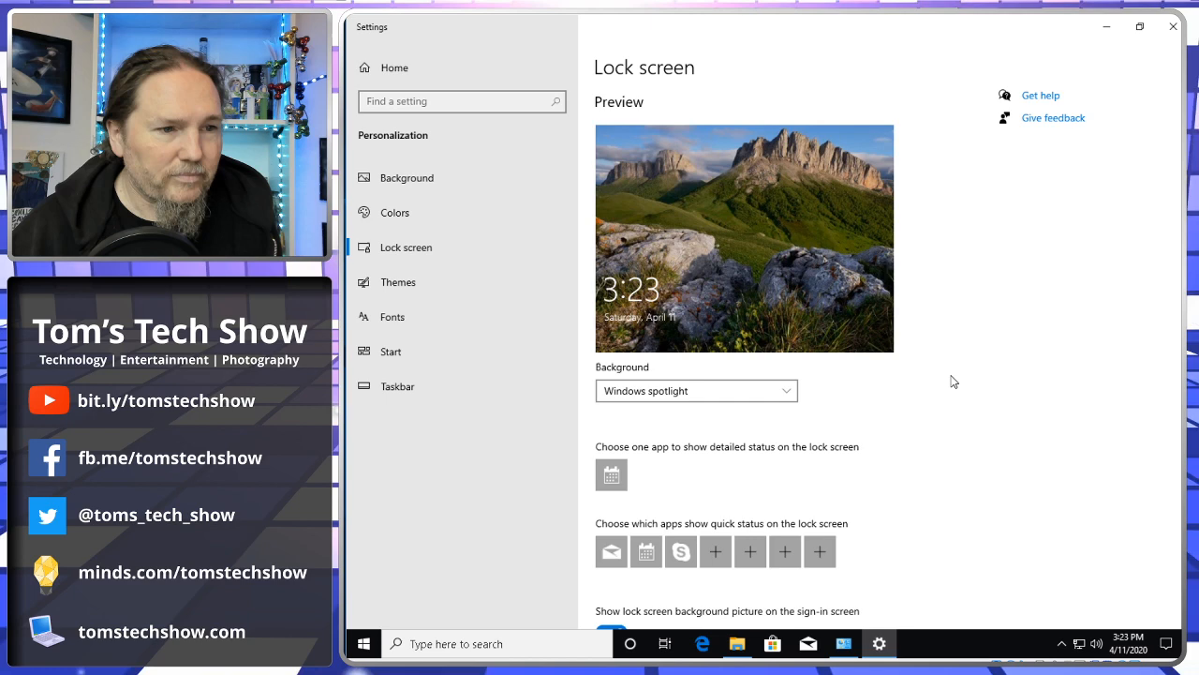
scroll(down, 3)
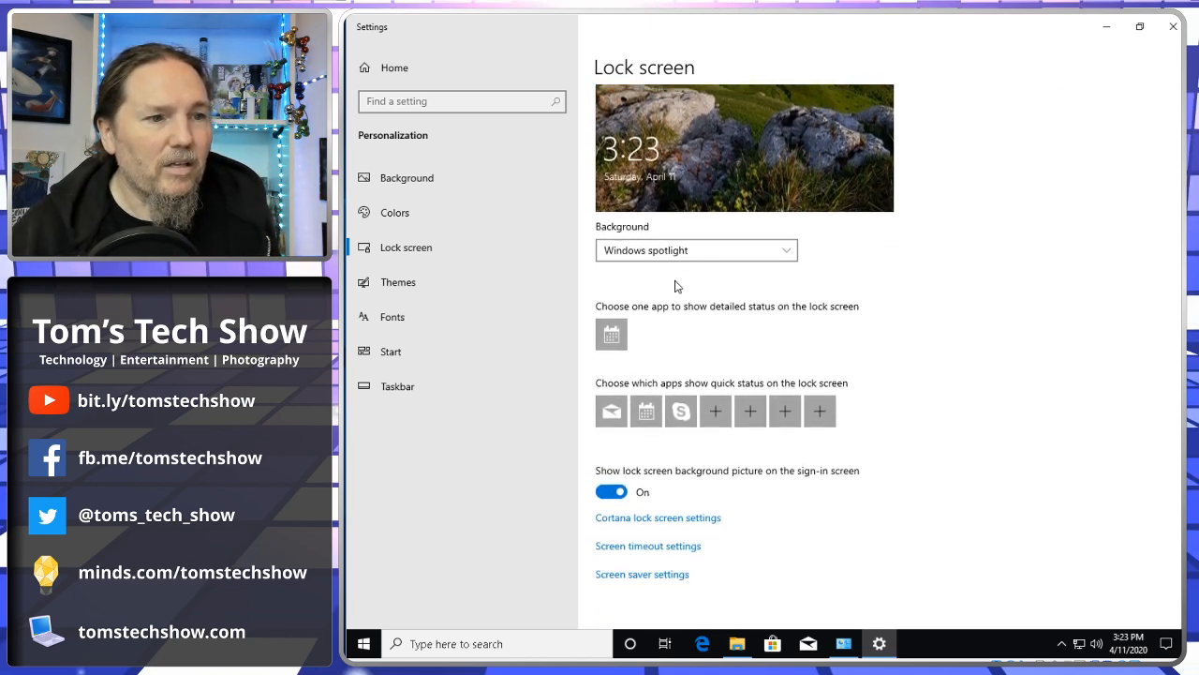
click(696, 249)
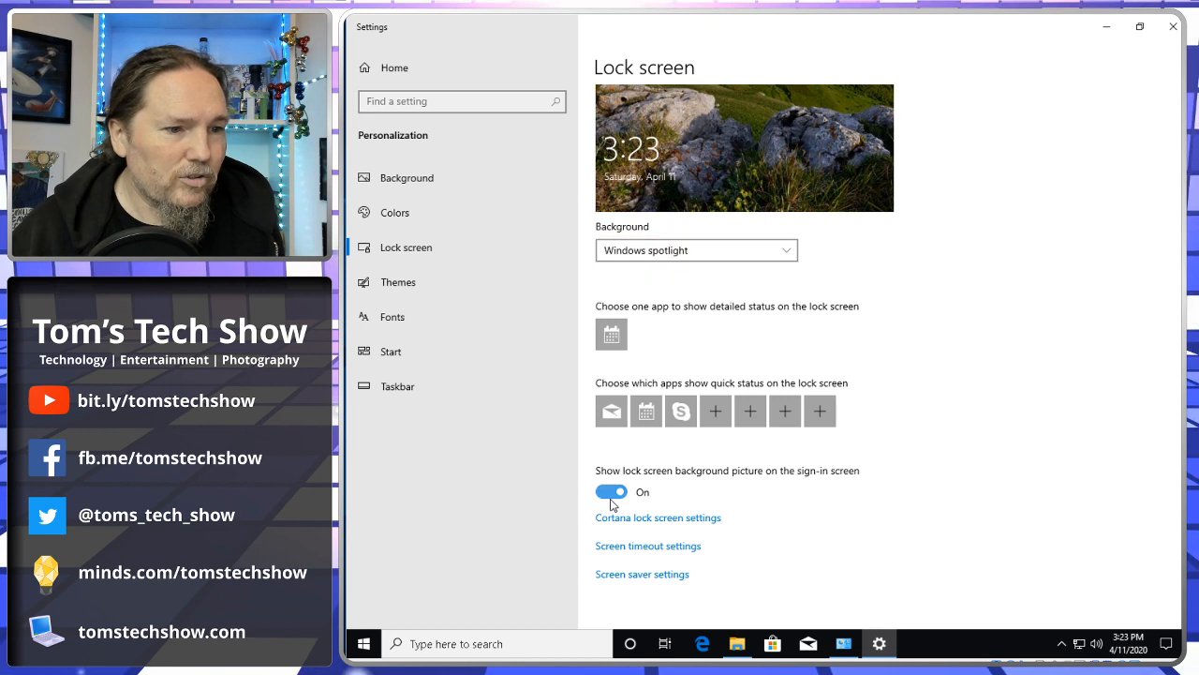
click(610, 492)
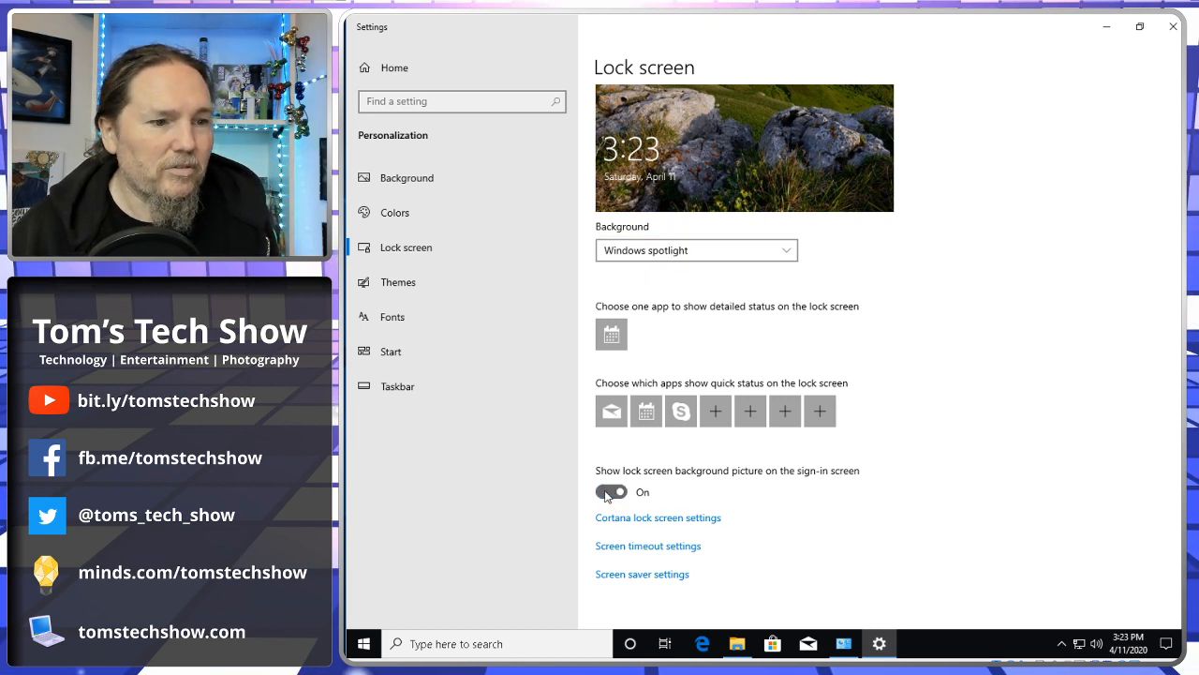
click(610, 492)
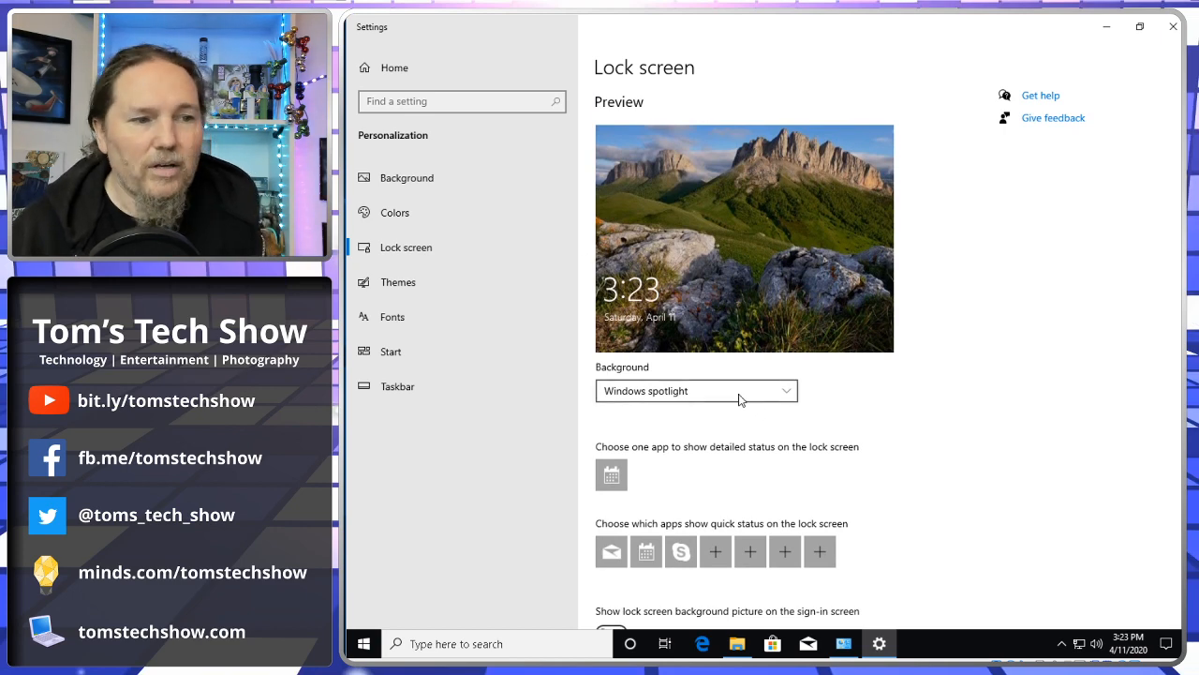
Step: Set the lock screen background to Picture with fun facts off, then minimize Settings
click(696, 391)
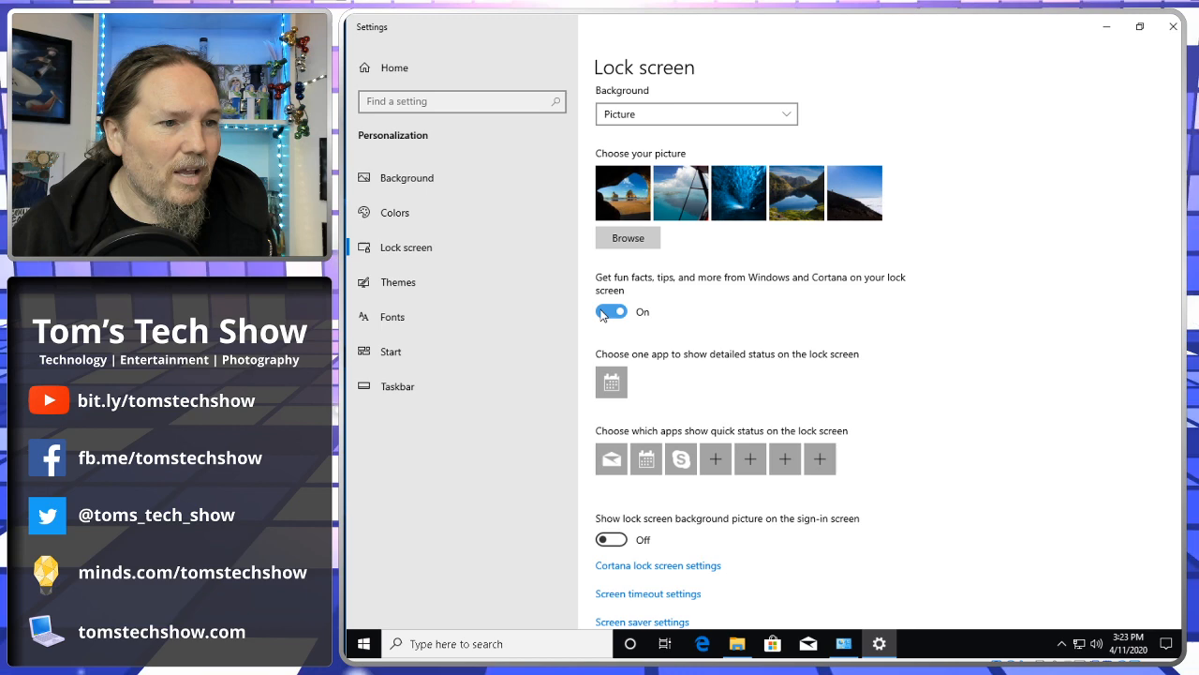
click(611, 311)
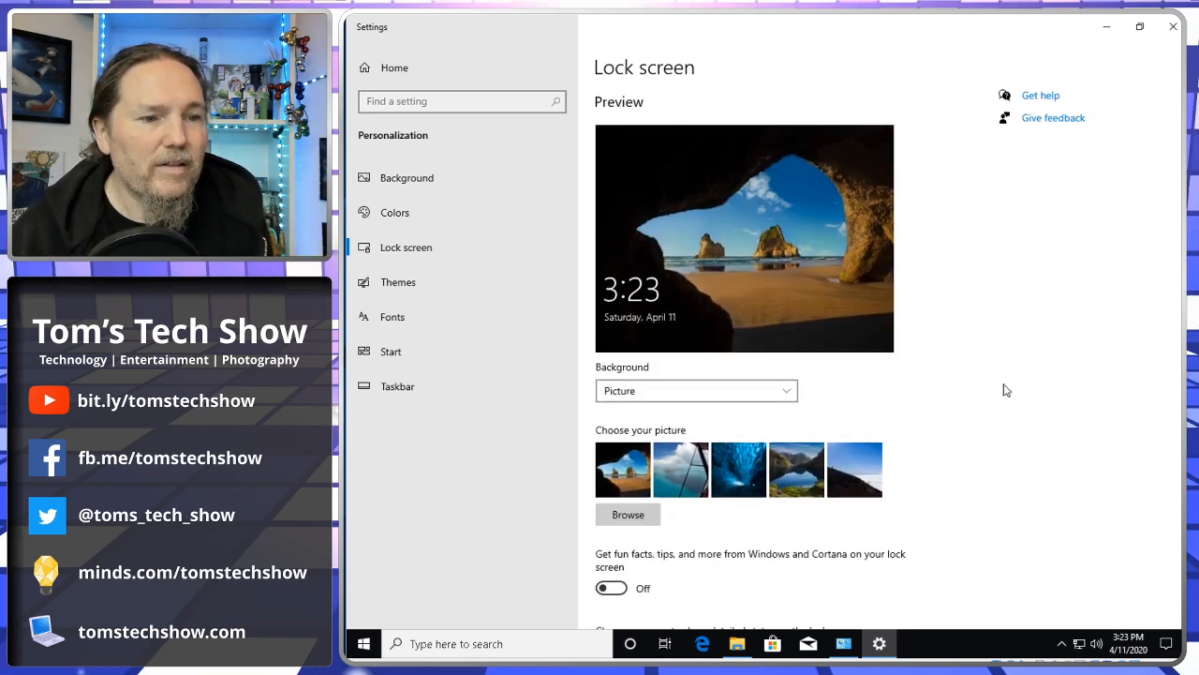
mouse_move(1056, 317)
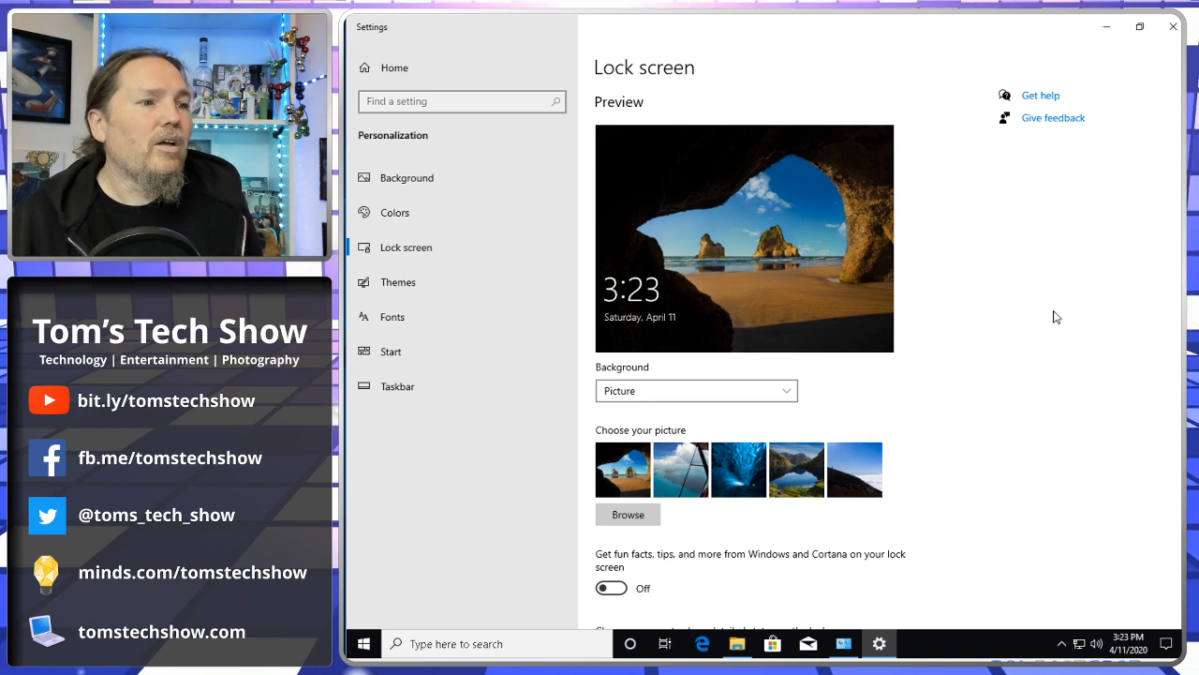
mouse_move(1040, 358)
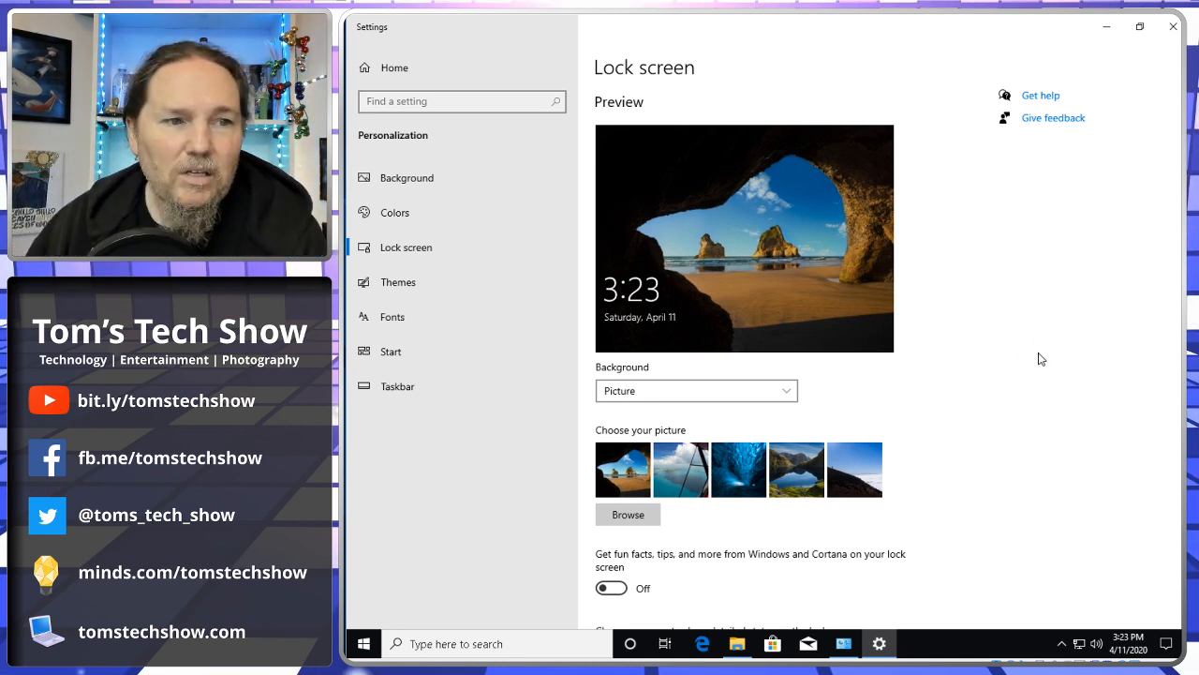
mouse_move(1012, 388)
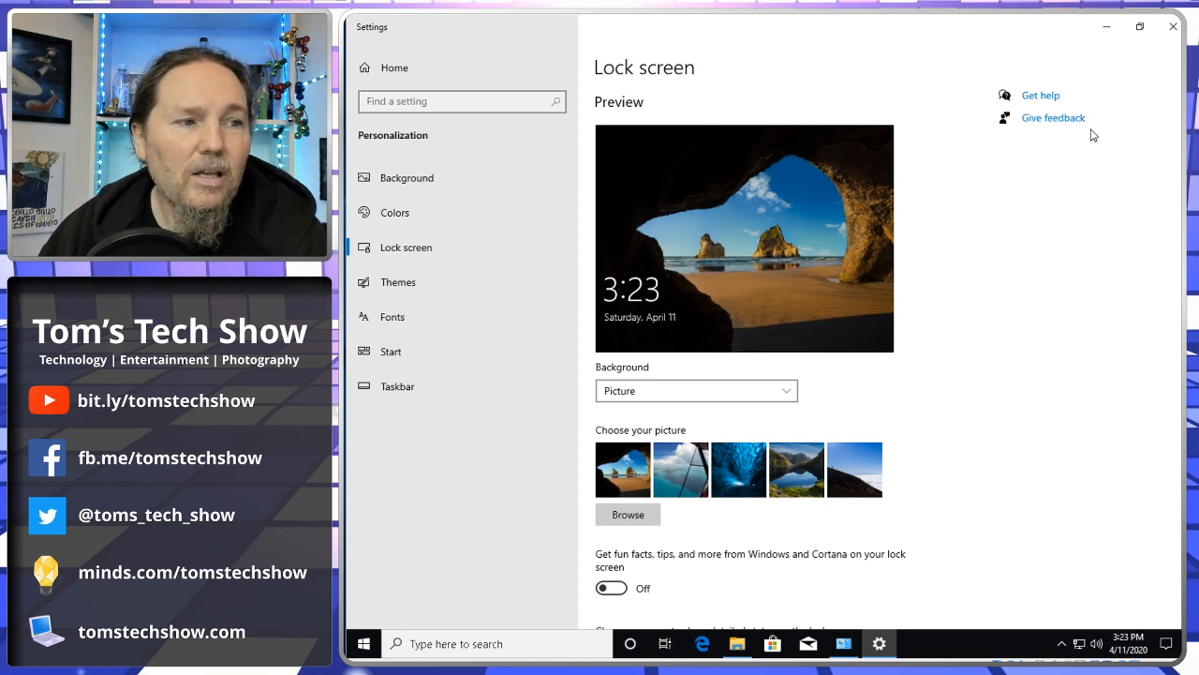
mouse_move(879, 496)
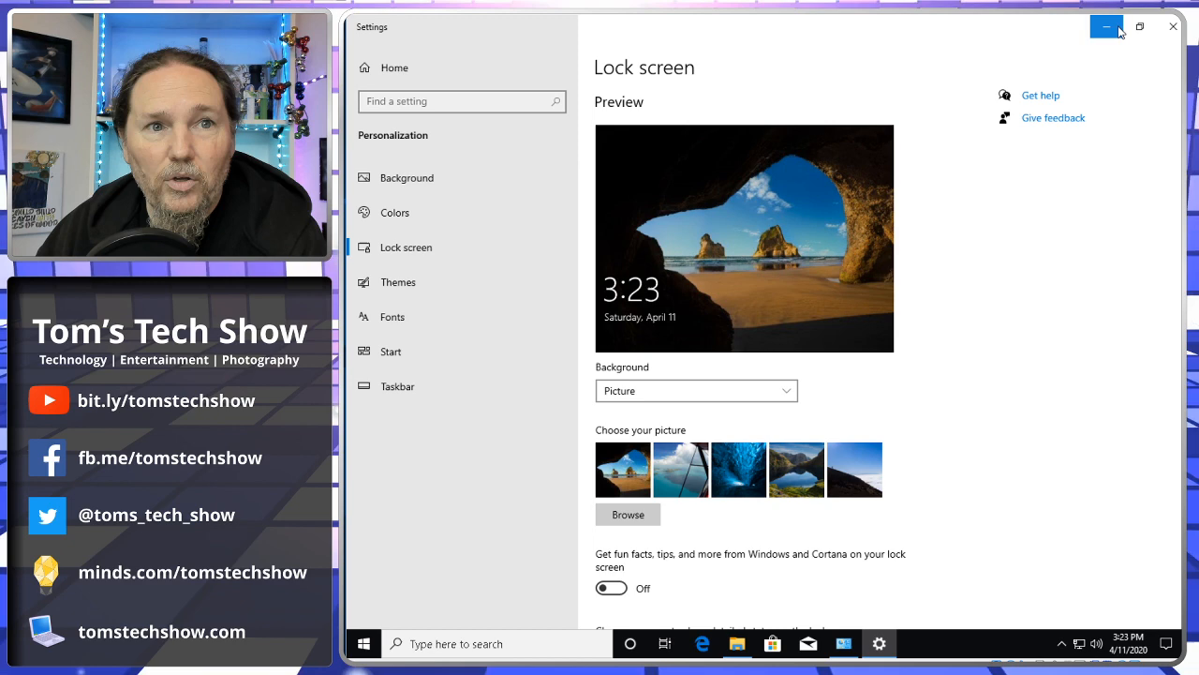
click(1107, 26)
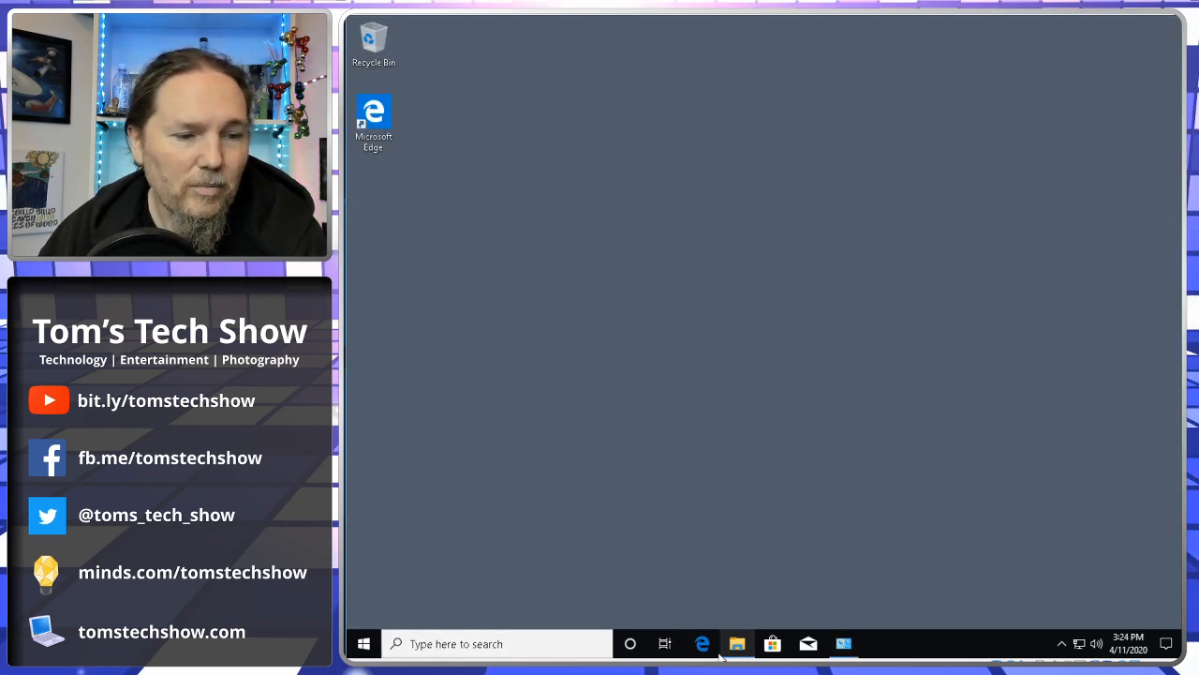
click(363, 644)
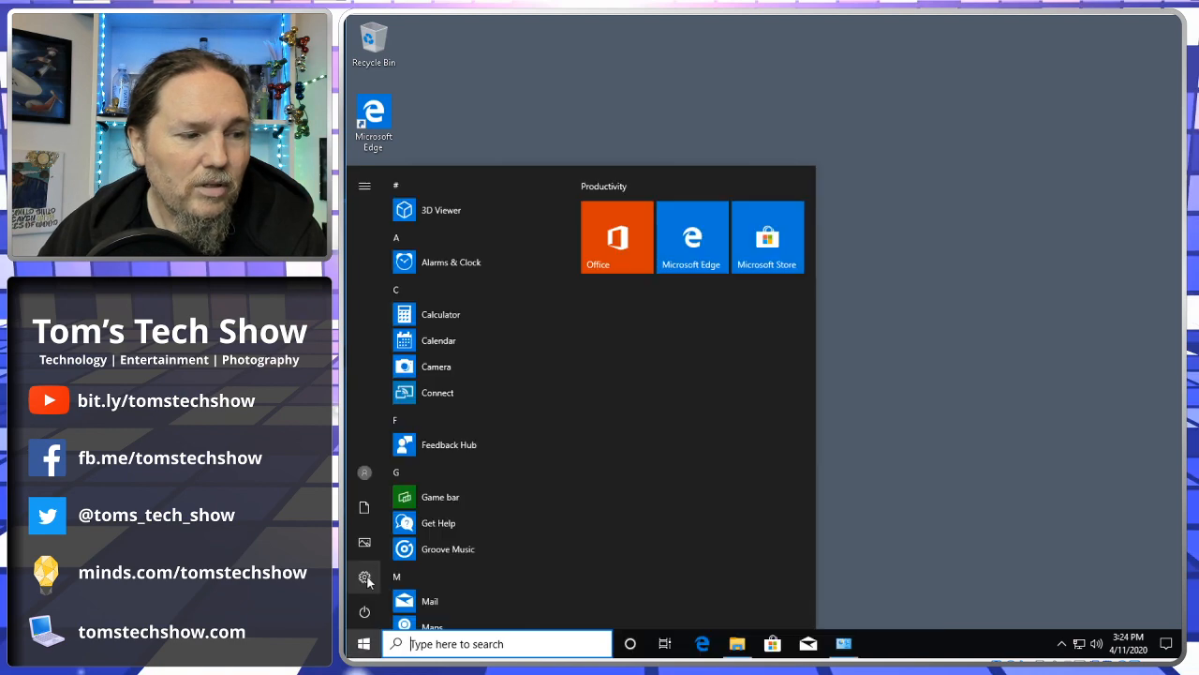
Step: Browse the Accounts info, Sync your settings and Family & other users pages, then go back home
click(365, 577)
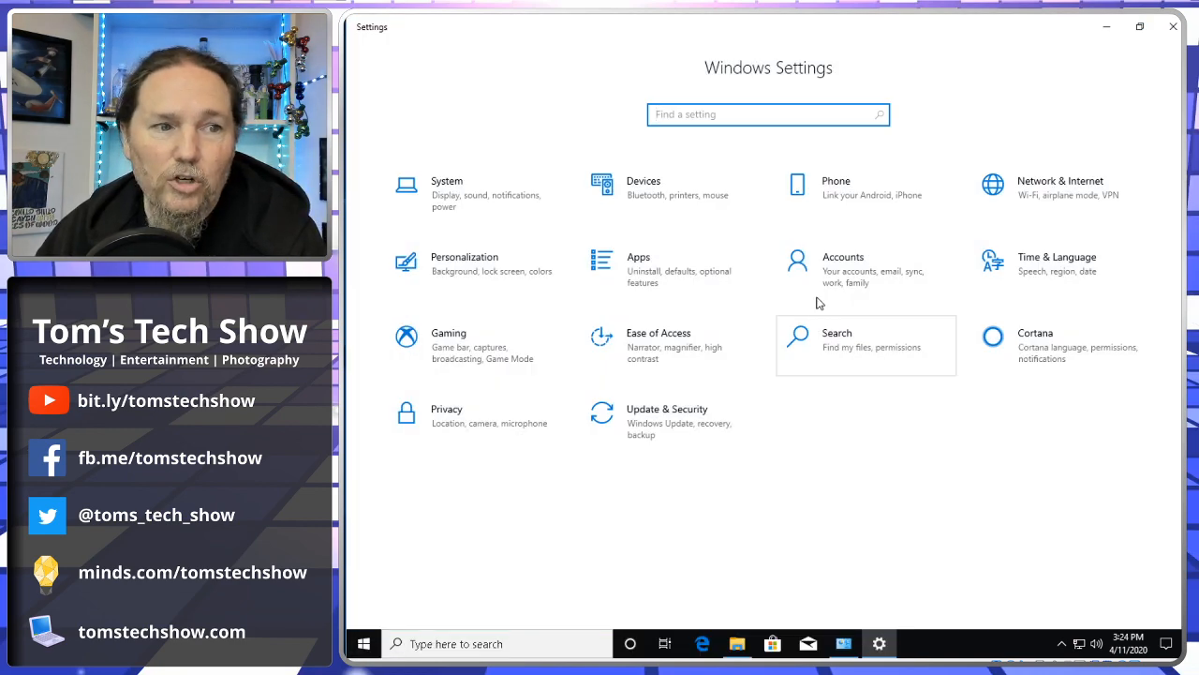
click(842, 269)
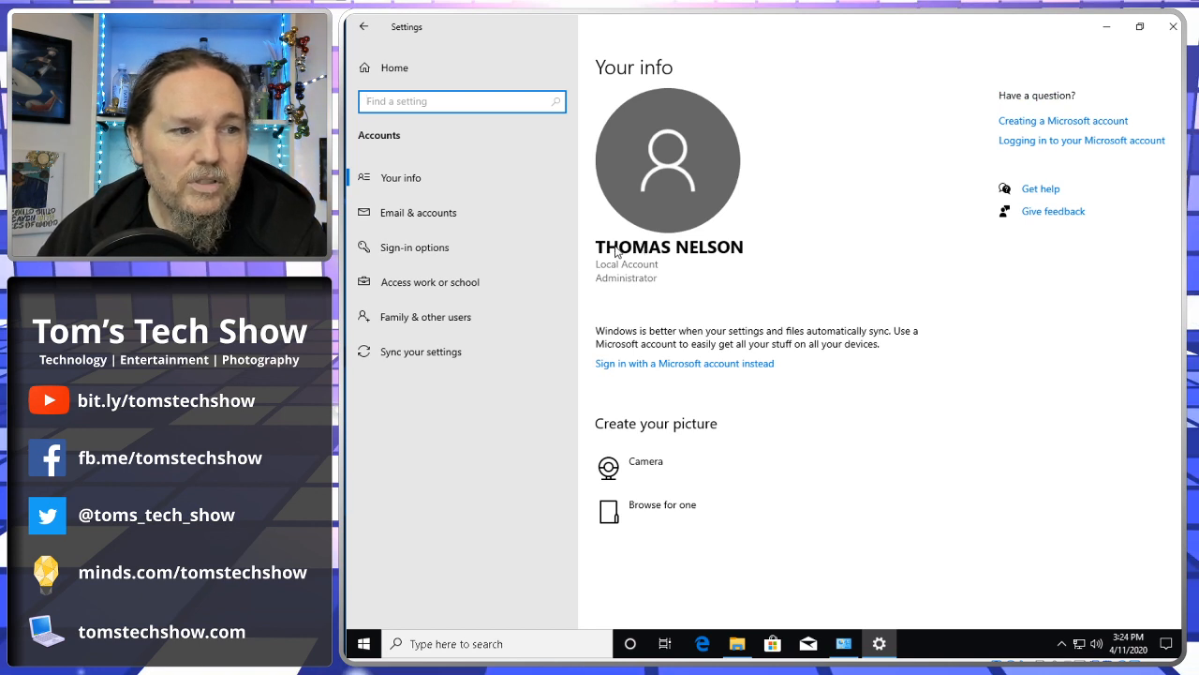
mouse_move(828, 274)
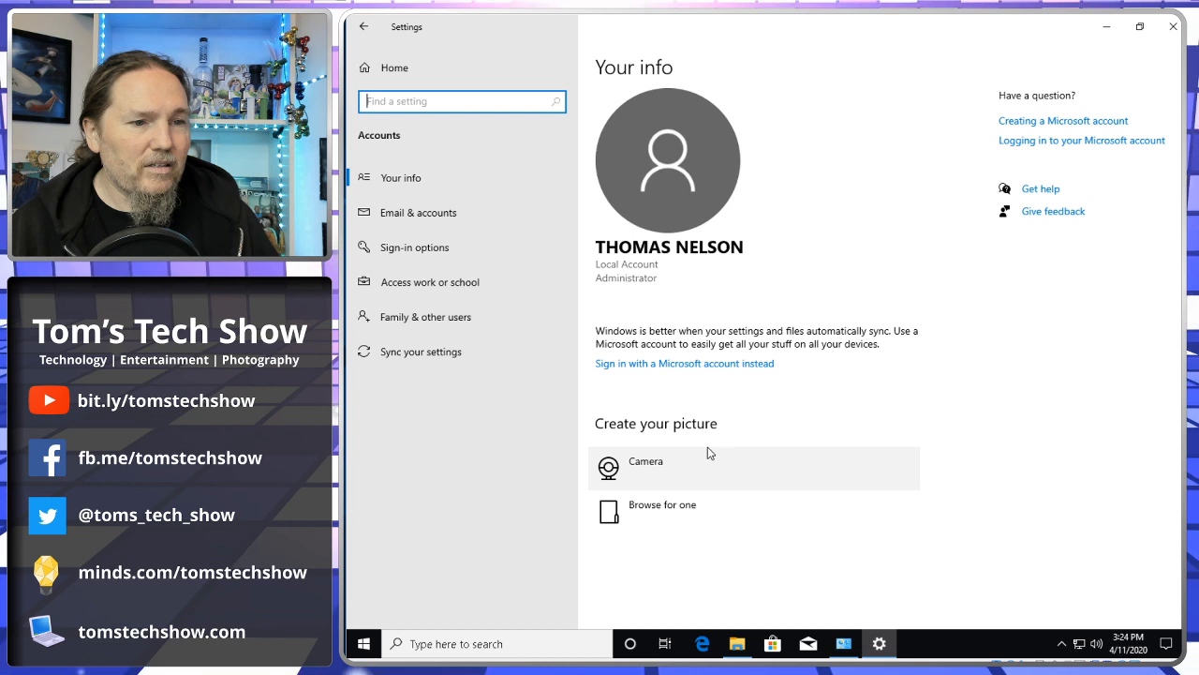
mouse_move(817, 473)
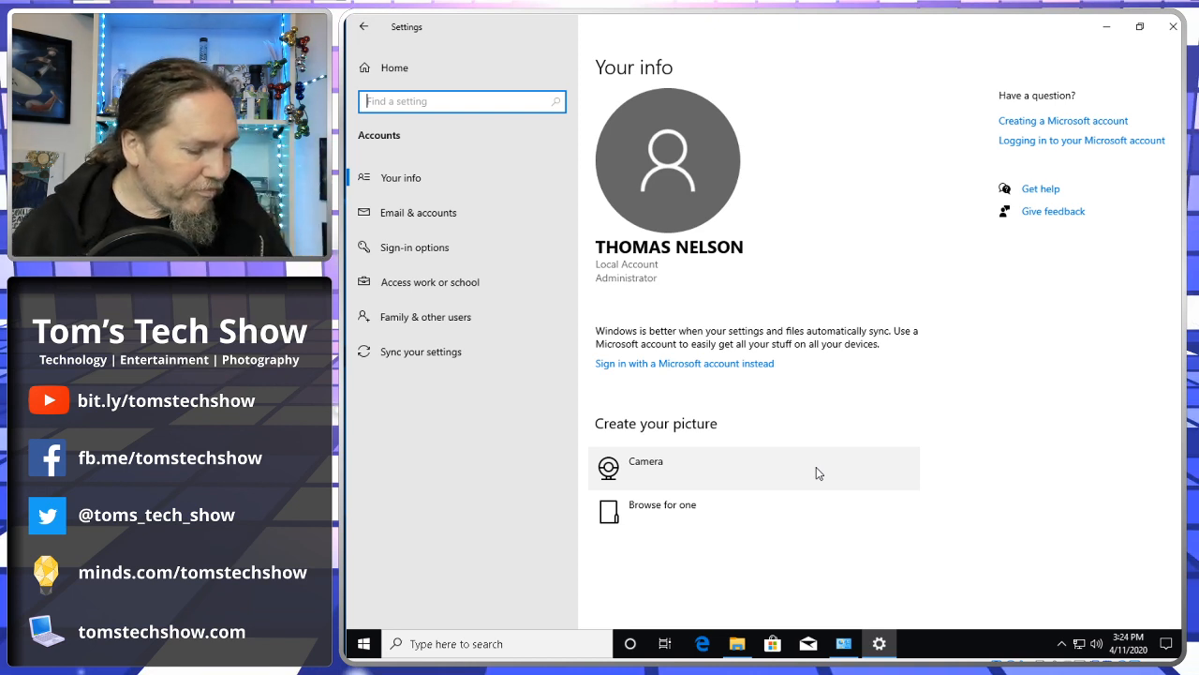
mouse_move(926, 412)
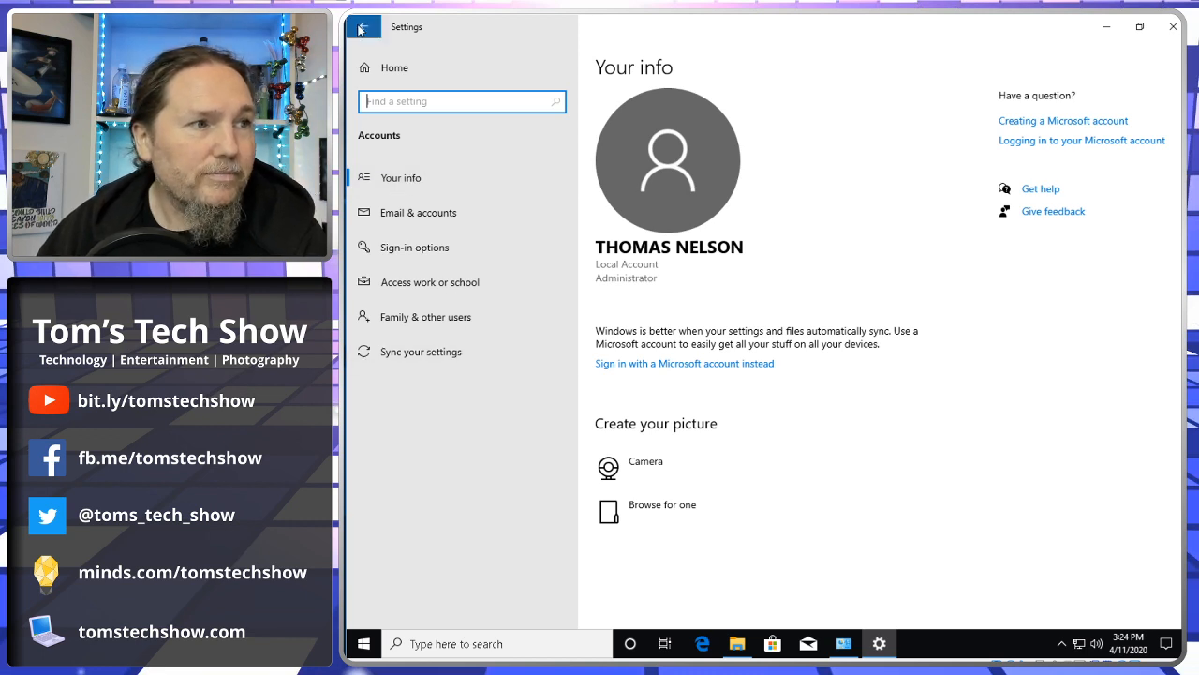
click(421, 351)
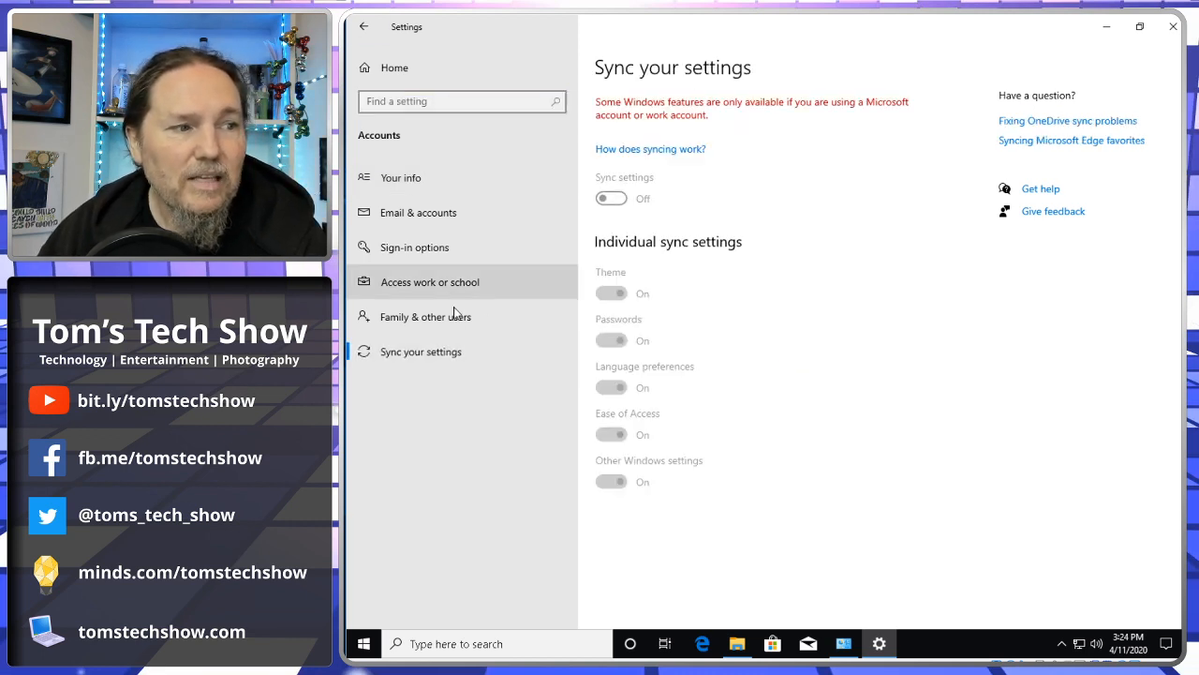
click(427, 315)
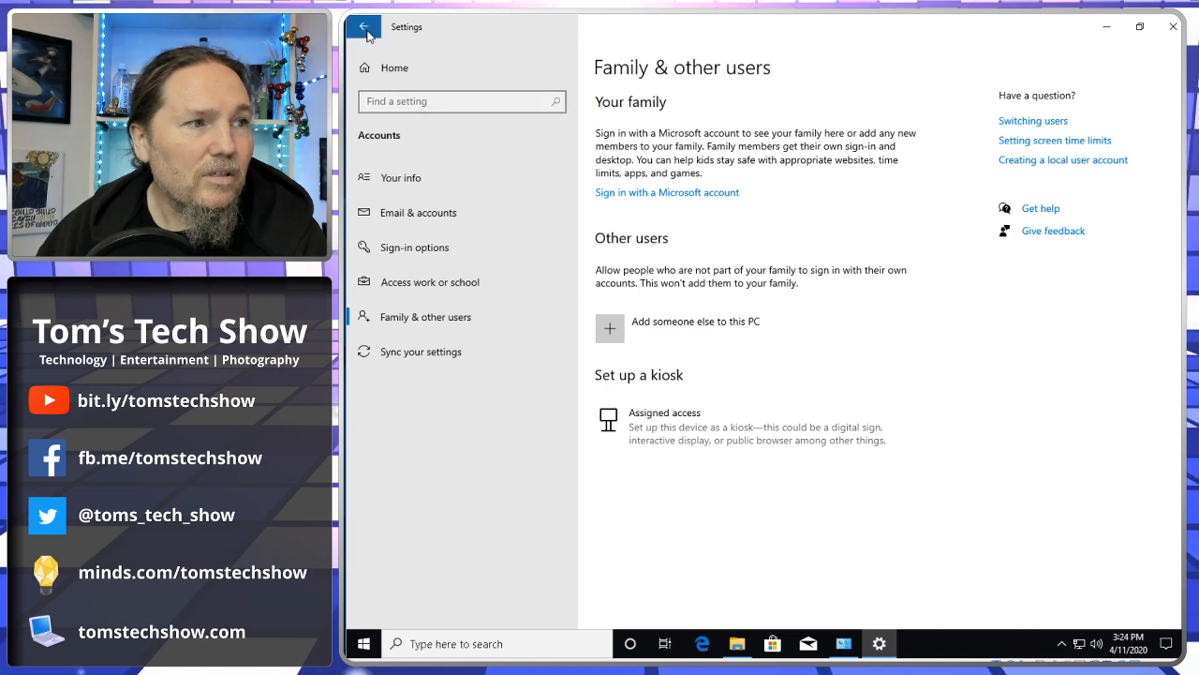
click(365, 26)
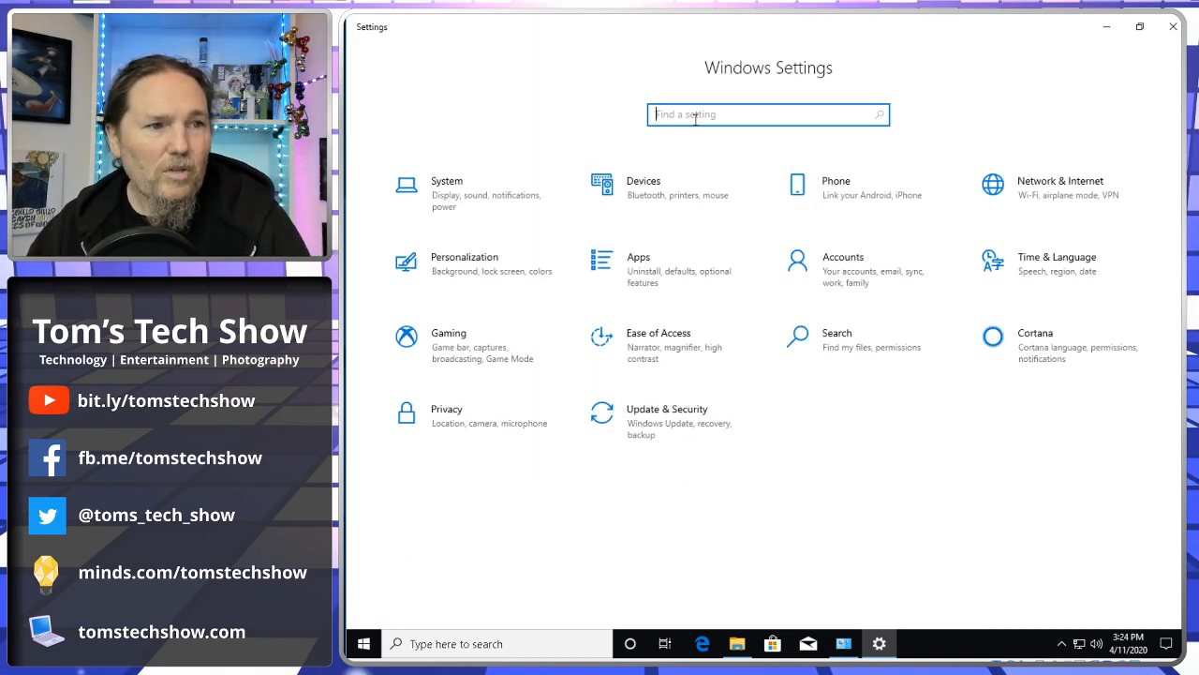
Step: Review the Privacy Camera and General pages, then close Settings
text(privacy)
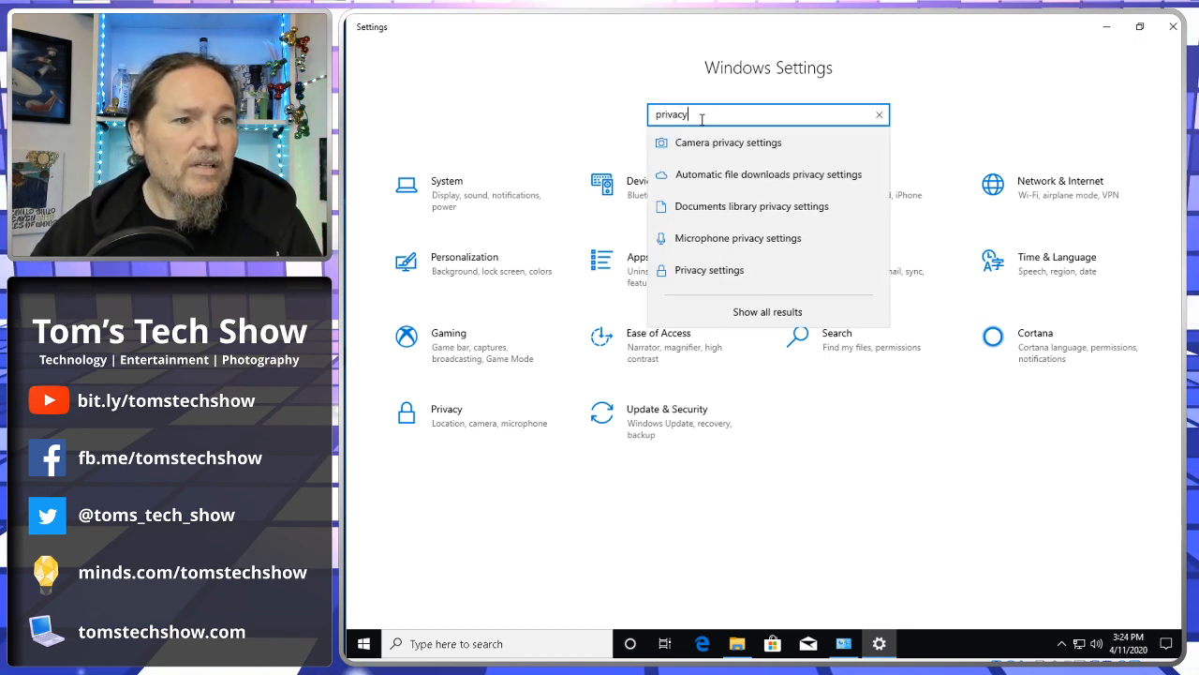
click(728, 143)
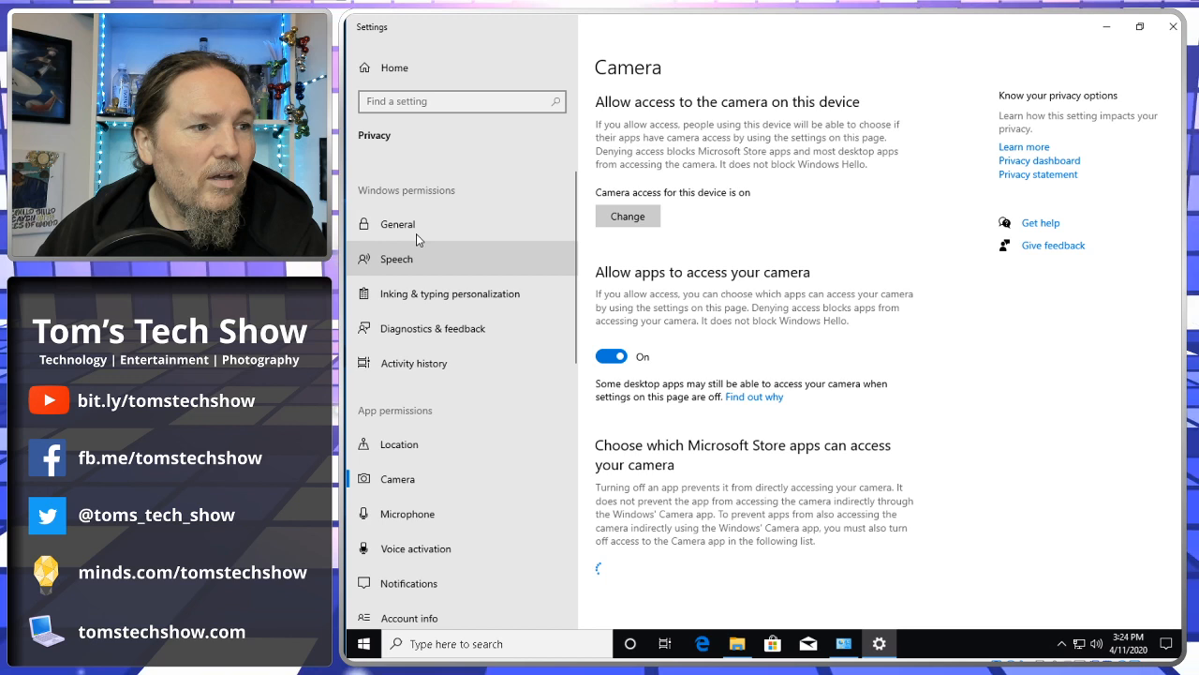
click(397, 223)
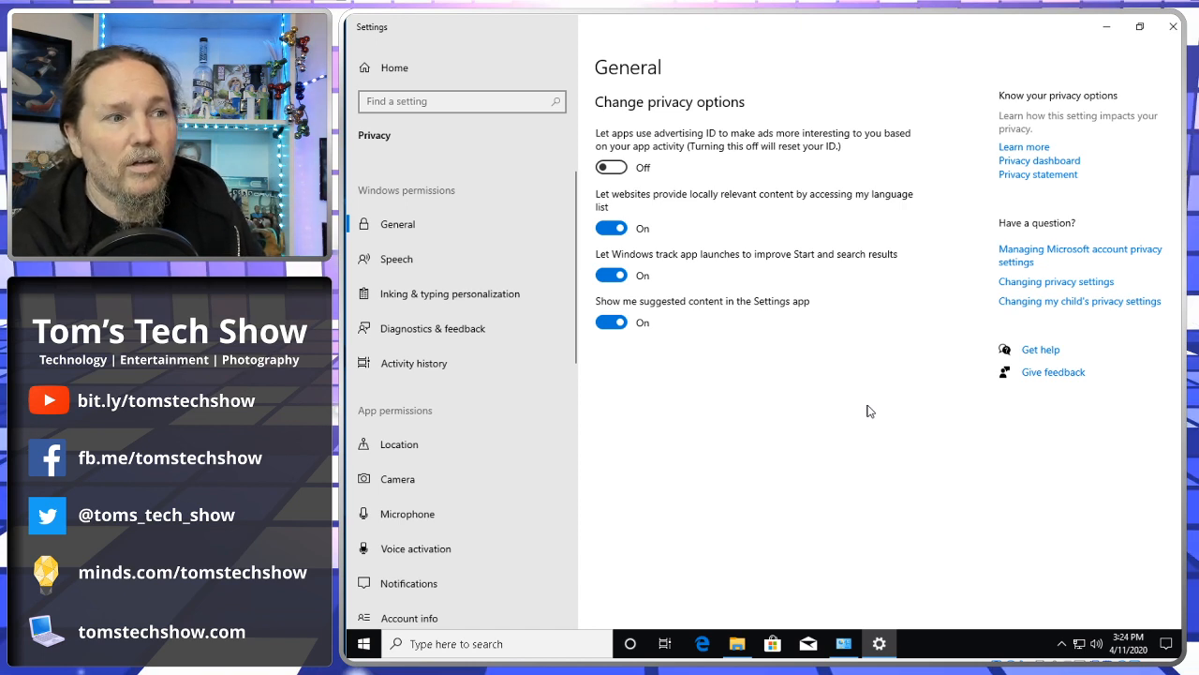
mouse_move(480, 334)
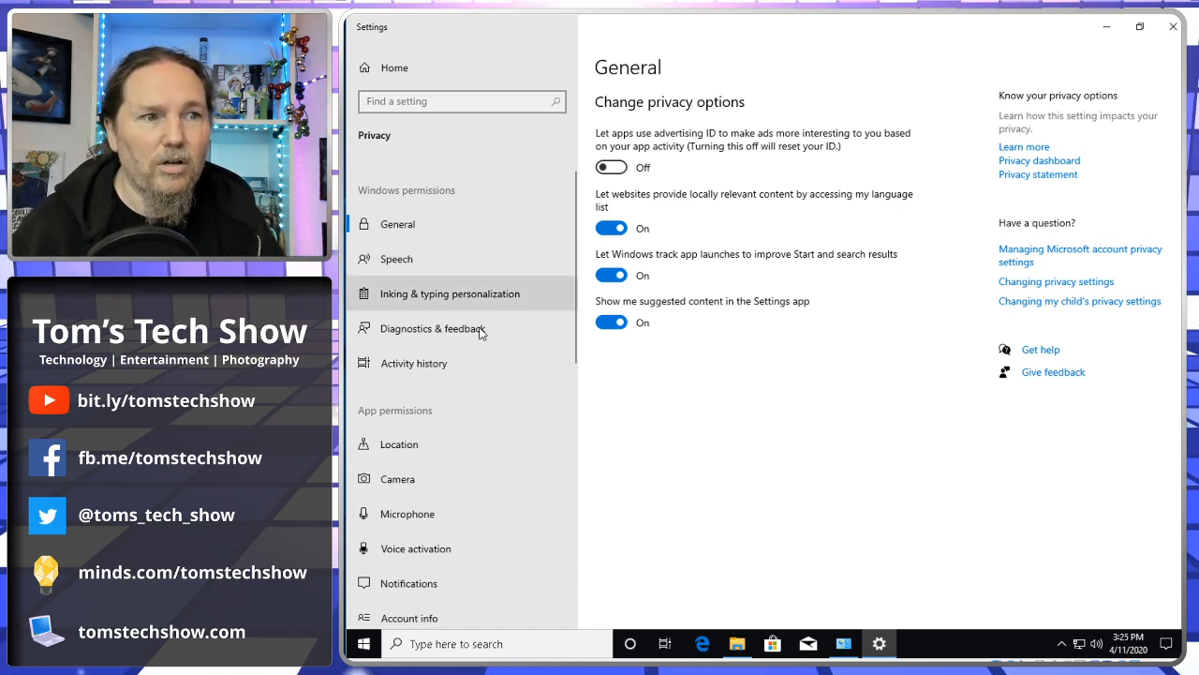
mouse_move(774, 440)
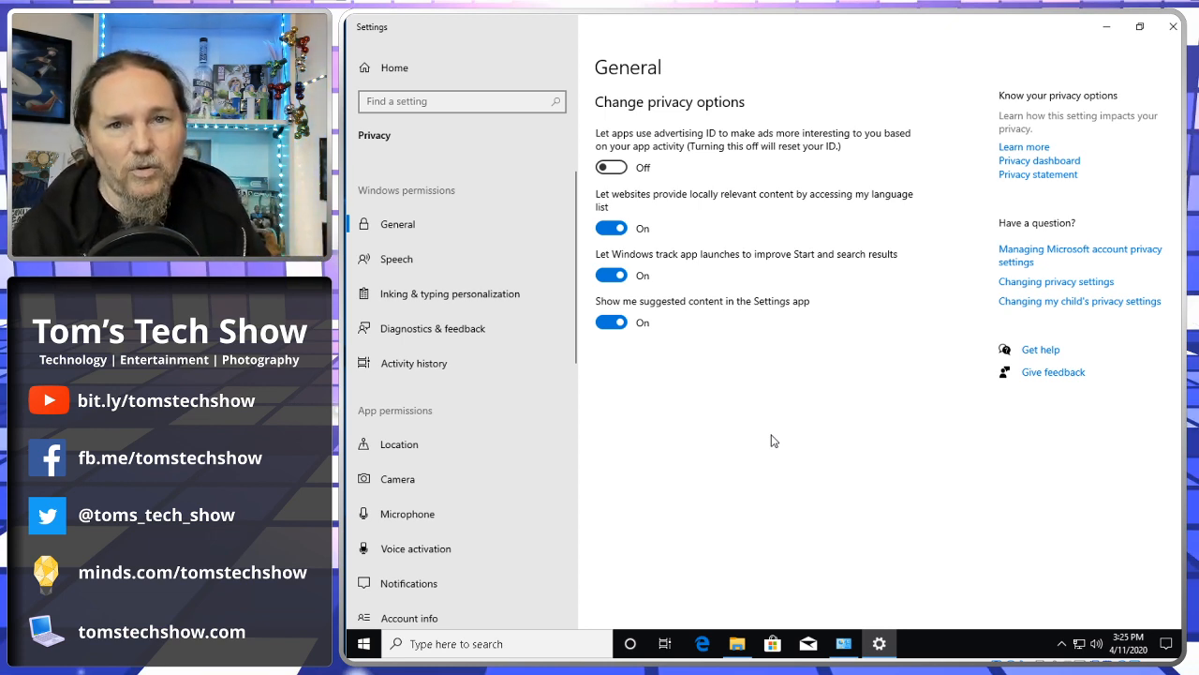
mouse_move(749, 382)
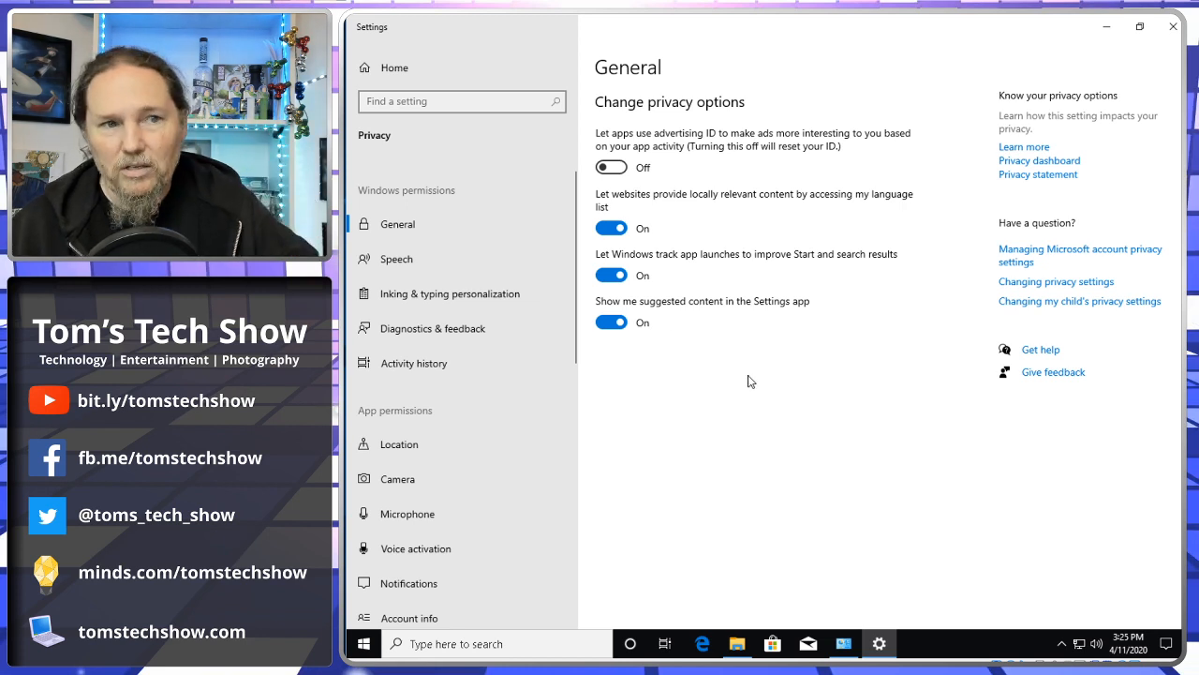
mouse_move(1172, 27)
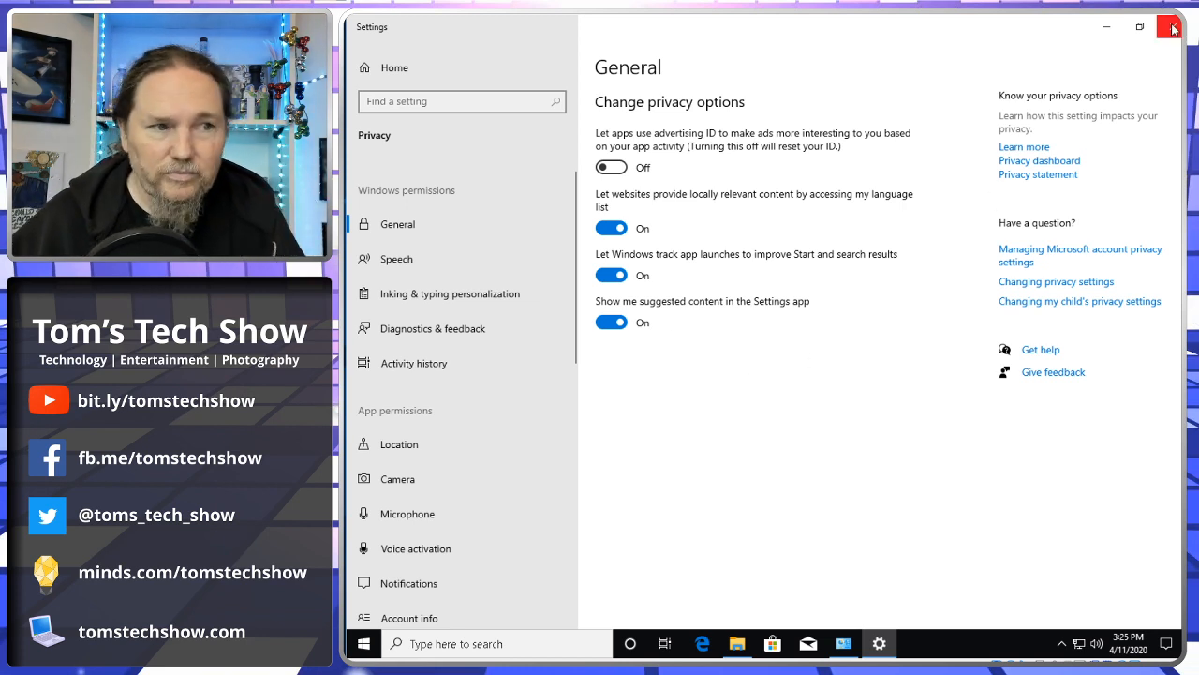
click(1171, 26)
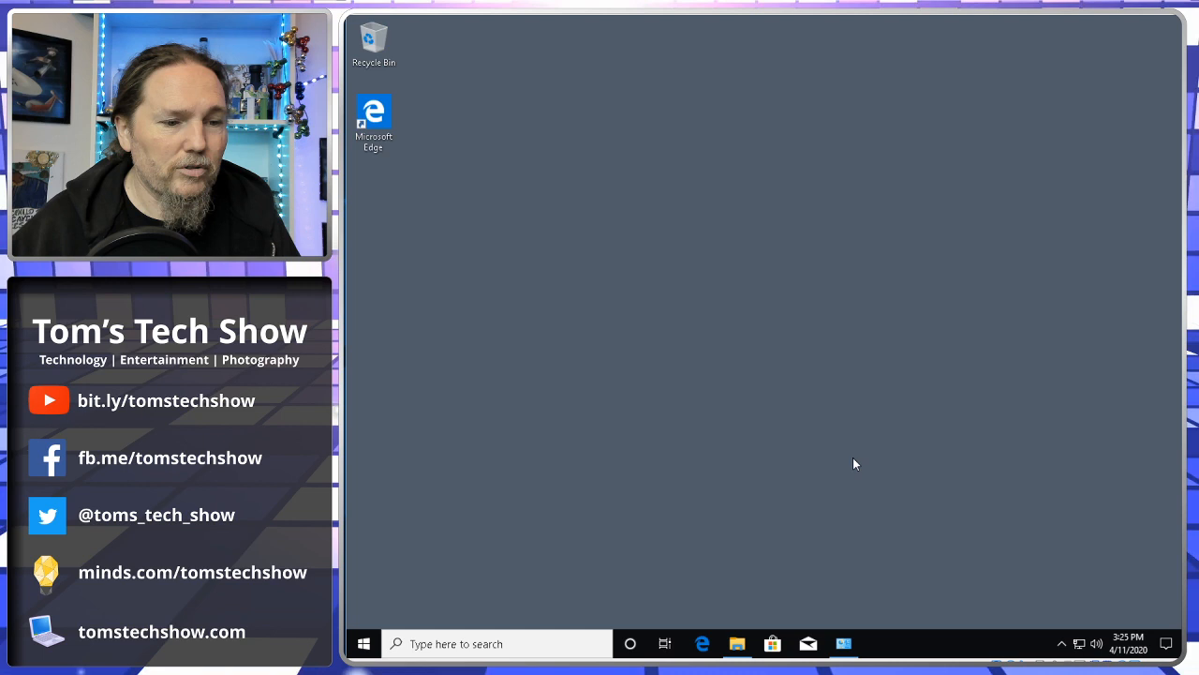
Step: Run OOSU10 from the Downloads folder in File Explorer
click(737, 643)
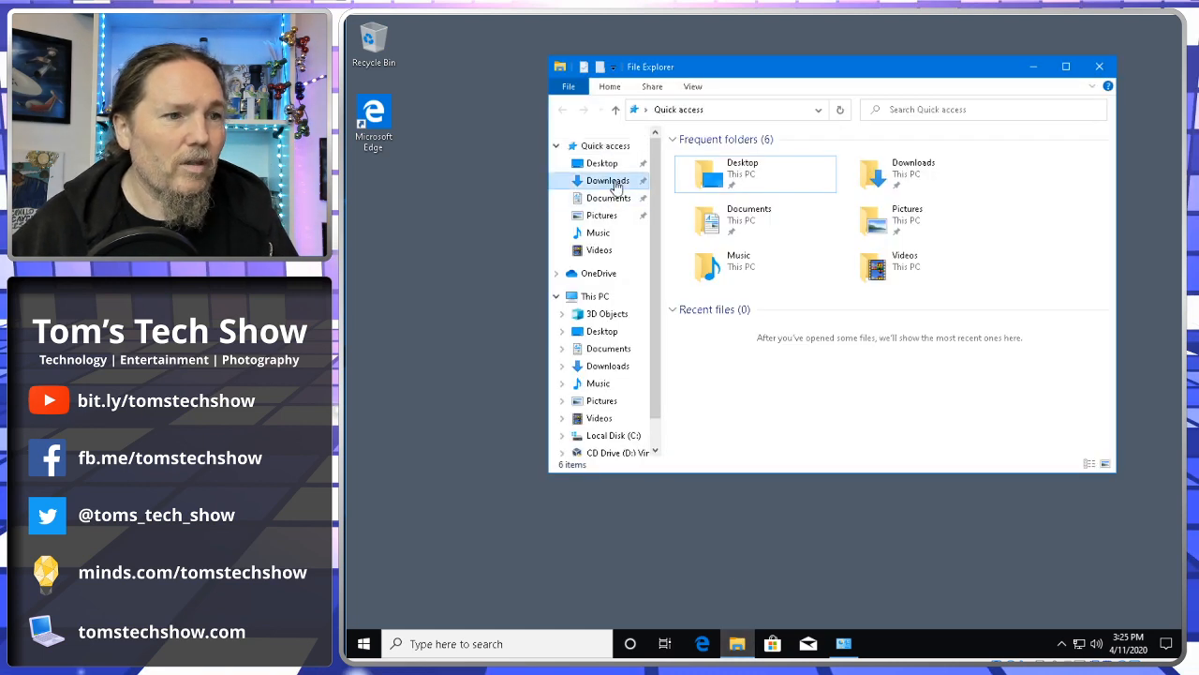
click(608, 180)
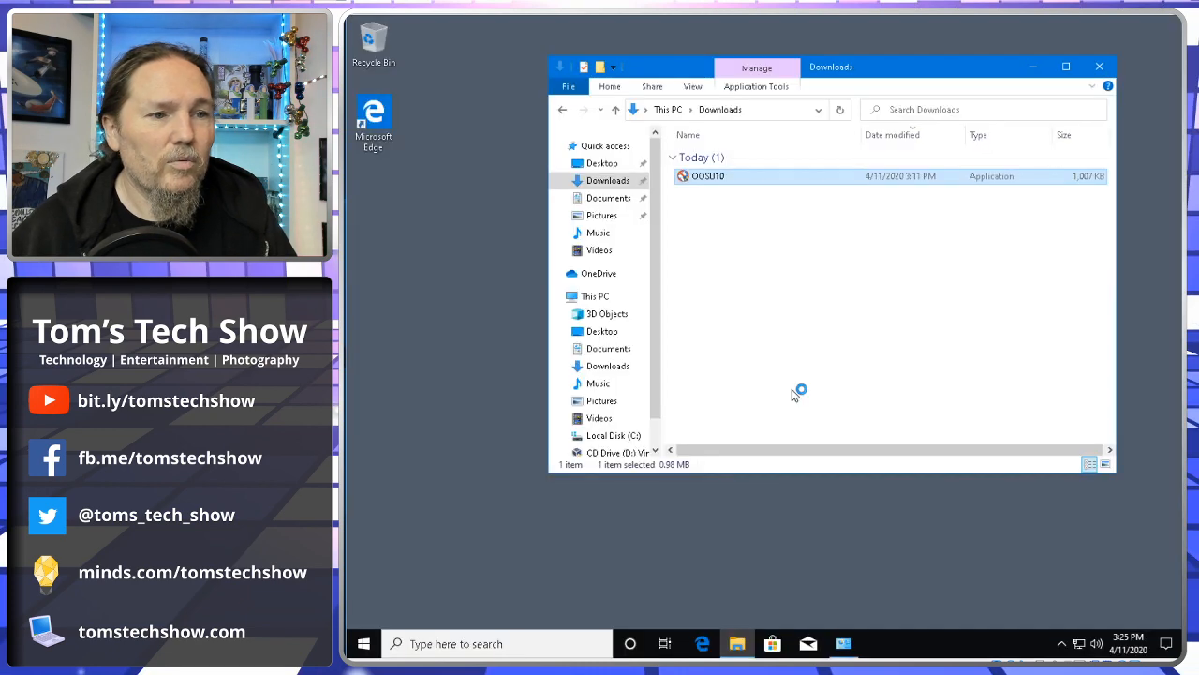
click(1099, 67)
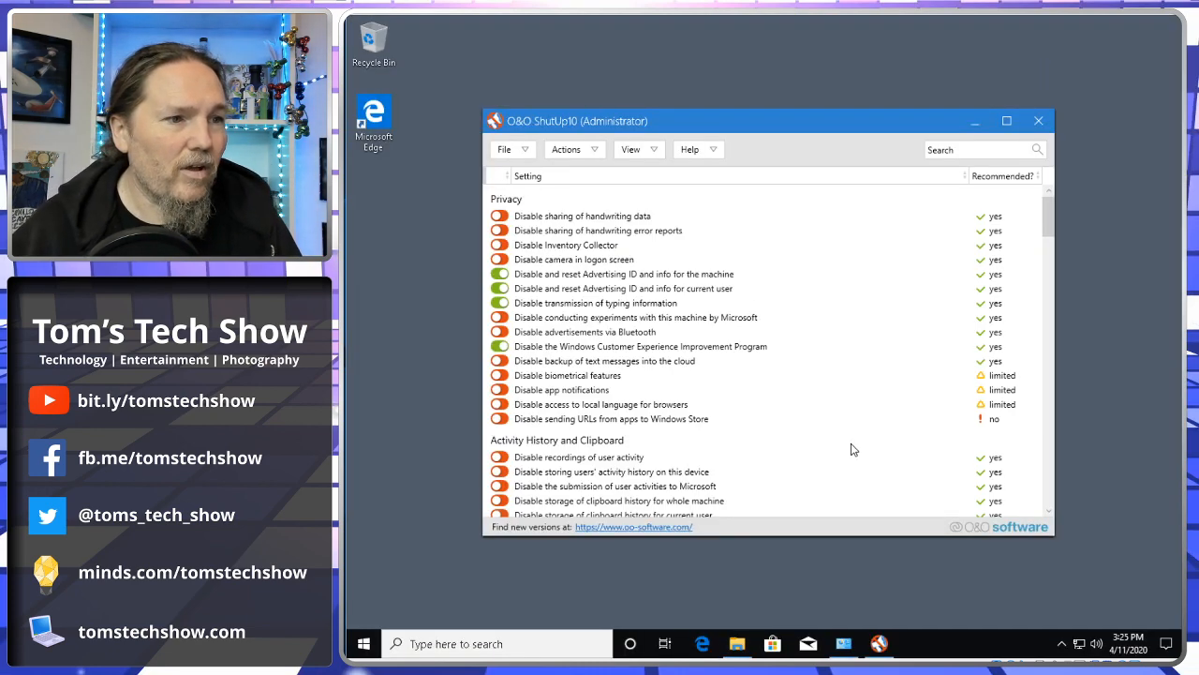
Step: Apply only recommended settings, plus 'Disable biometrical features' and 'Disable app notifications'
click(566, 149)
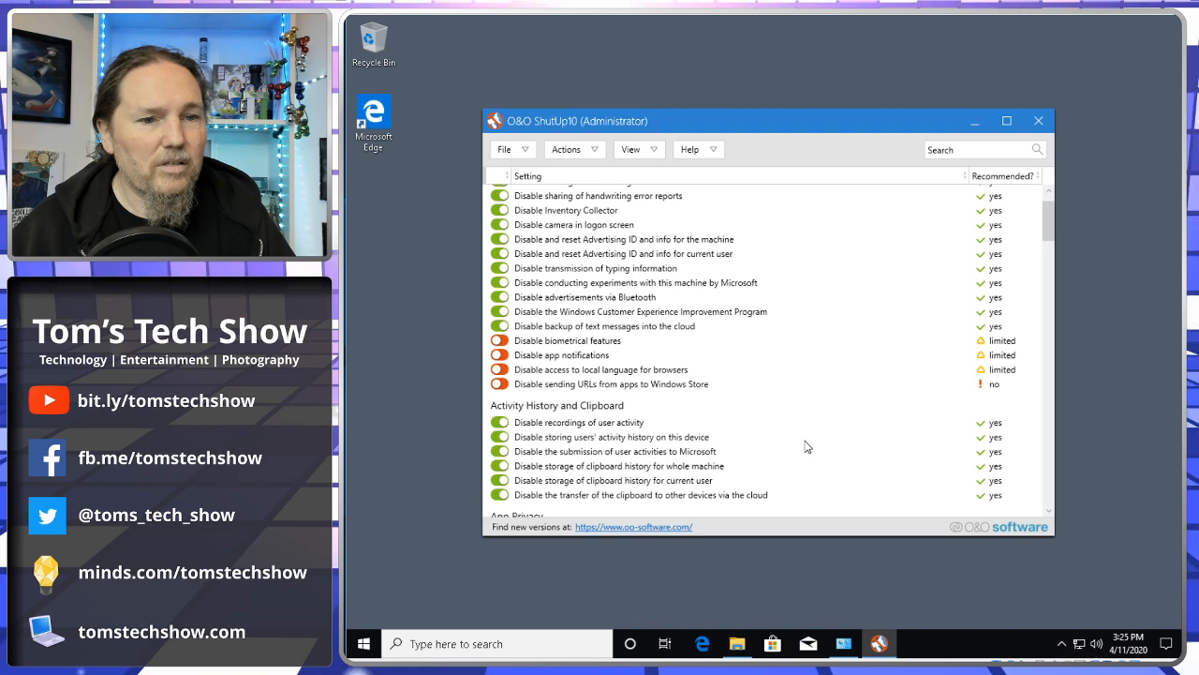
scroll(down, 3)
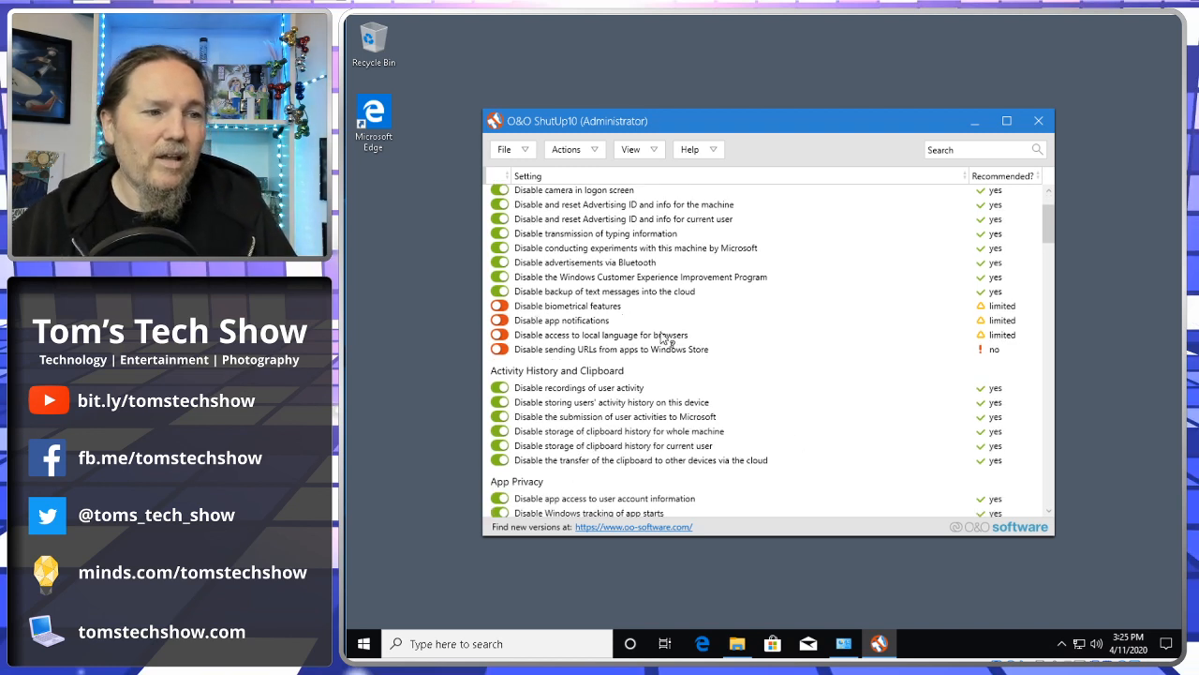
click(500, 305)
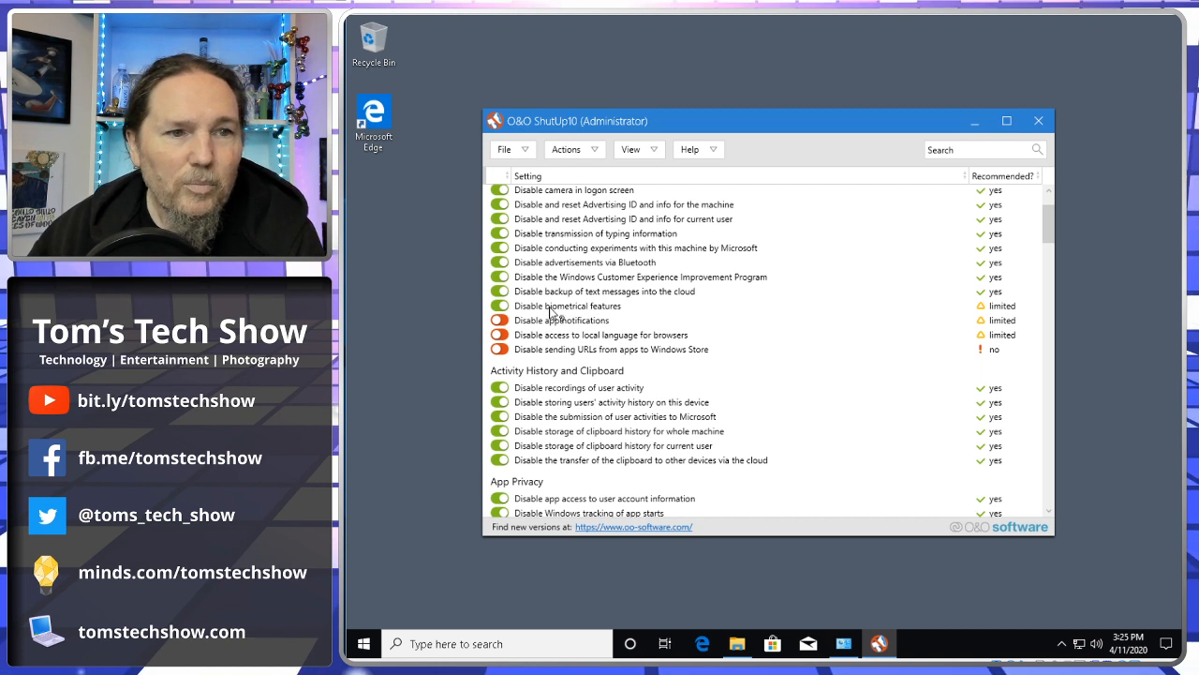
click(500, 319)
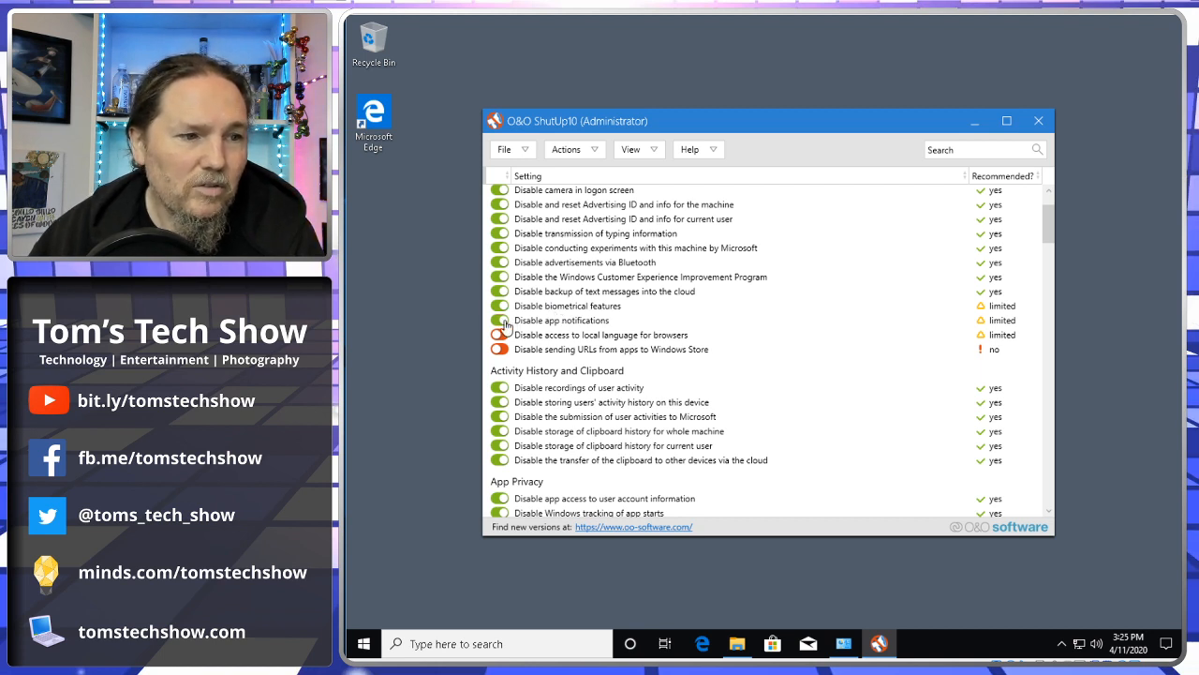
click(500, 320)
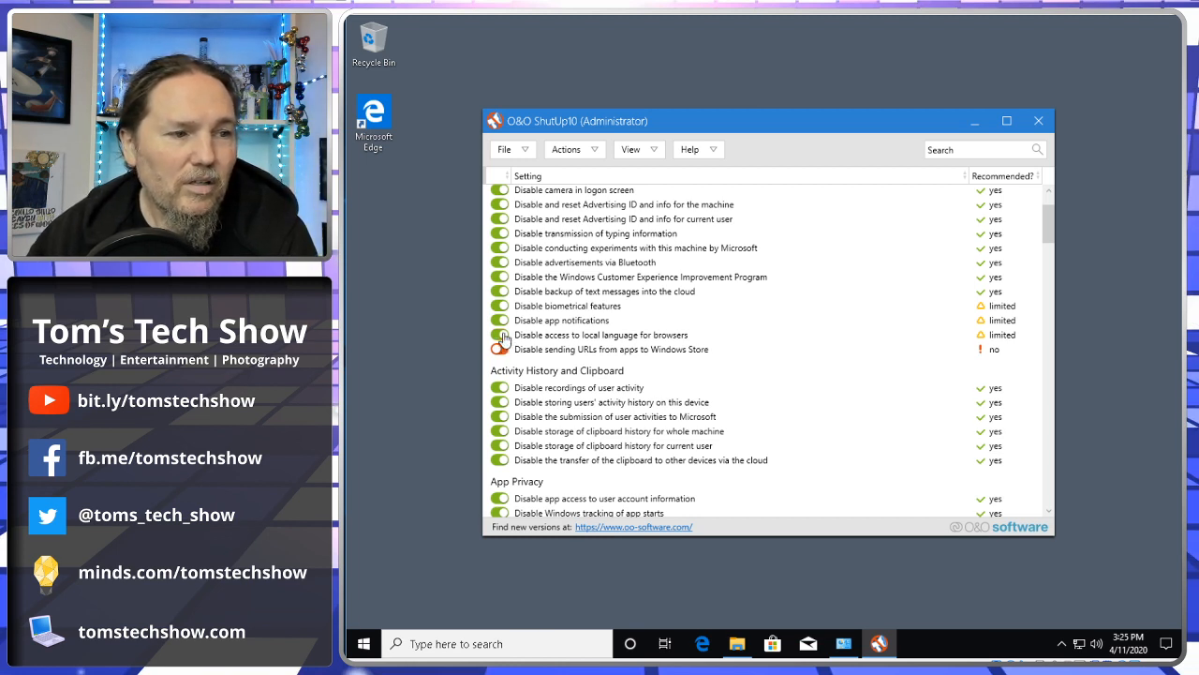
click(500, 334)
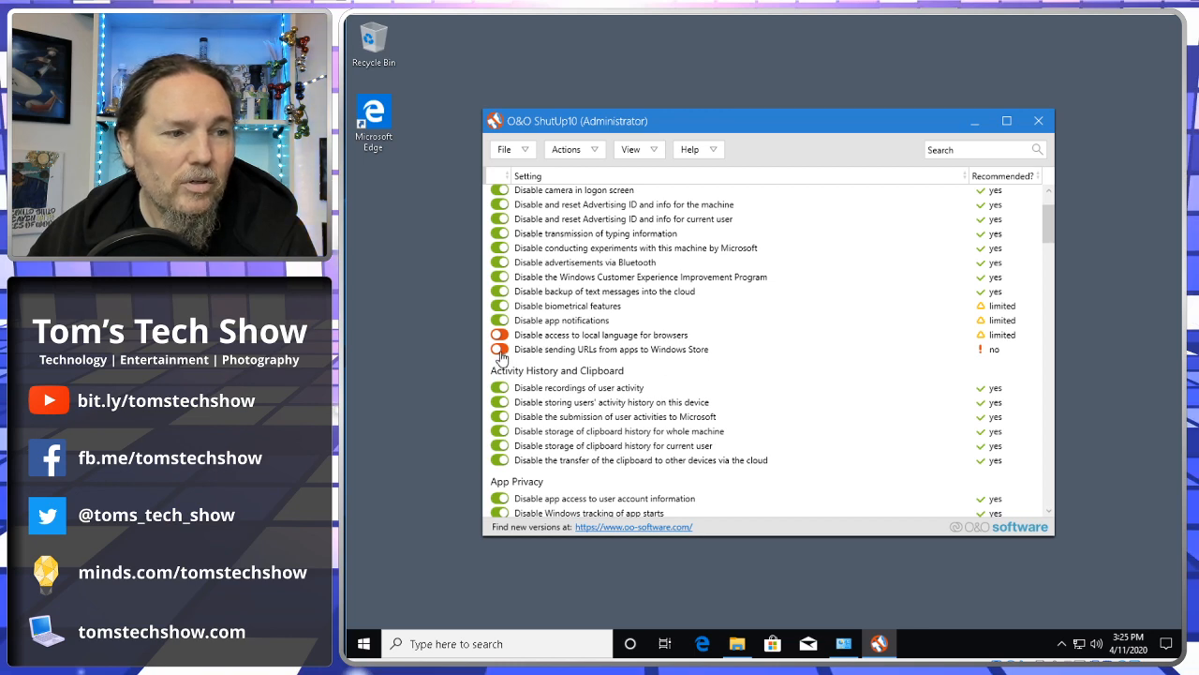
scroll(down, 3)
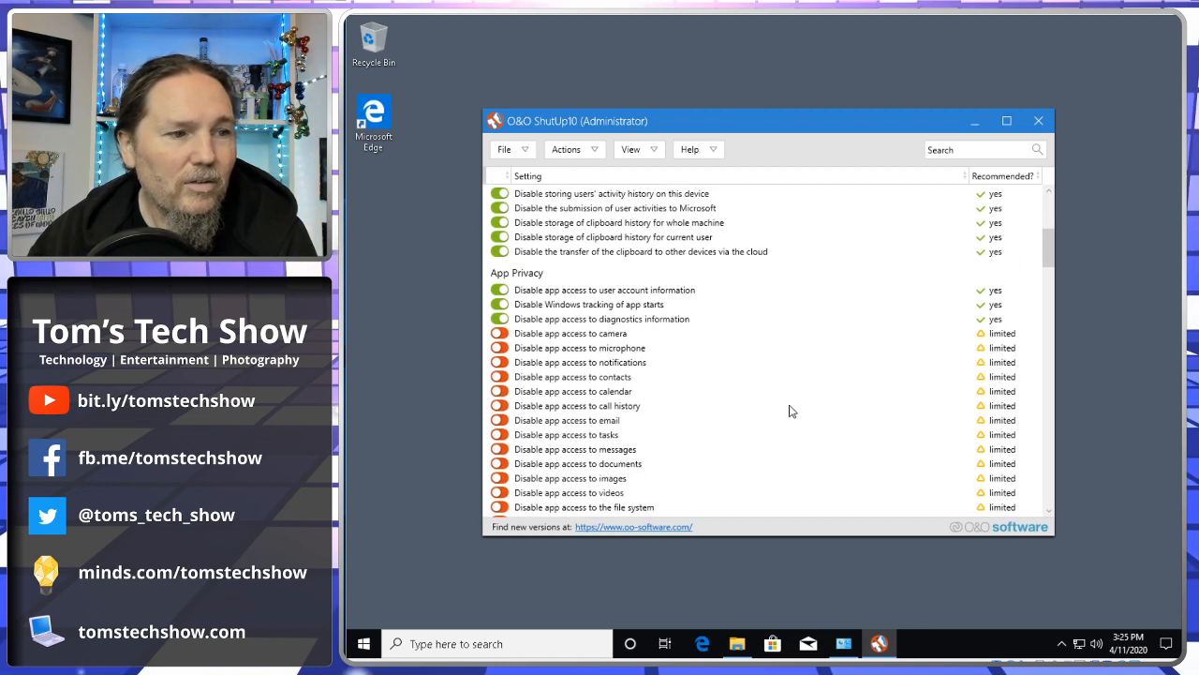
Step: Block app access to contacts, wireless and loosely coupled devices, and Windows Media DRM internet access
scroll(down, 3)
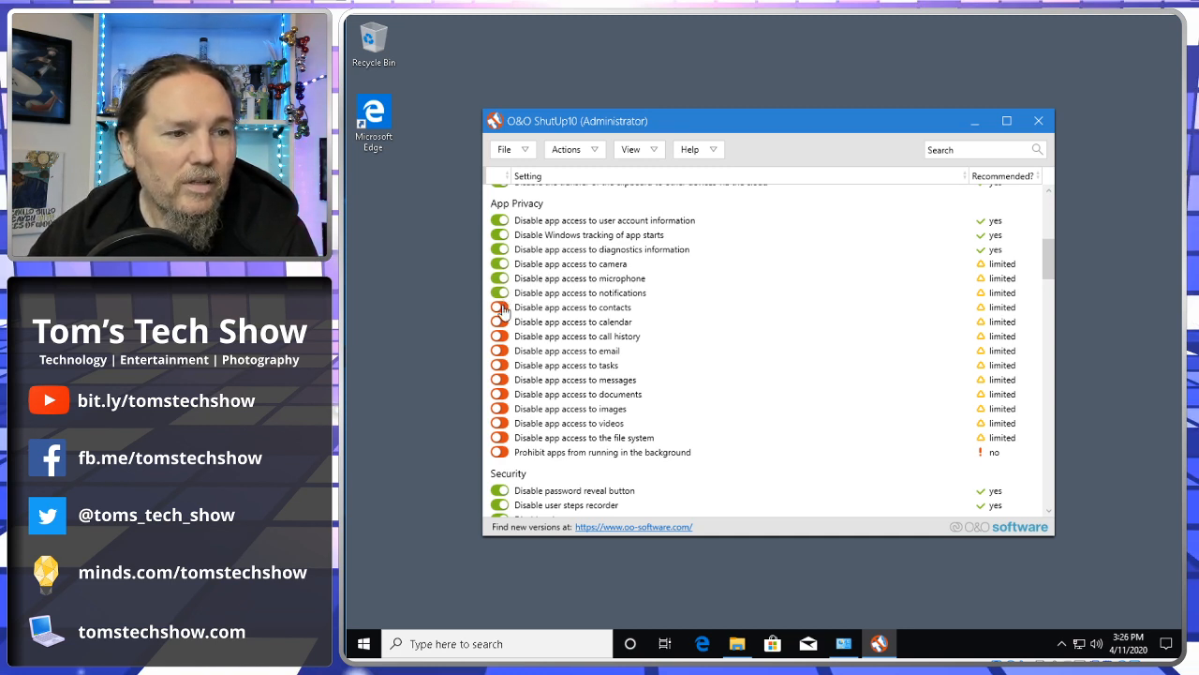
click(499, 307)
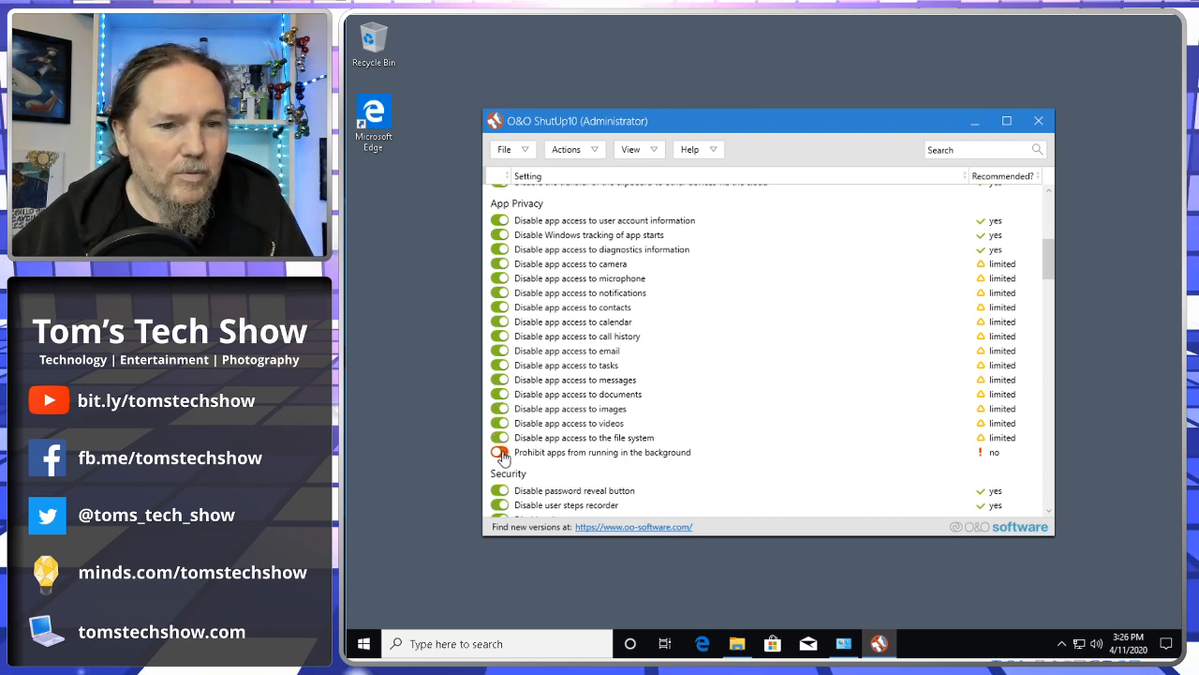
scroll(down, 3)
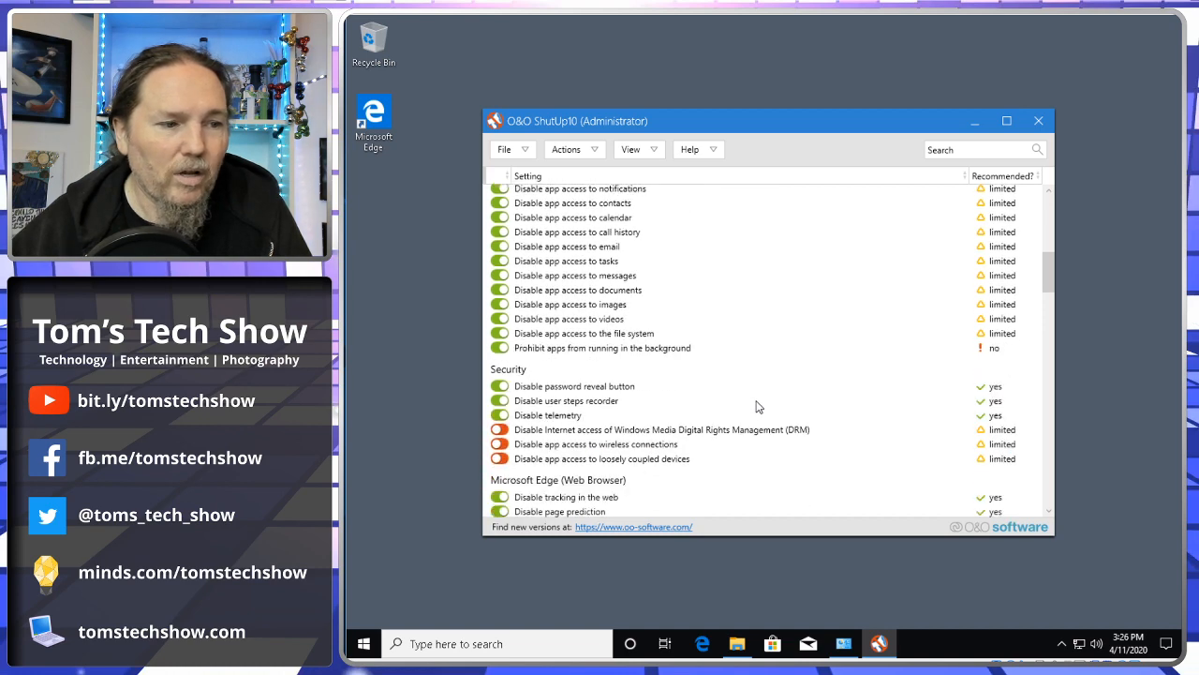
scroll(down, 3)
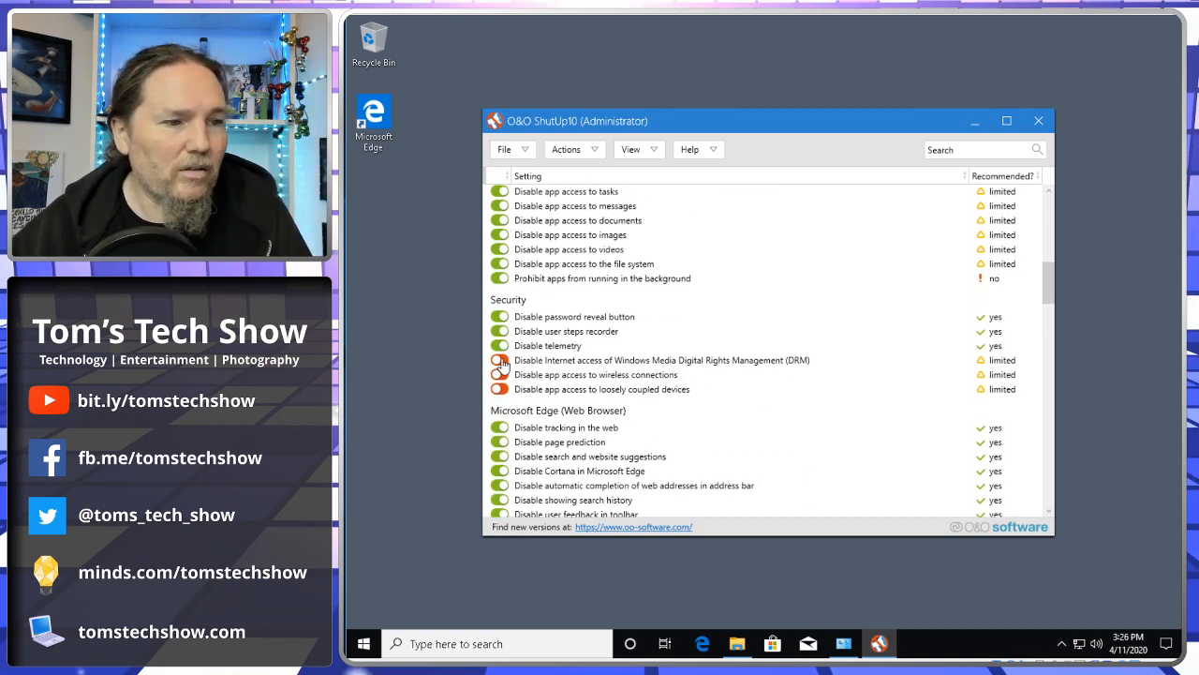
click(500, 360)
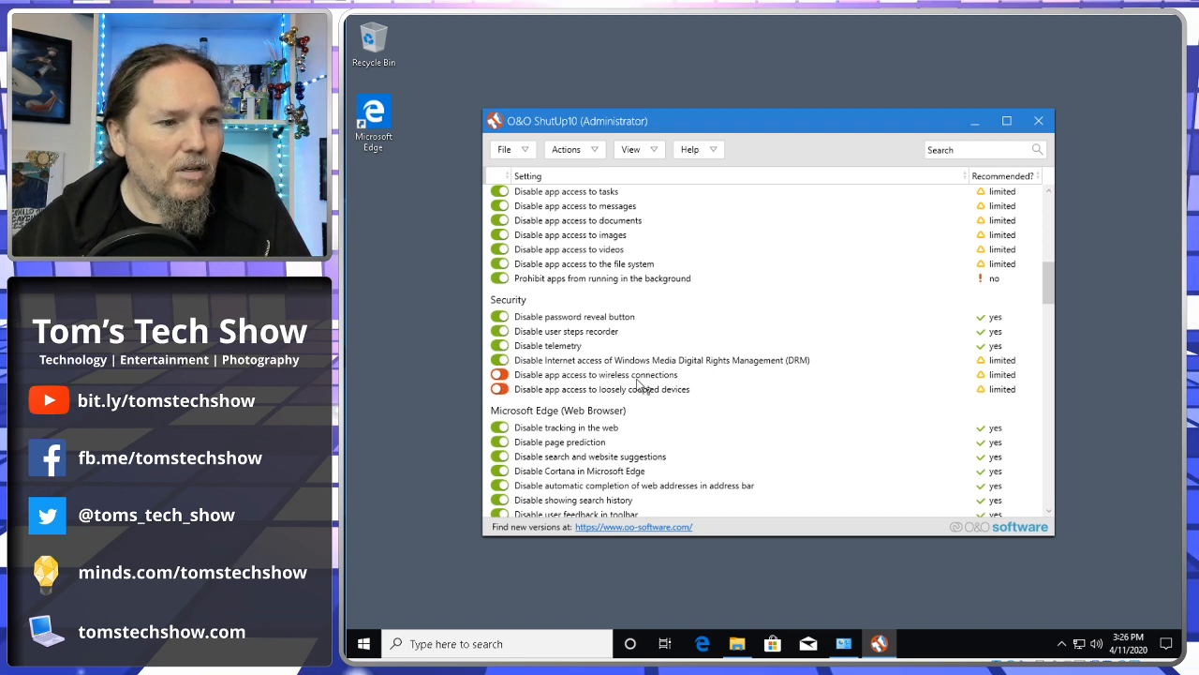
click(498, 374)
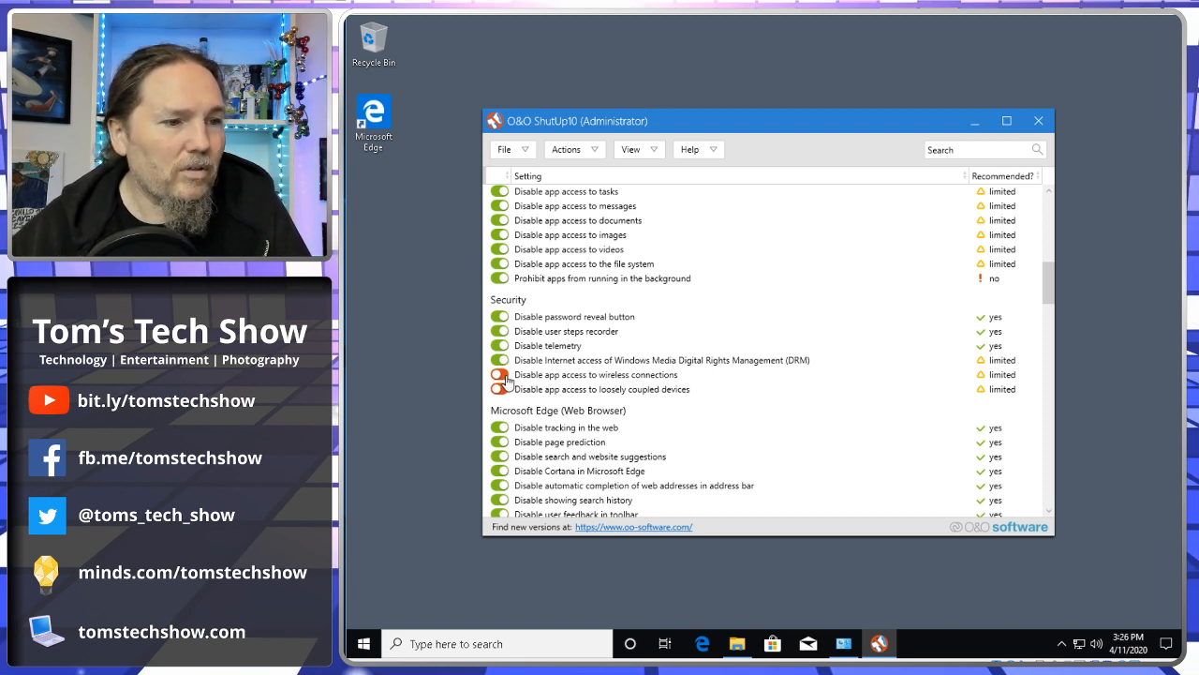
click(500, 374)
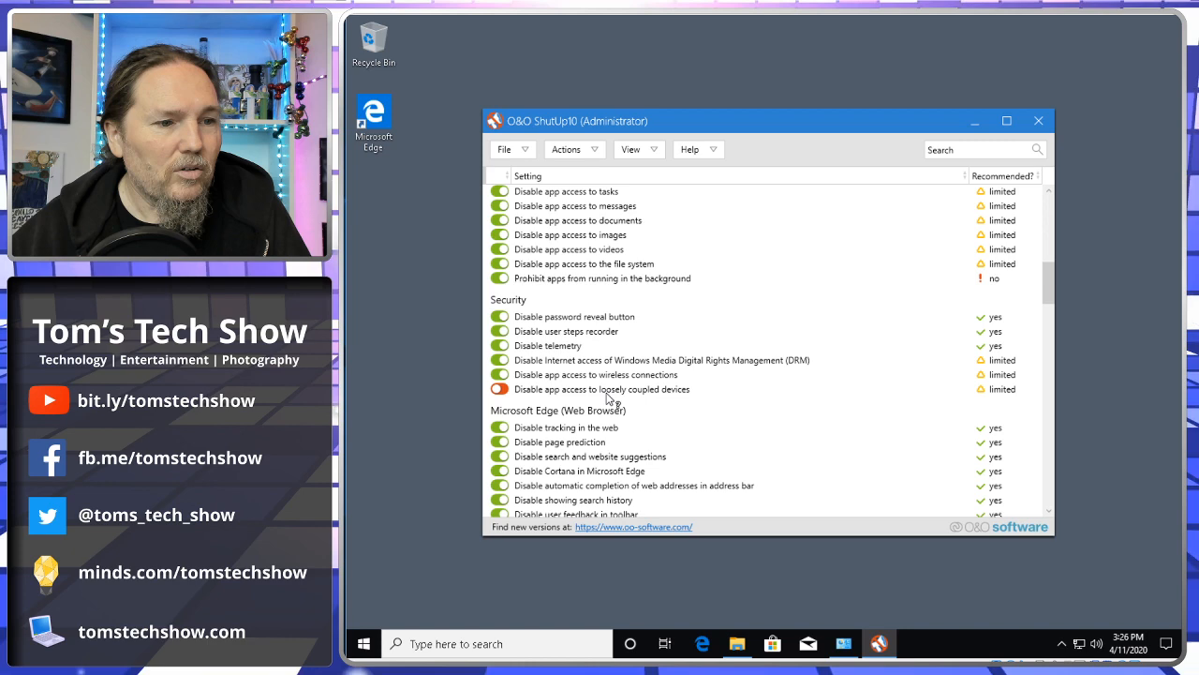
scroll(down, 3)
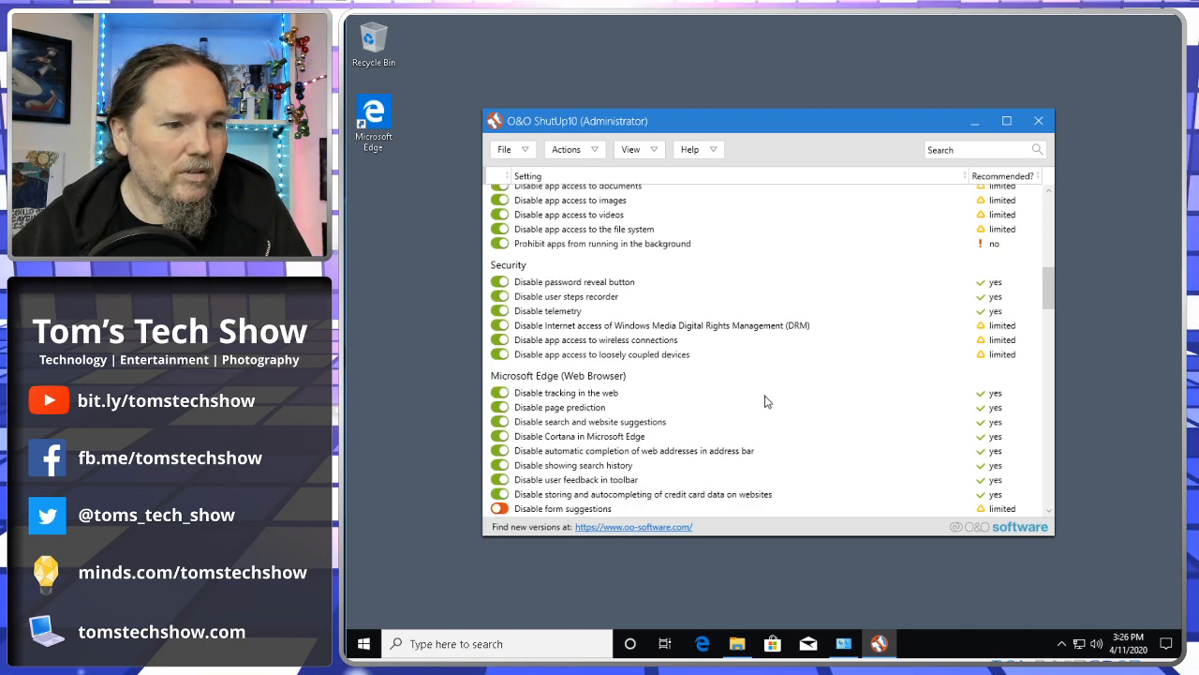
Step: Enable the Edge tweaks for form suggestions, media licenses, background launch and tab preloading
scroll(down, 3)
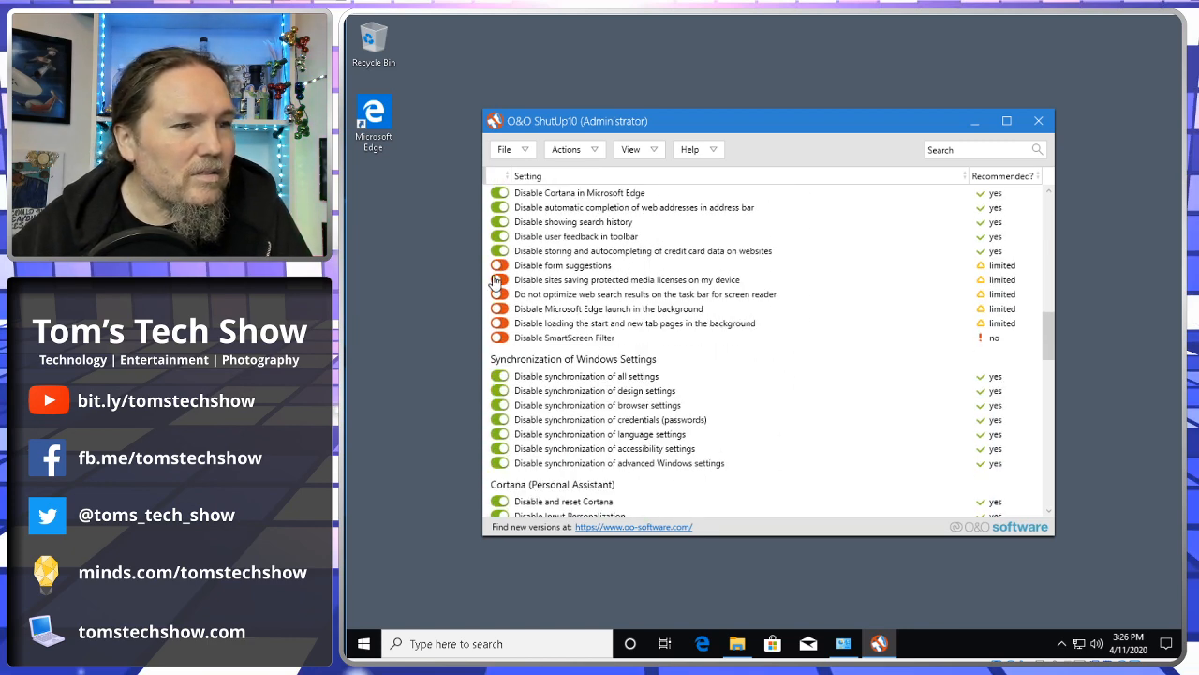
click(500, 265)
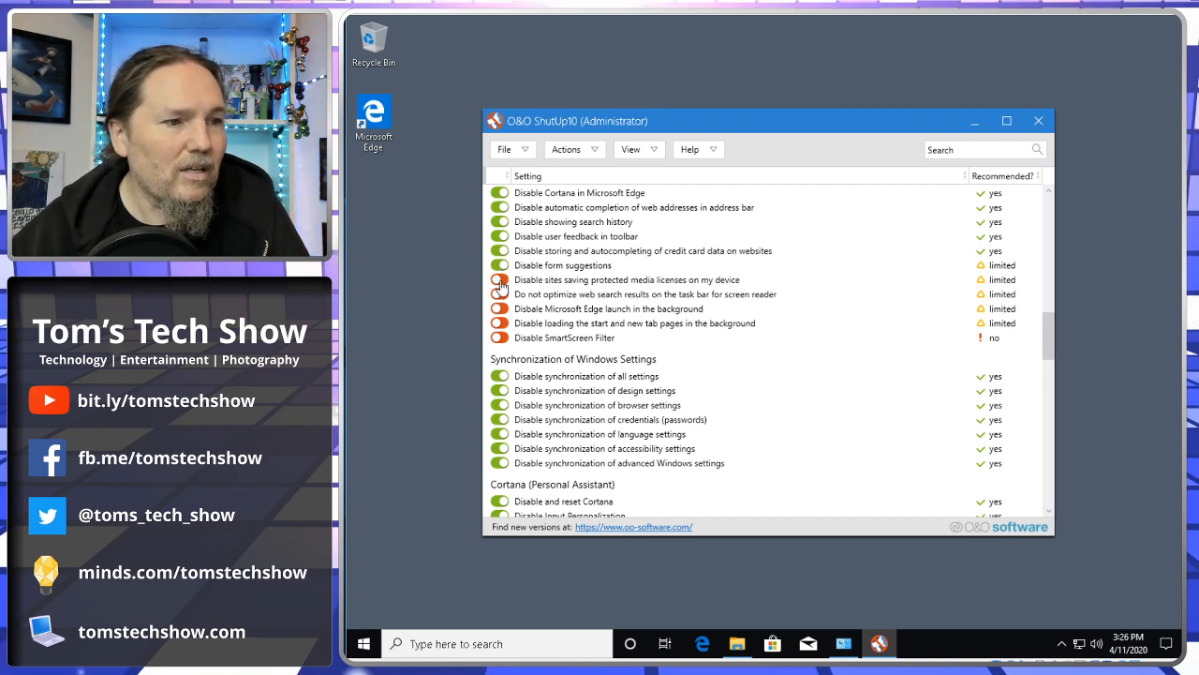
click(499, 279)
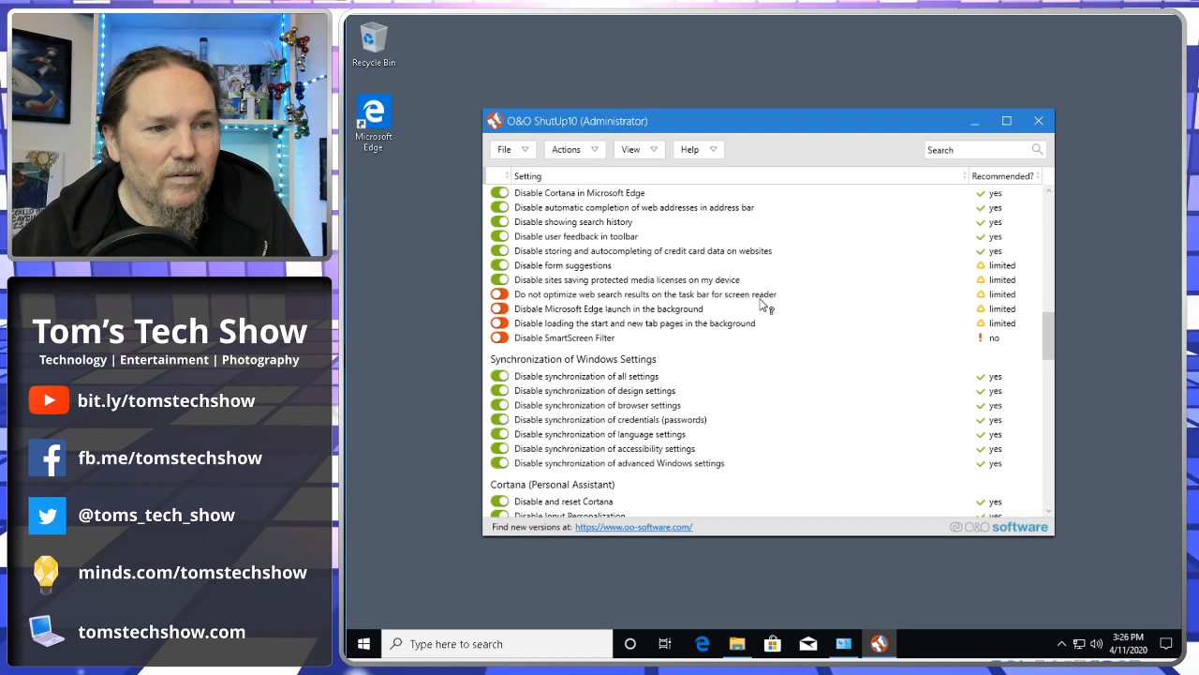
click(500, 308)
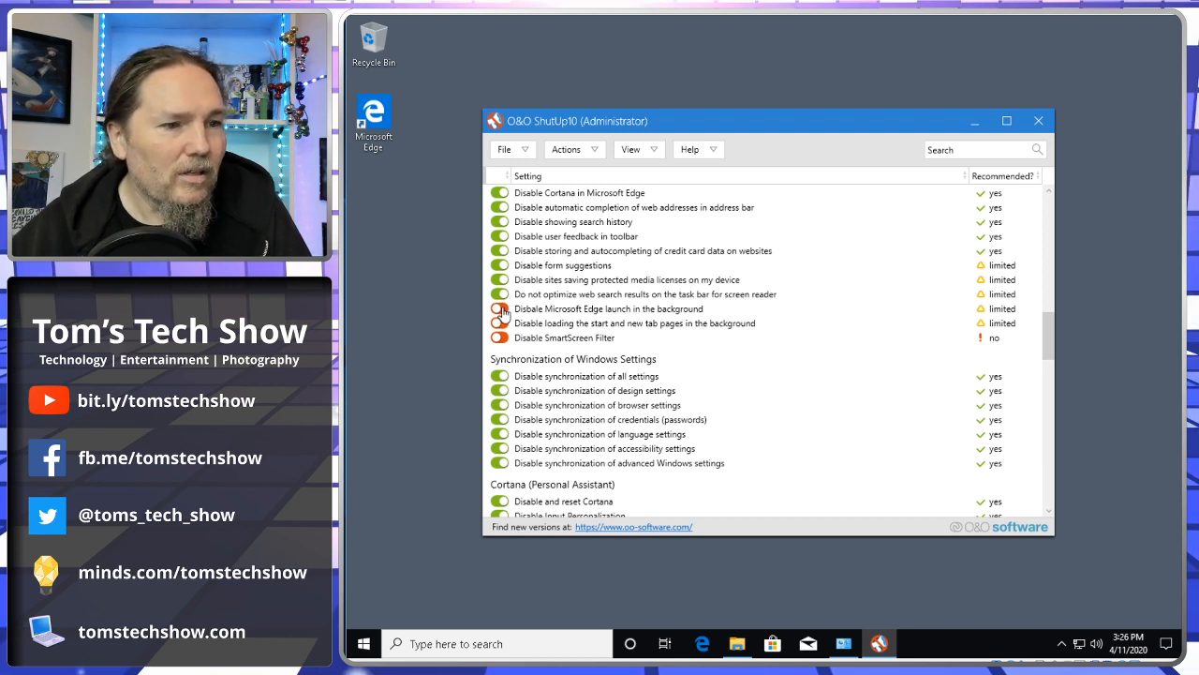
click(499, 308)
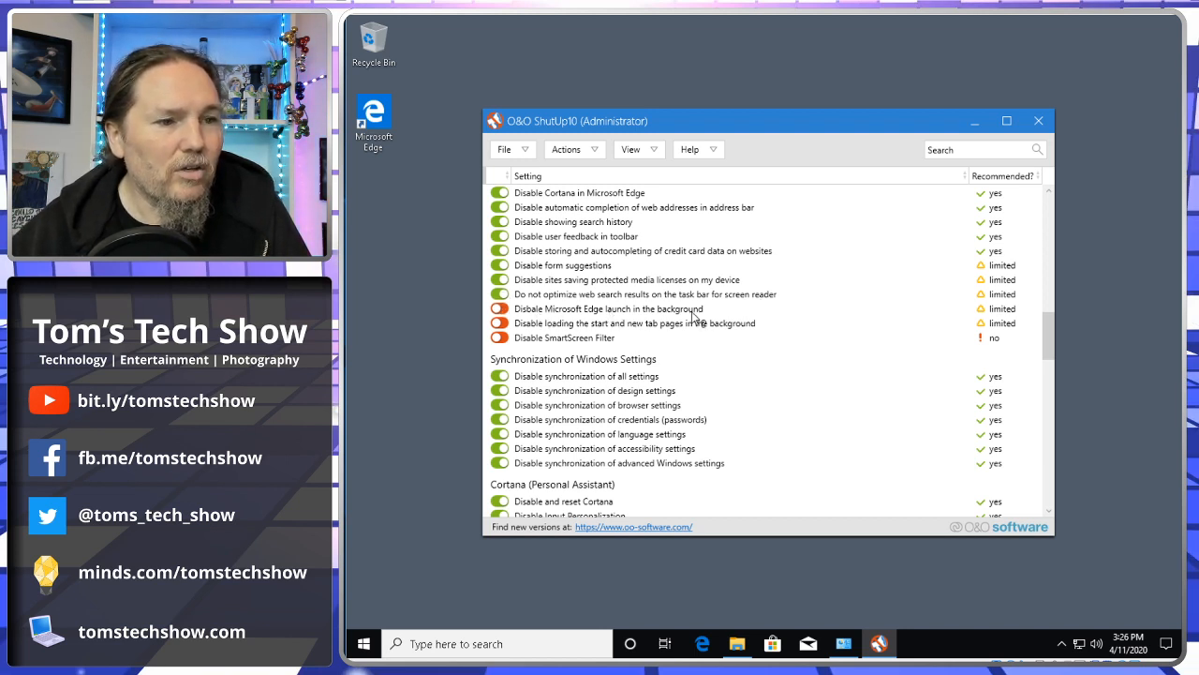
click(499, 308)
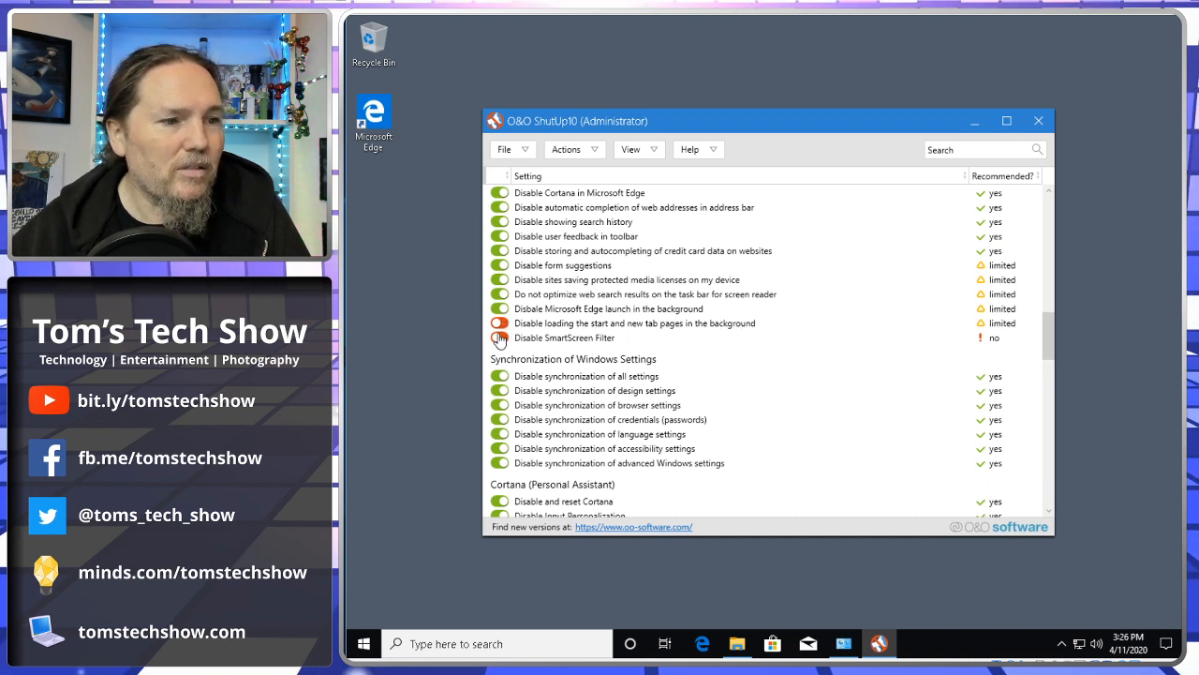
click(499, 337)
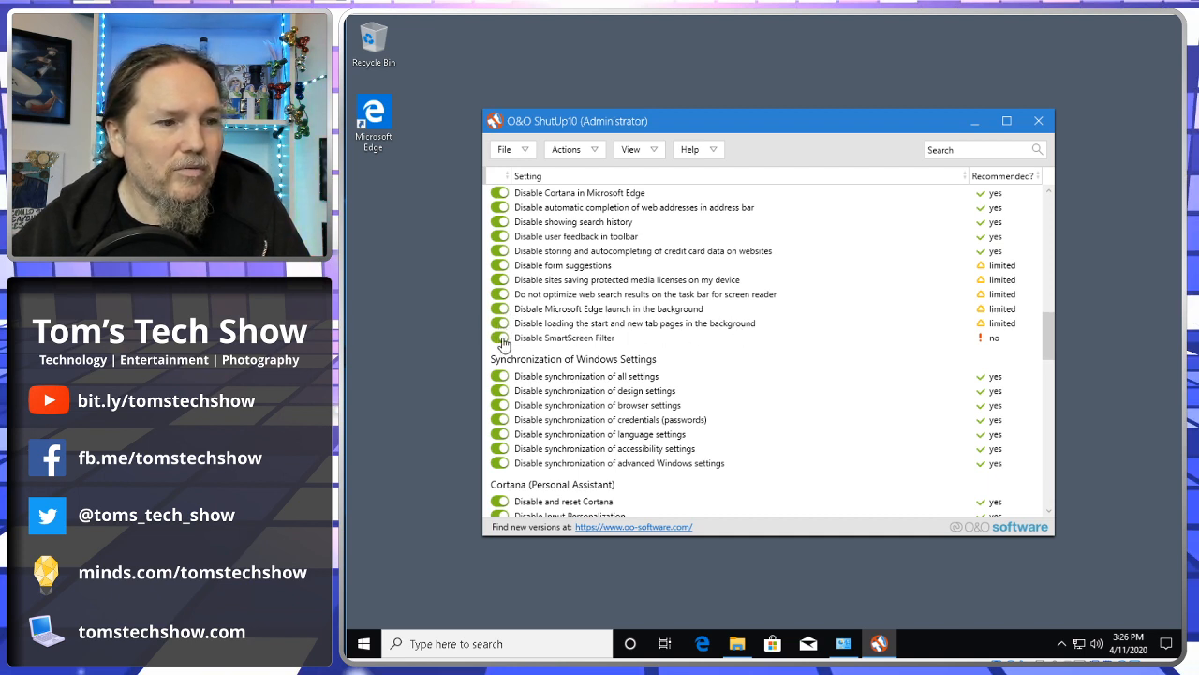
click(500, 337)
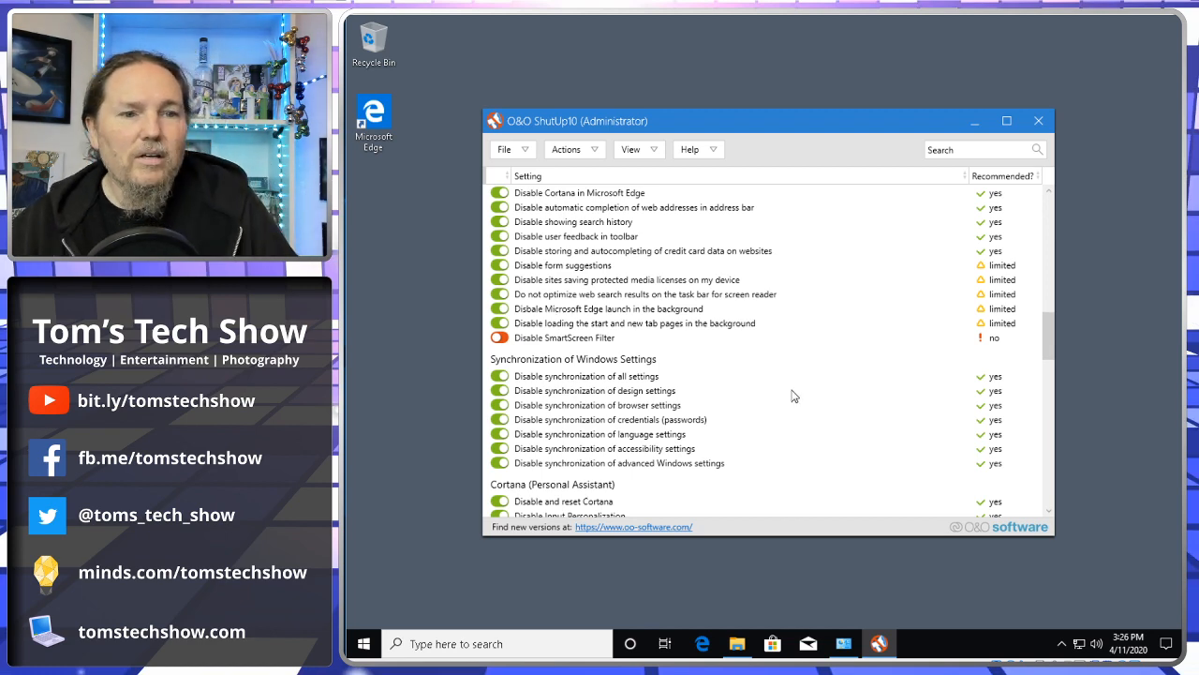
scroll(down, 3)
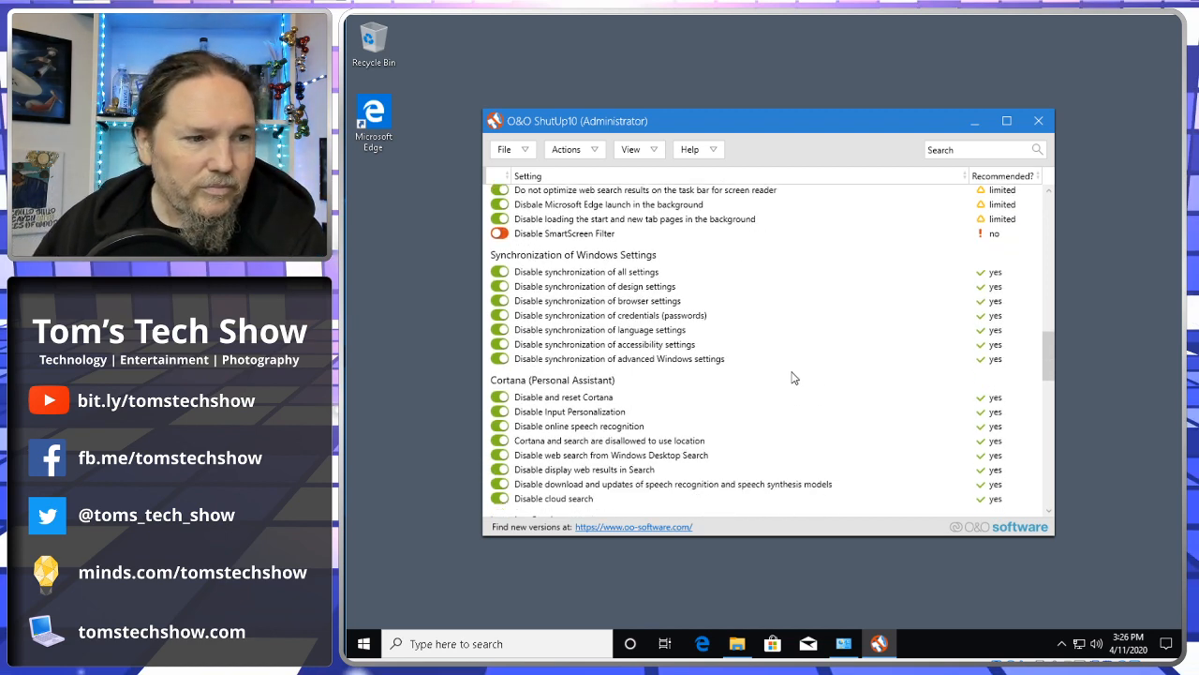
Step: Block the sensors used for locating the system under Location Services
scroll(down, 3)
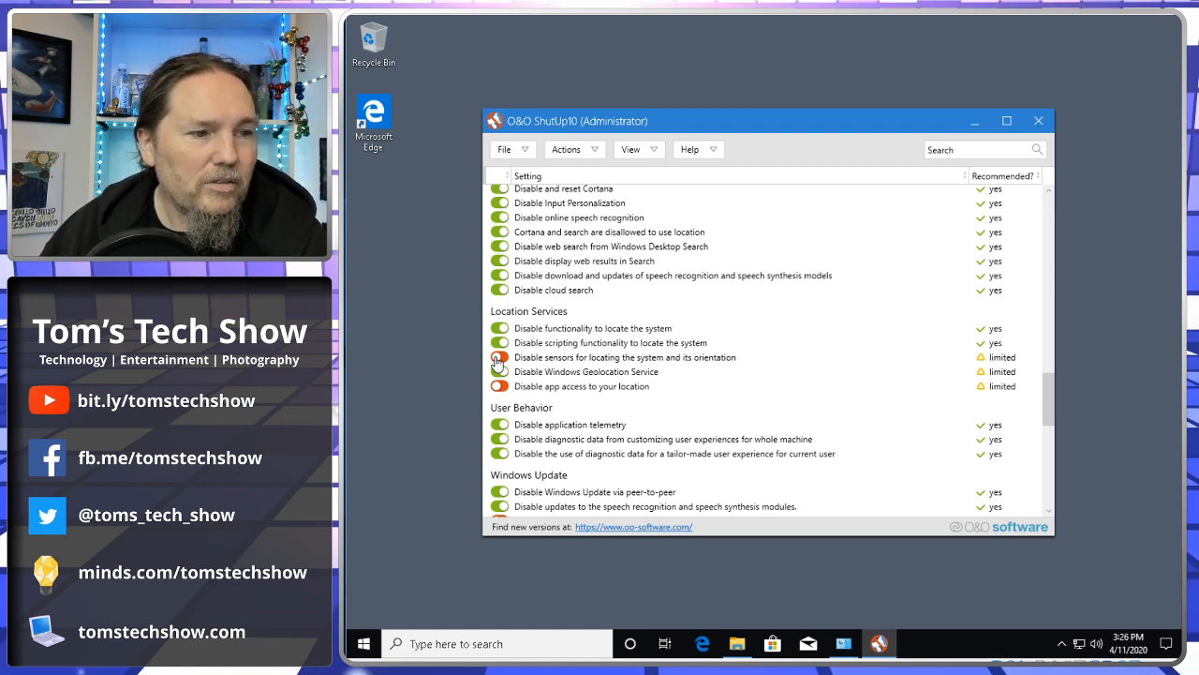
click(499, 357)
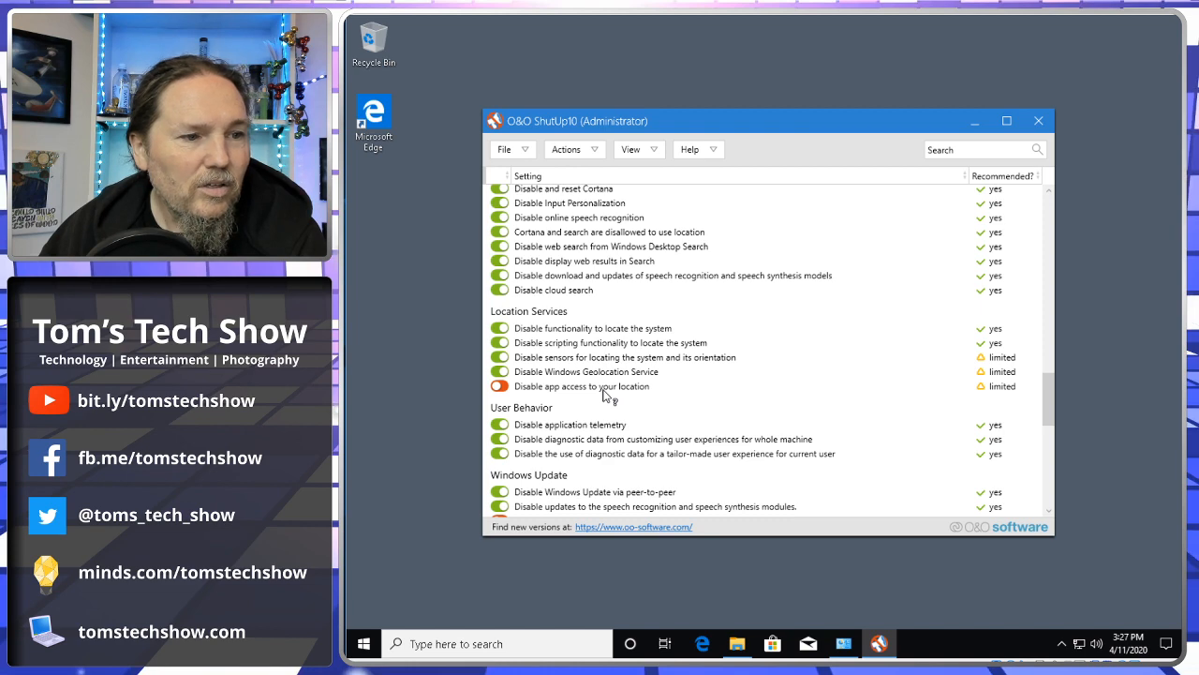
scroll(down, 3)
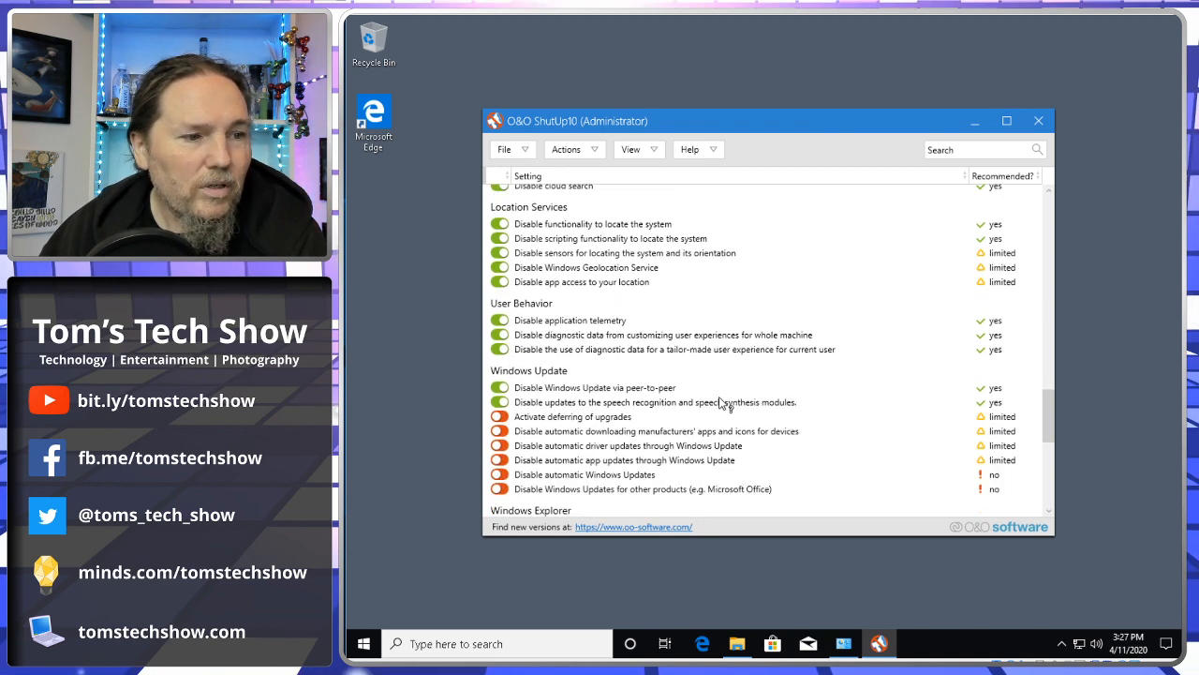
scroll(down, 3)
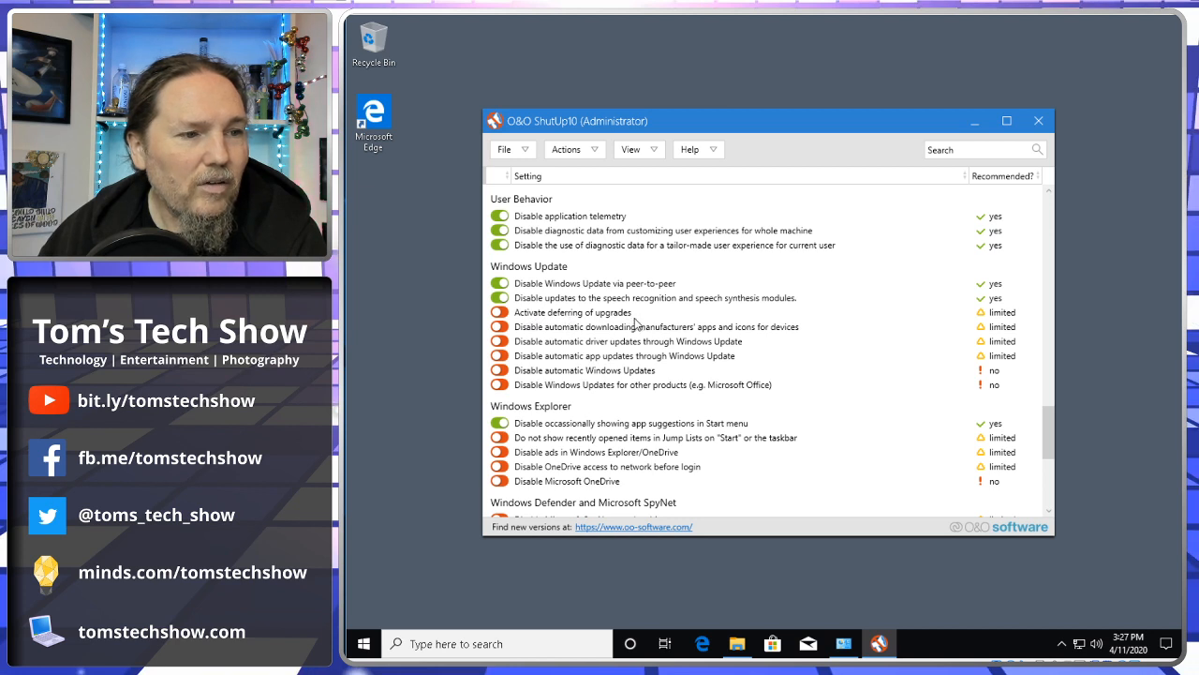
mouse_move(687, 371)
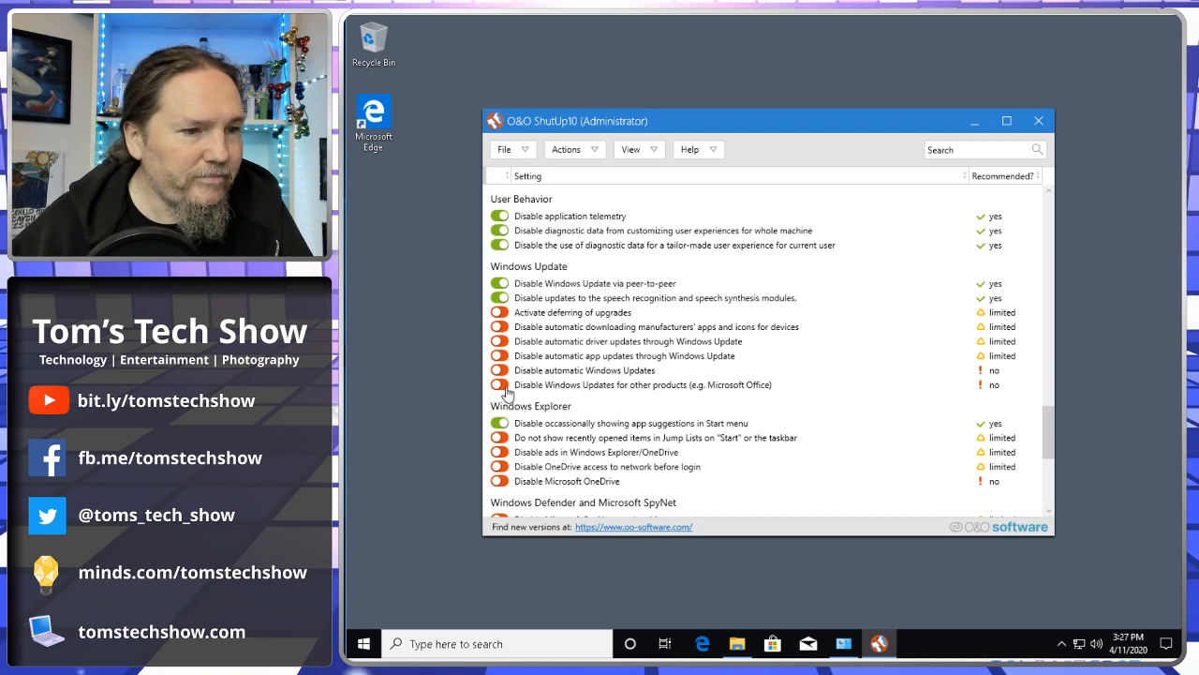
scroll(down, 3)
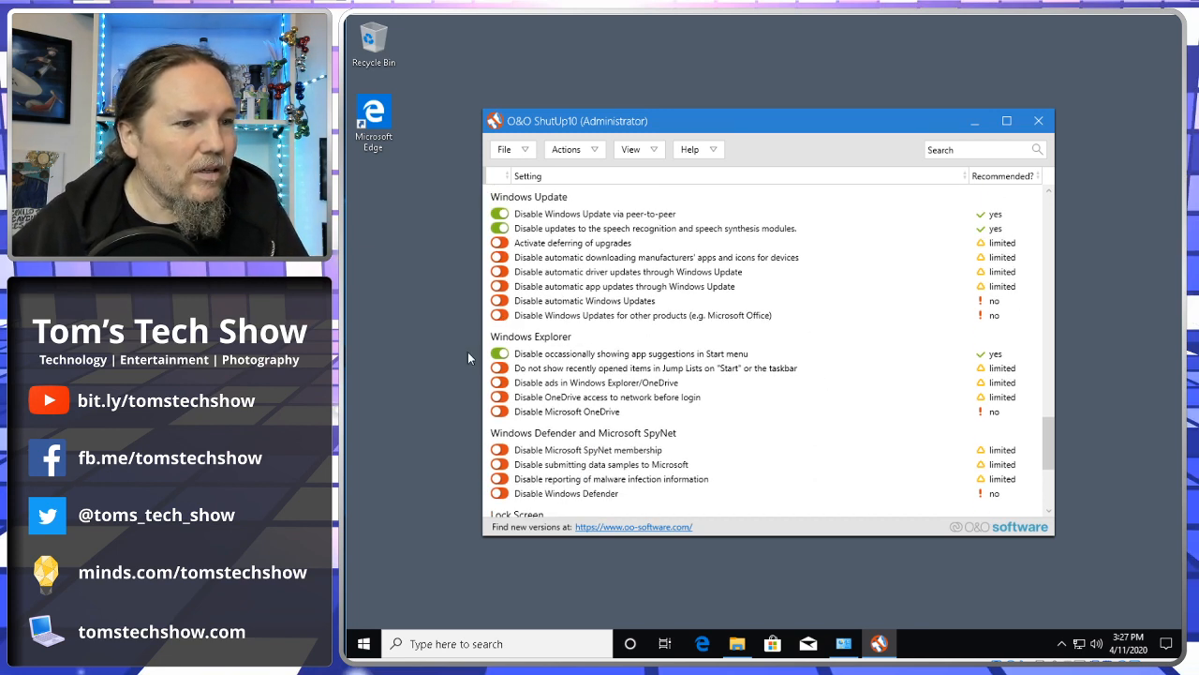
mouse_move(734, 376)
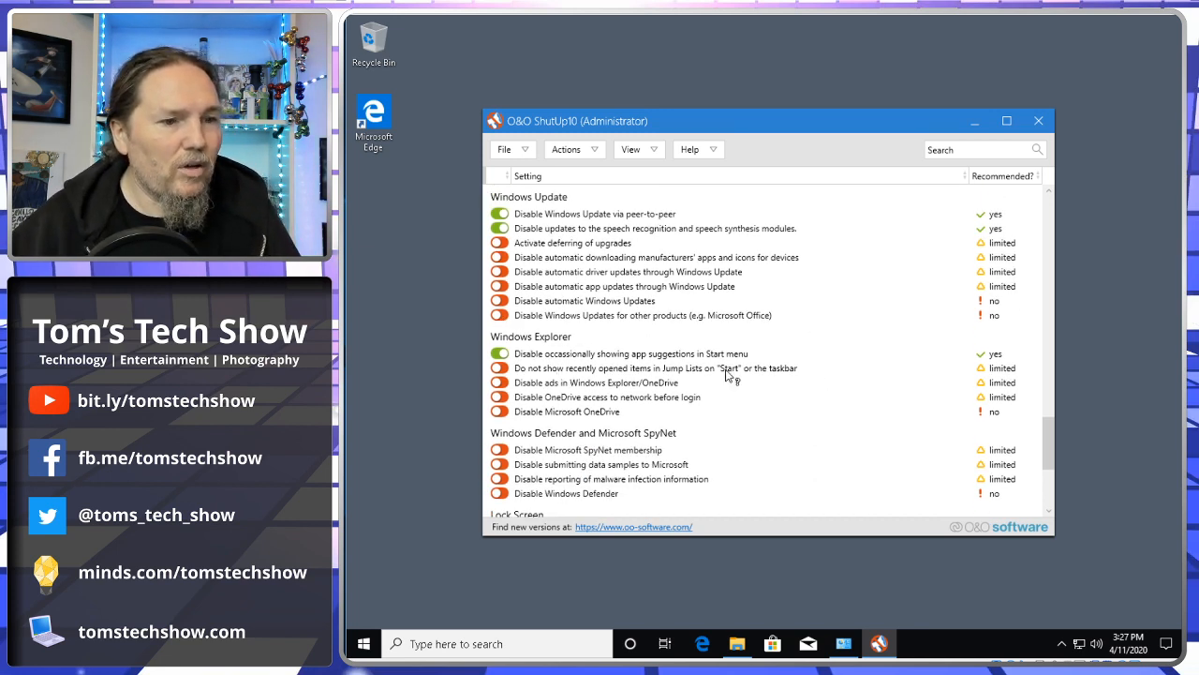
Step: Hide Jump List recent items, block Explorer and OneDrive ads, and disable OneDrive
click(500, 368)
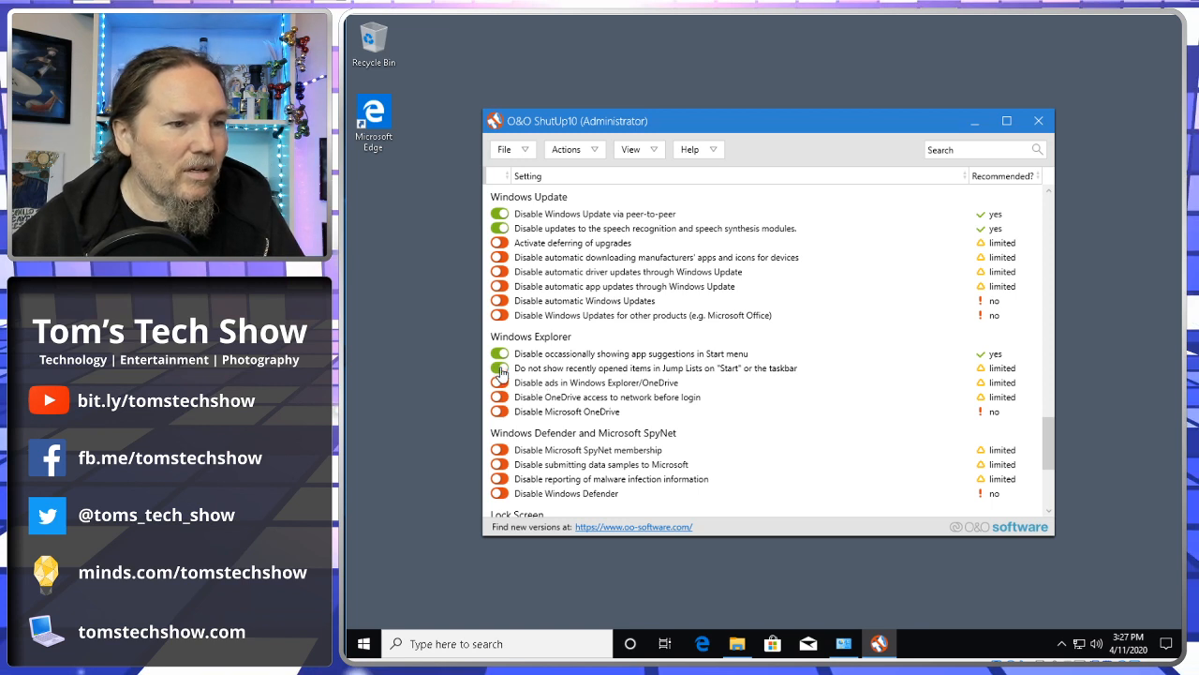
click(499, 367)
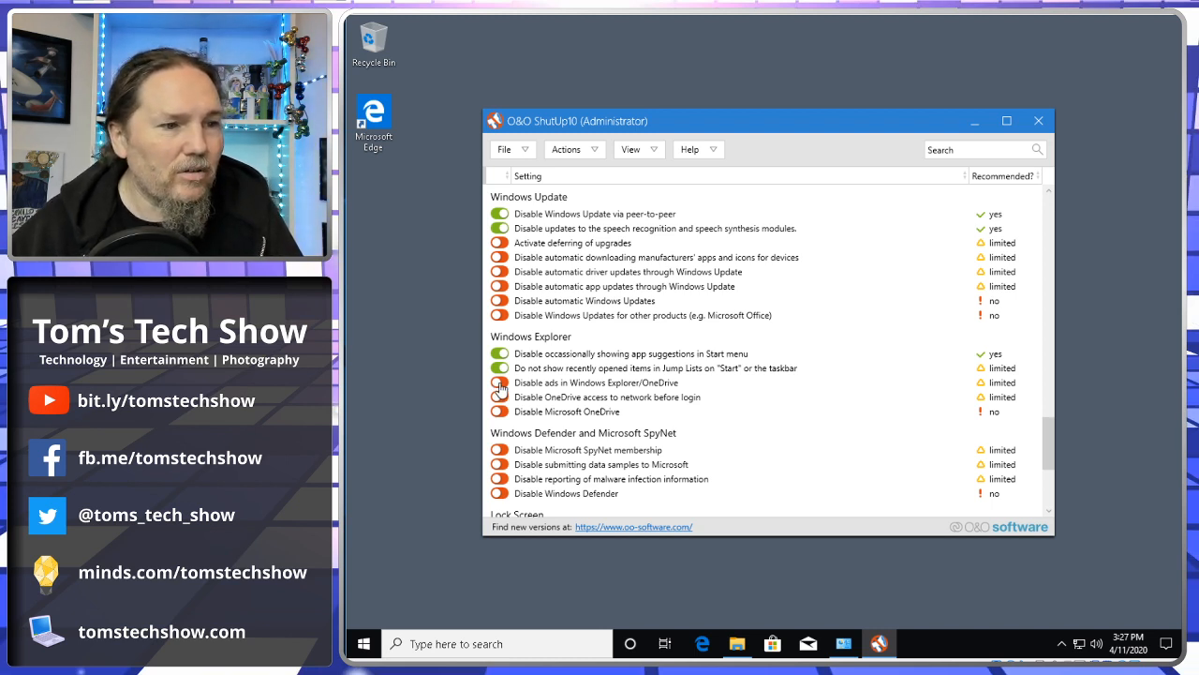
click(499, 382)
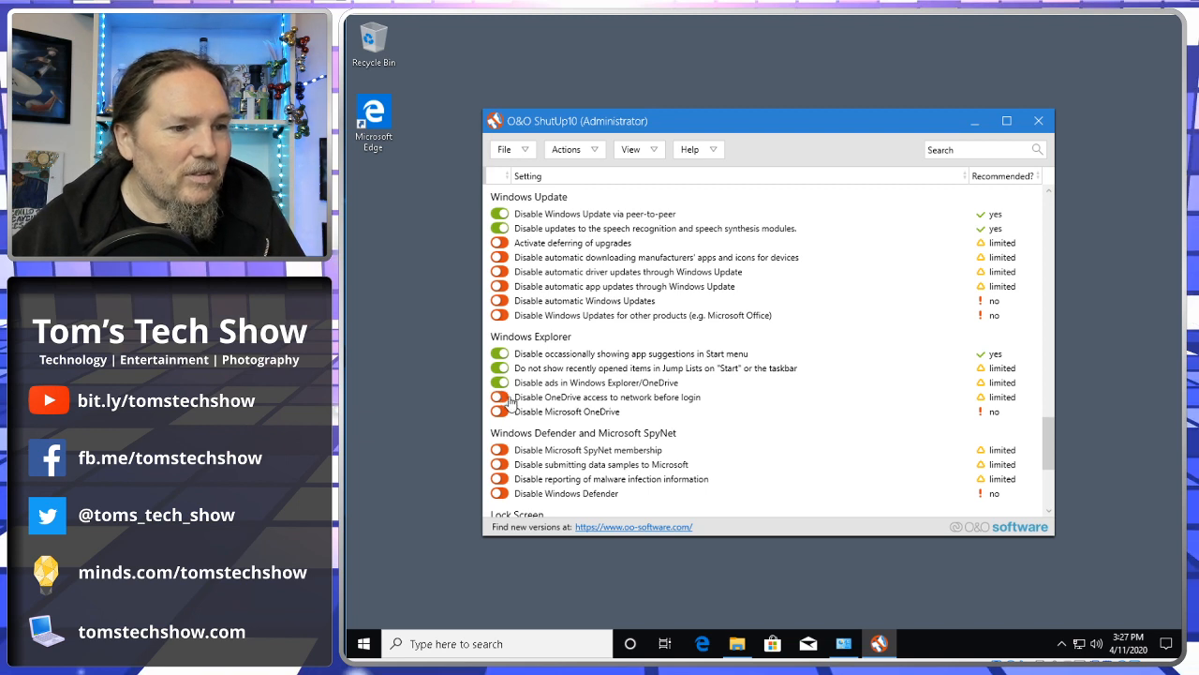
click(499, 411)
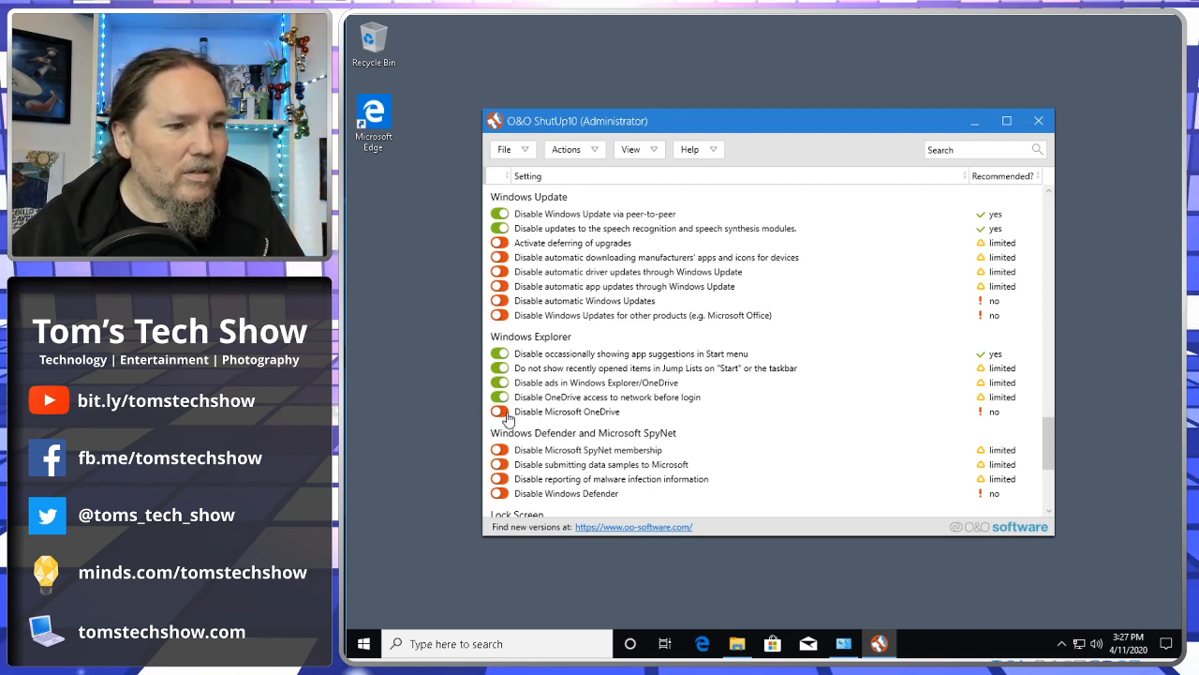
click(500, 411)
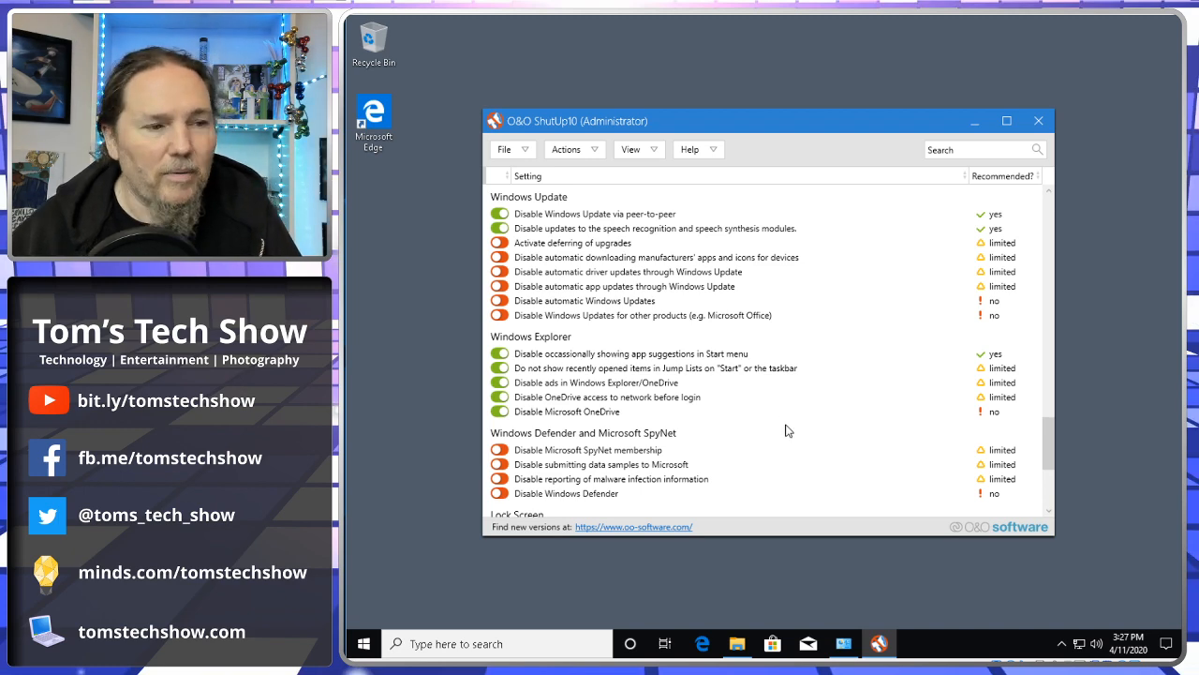
Step: Stop submitting data samples to Microsoft while leaving Windows Defender enabled
scroll(down, 3)
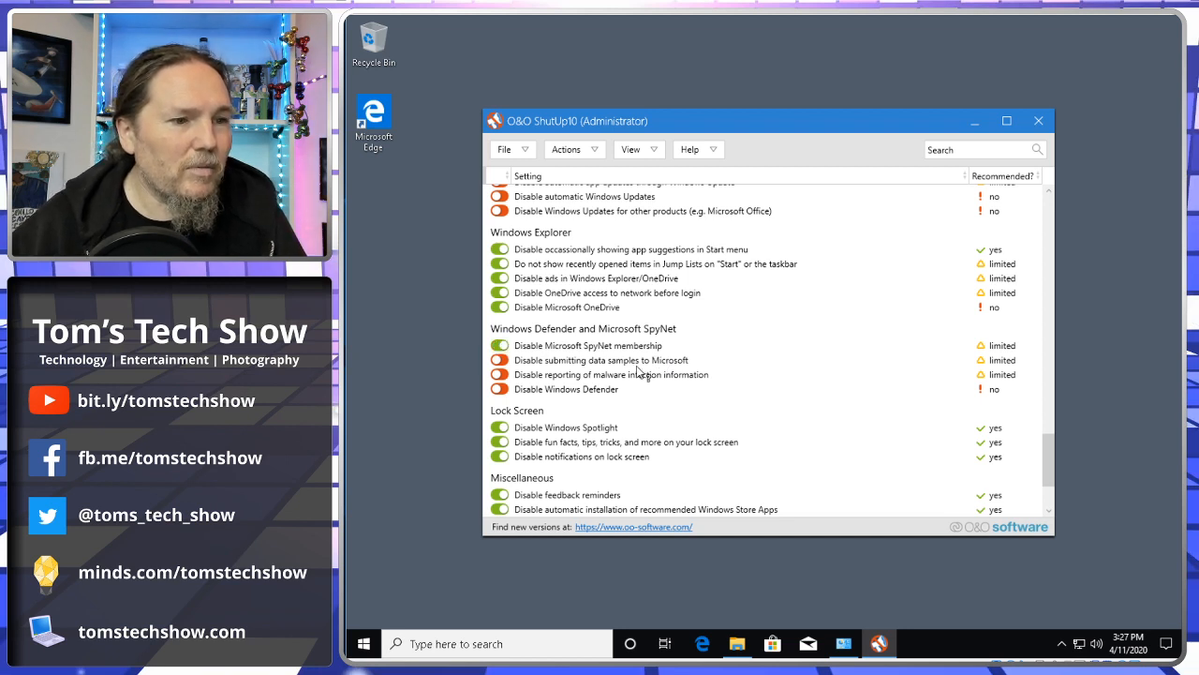
click(499, 360)
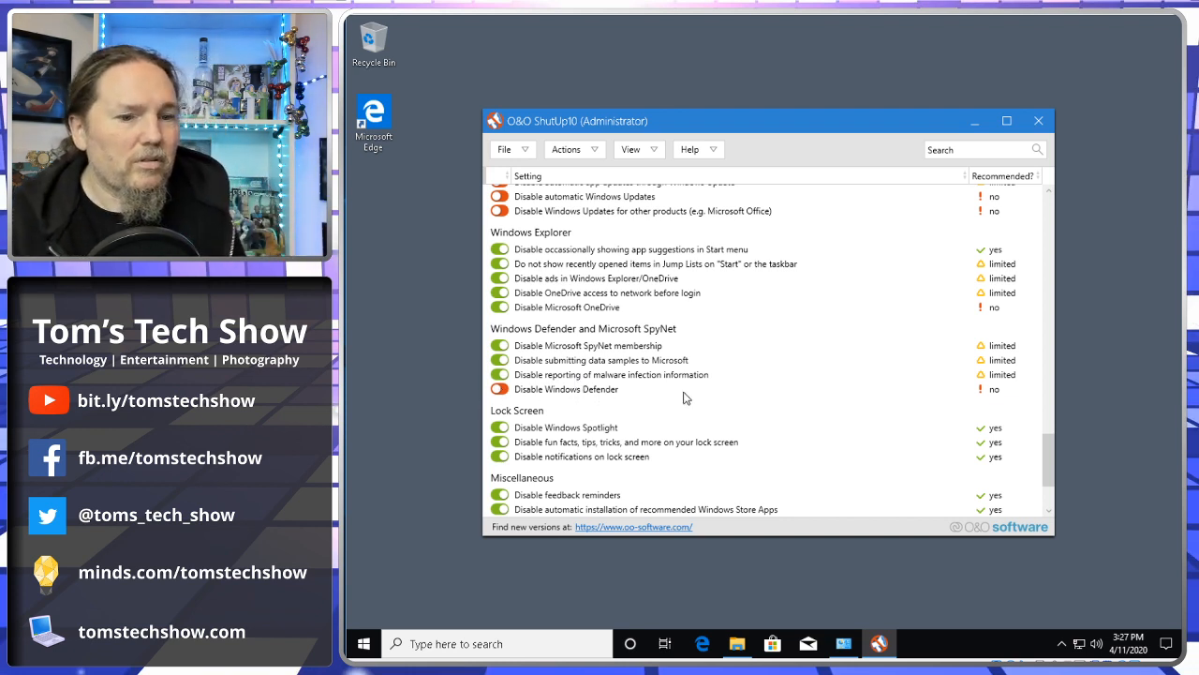
scroll(down, 3)
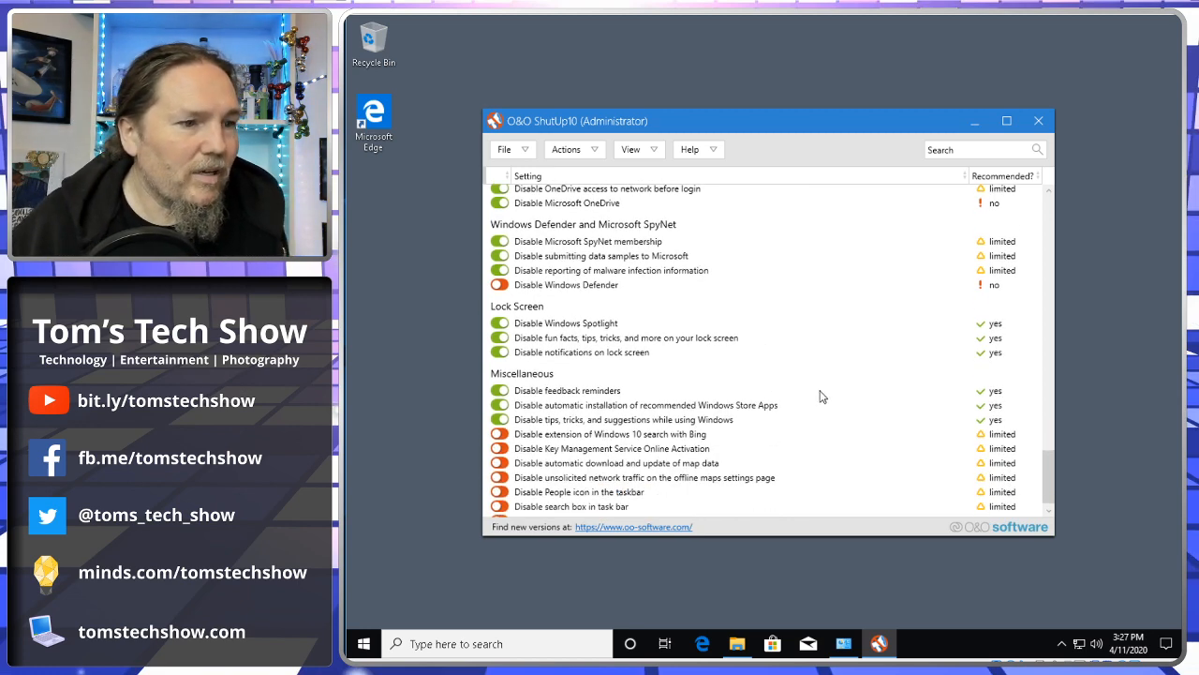
Step: Turn off the Bing search extension, KMS online activation, People icon and taskbar search box
scroll(down, 3)
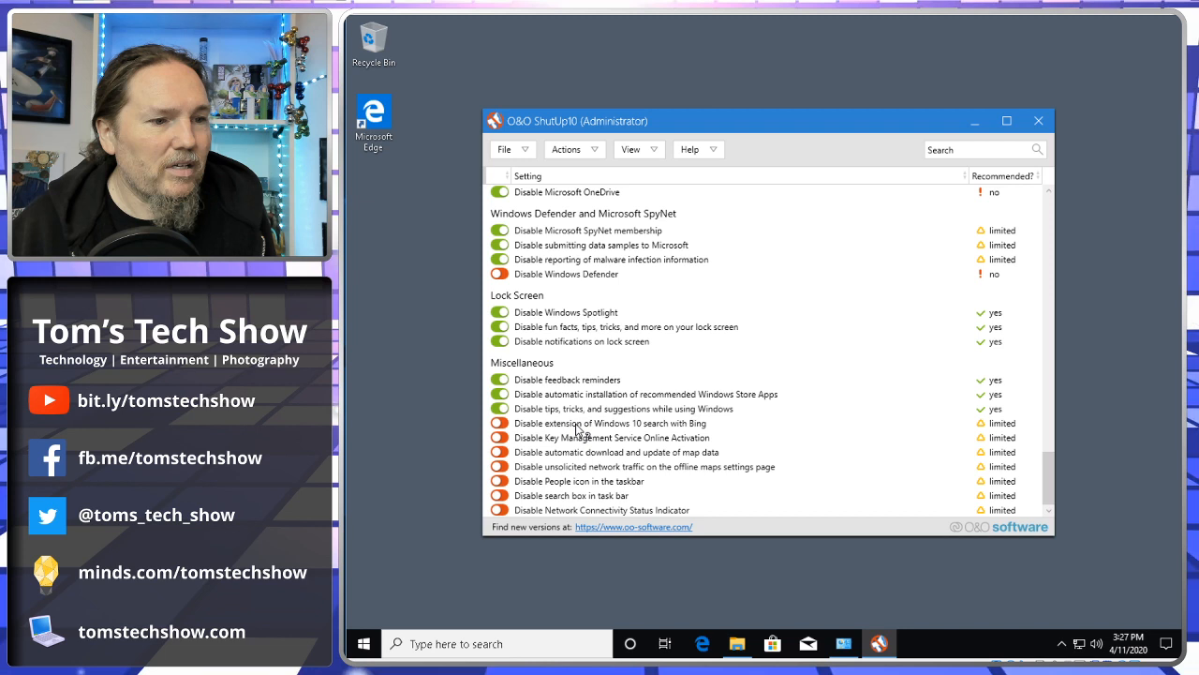
click(499, 422)
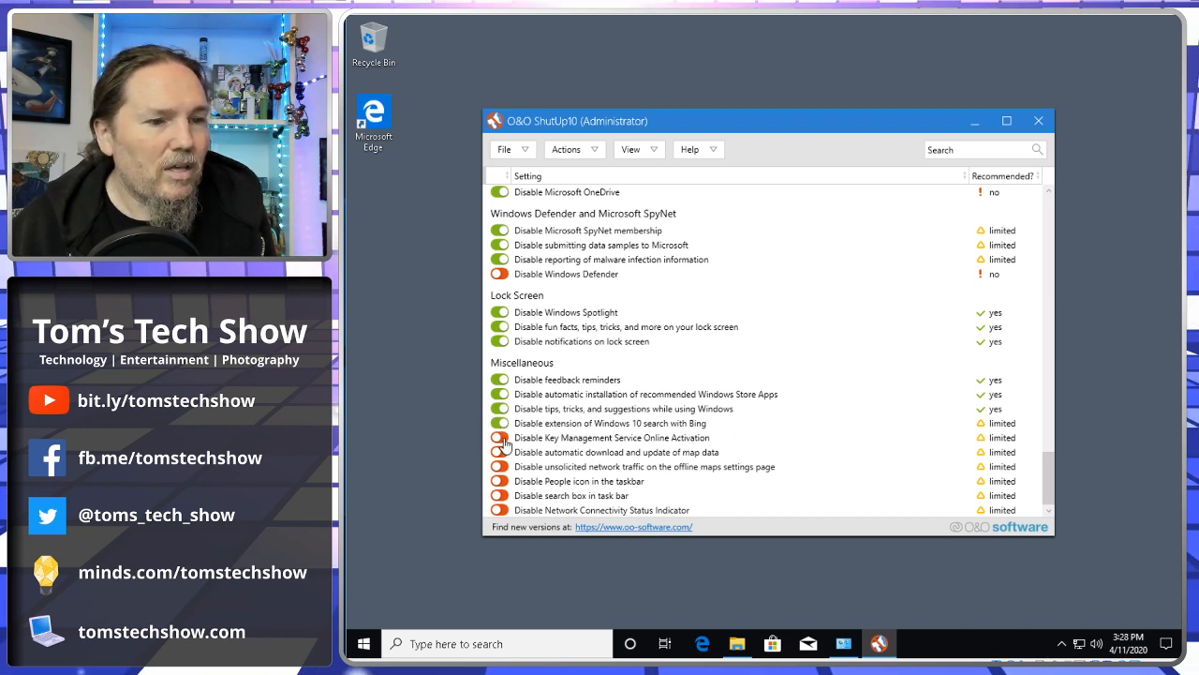
click(499, 438)
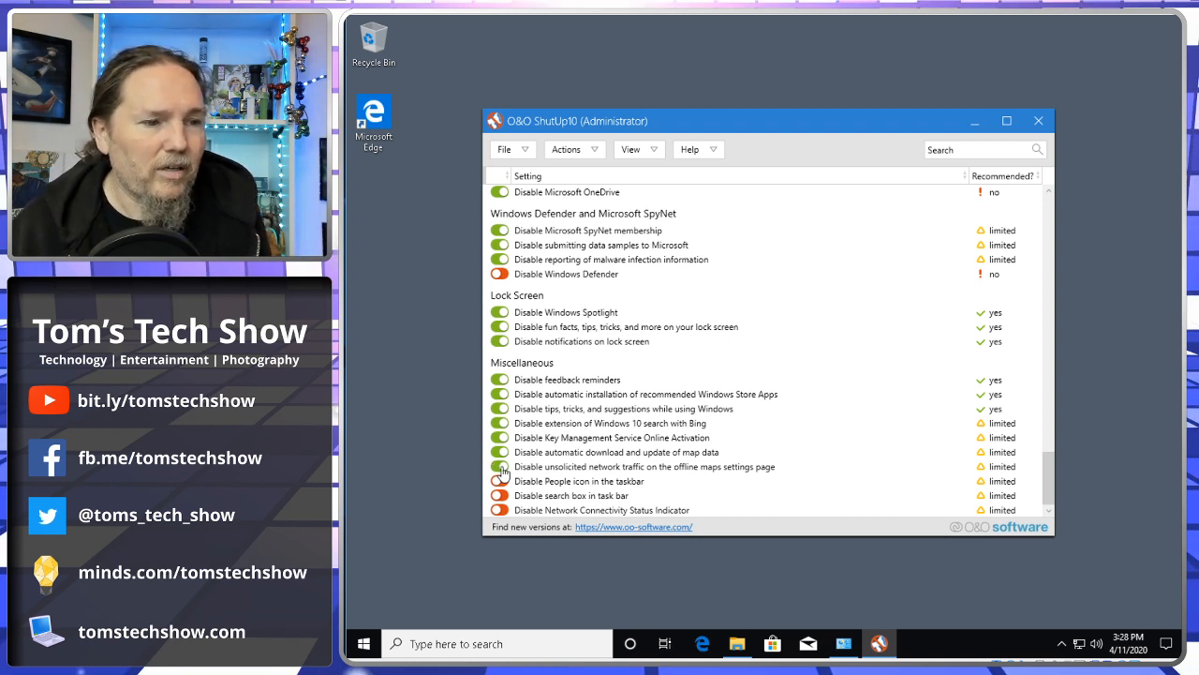
click(499, 466)
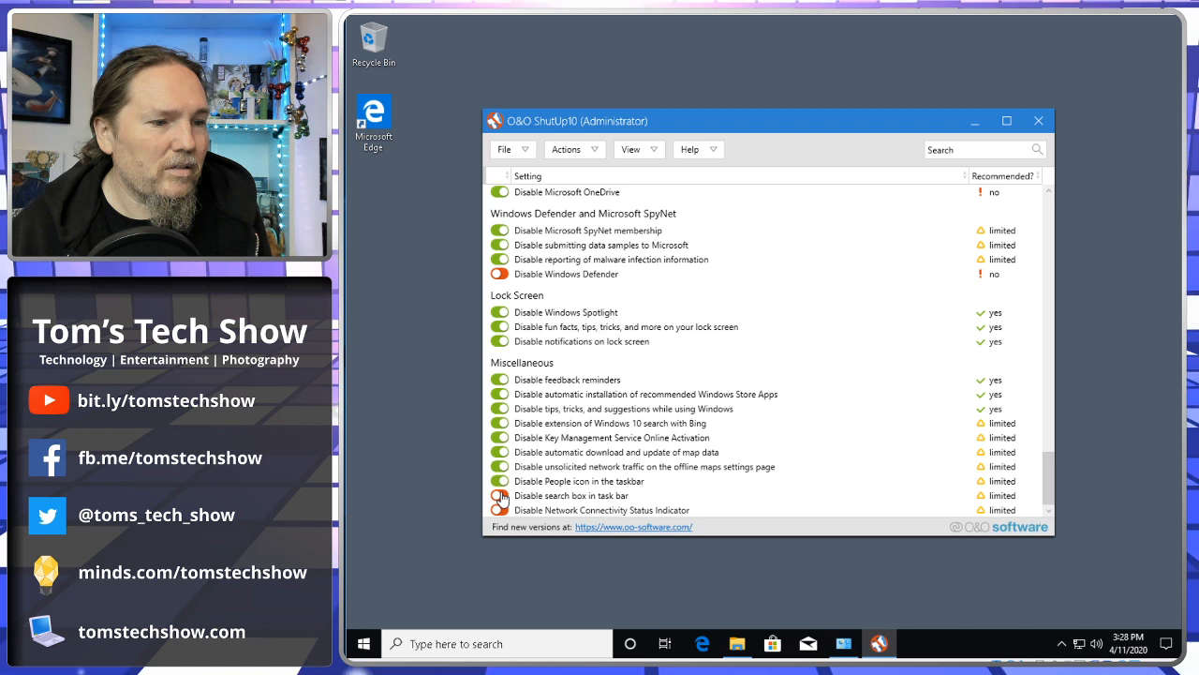
click(499, 495)
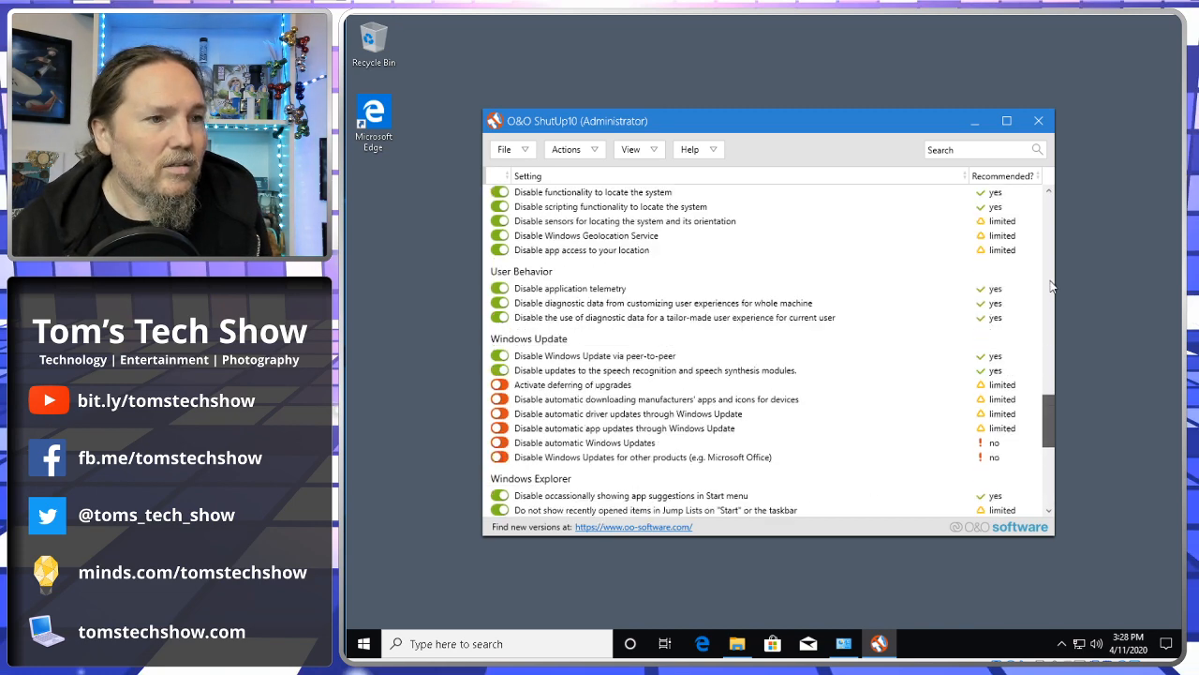
click(568, 149)
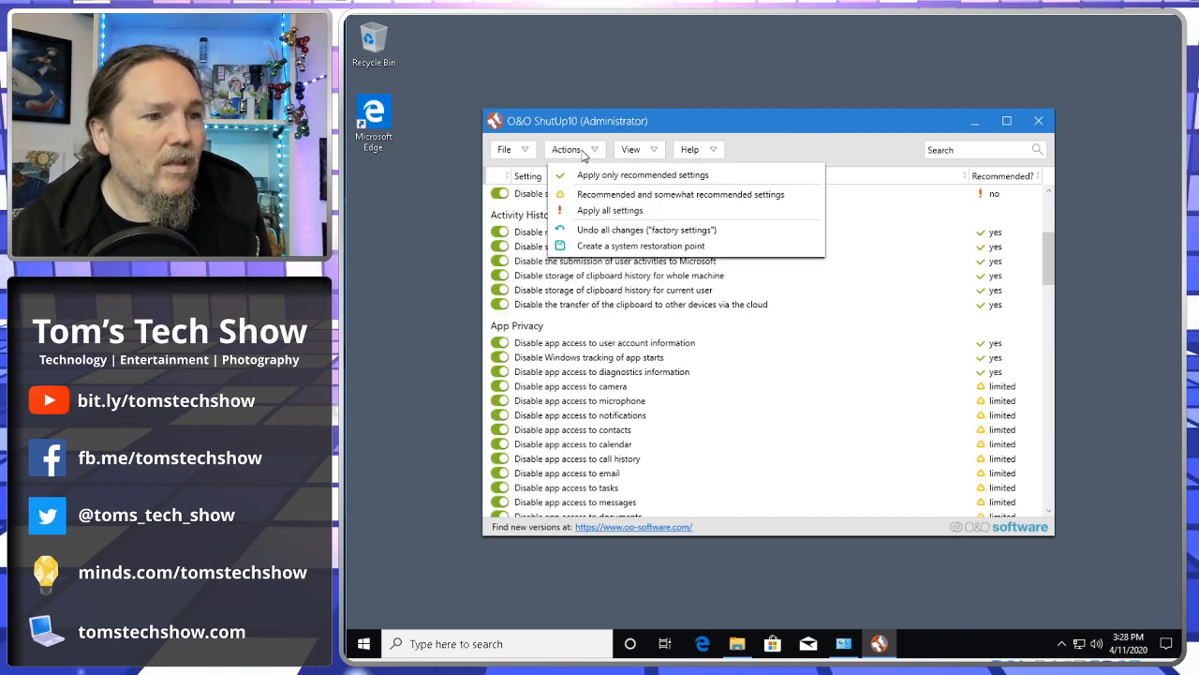
click(504, 149)
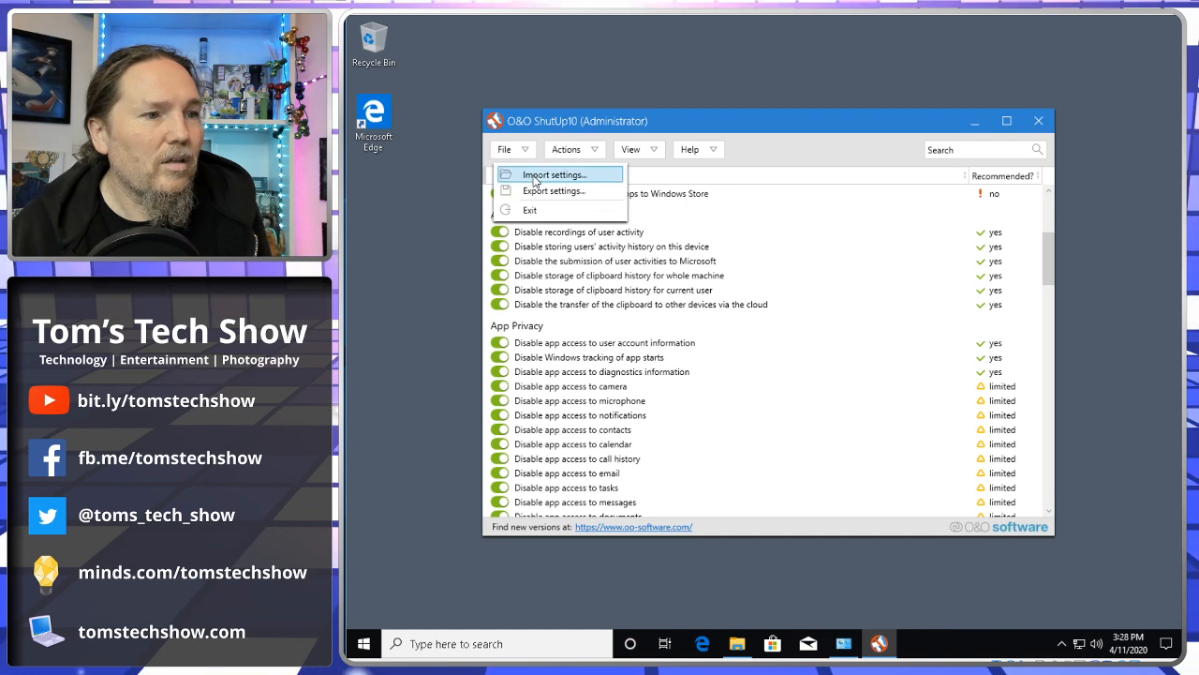
click(553, 190)
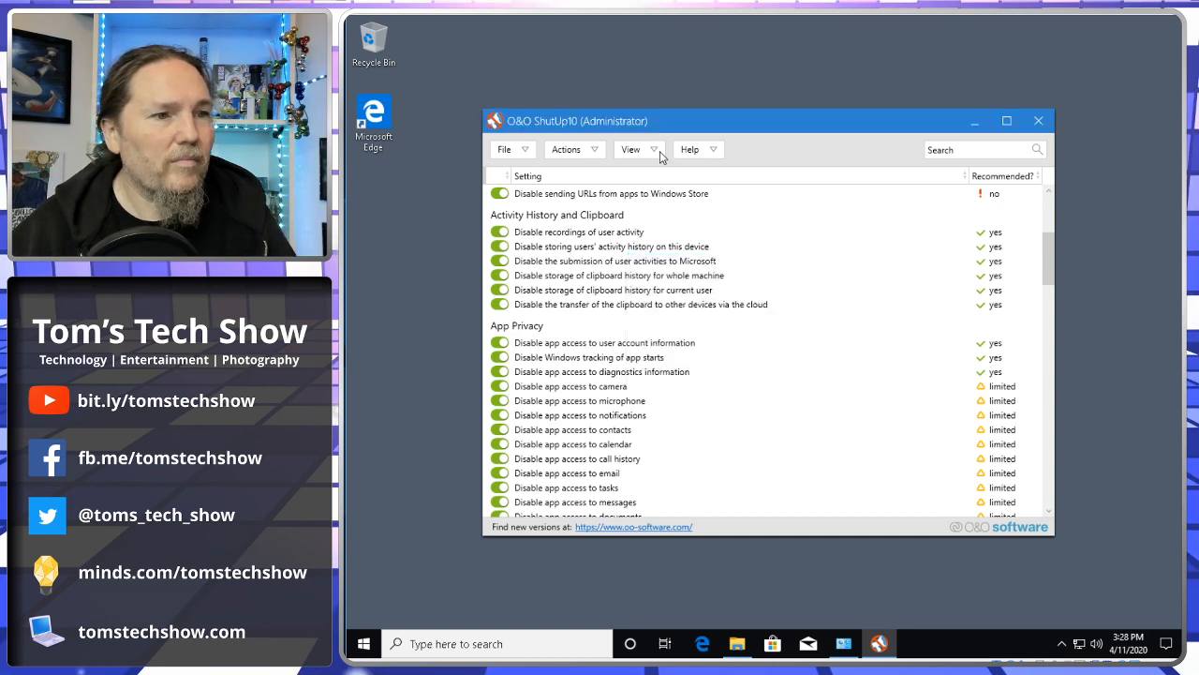
click(631, 149)
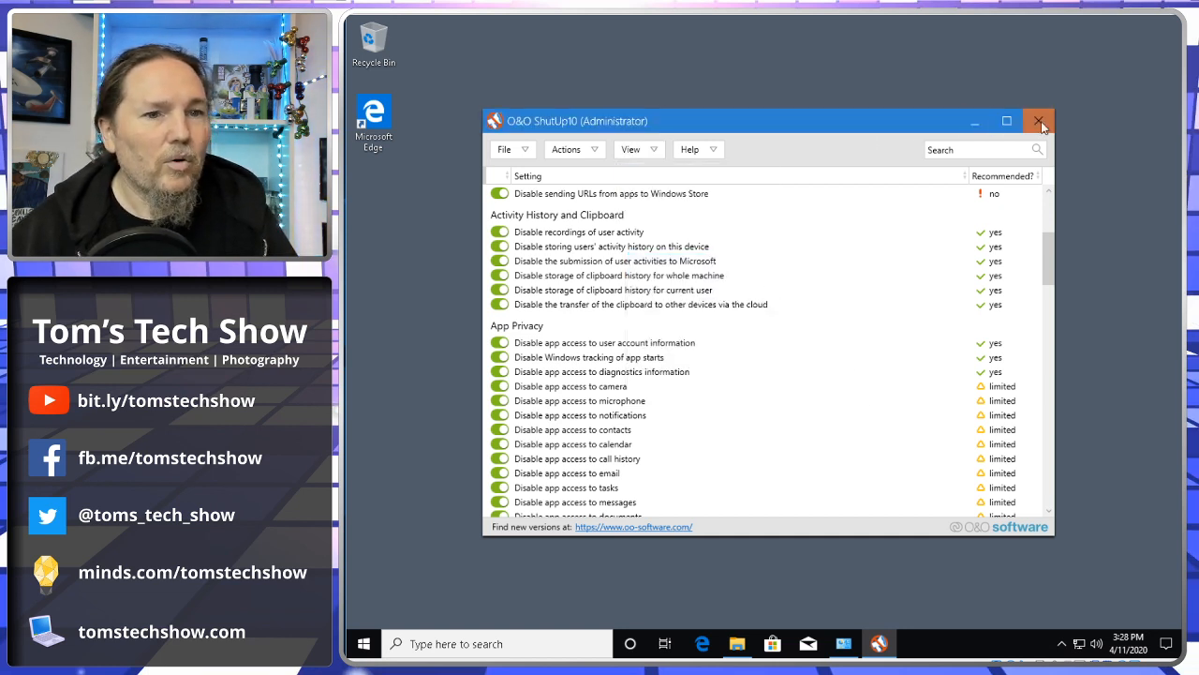
Step: Exit O&O ShutUp10 and confirm Yes in the close prompt
click(1038, 120)
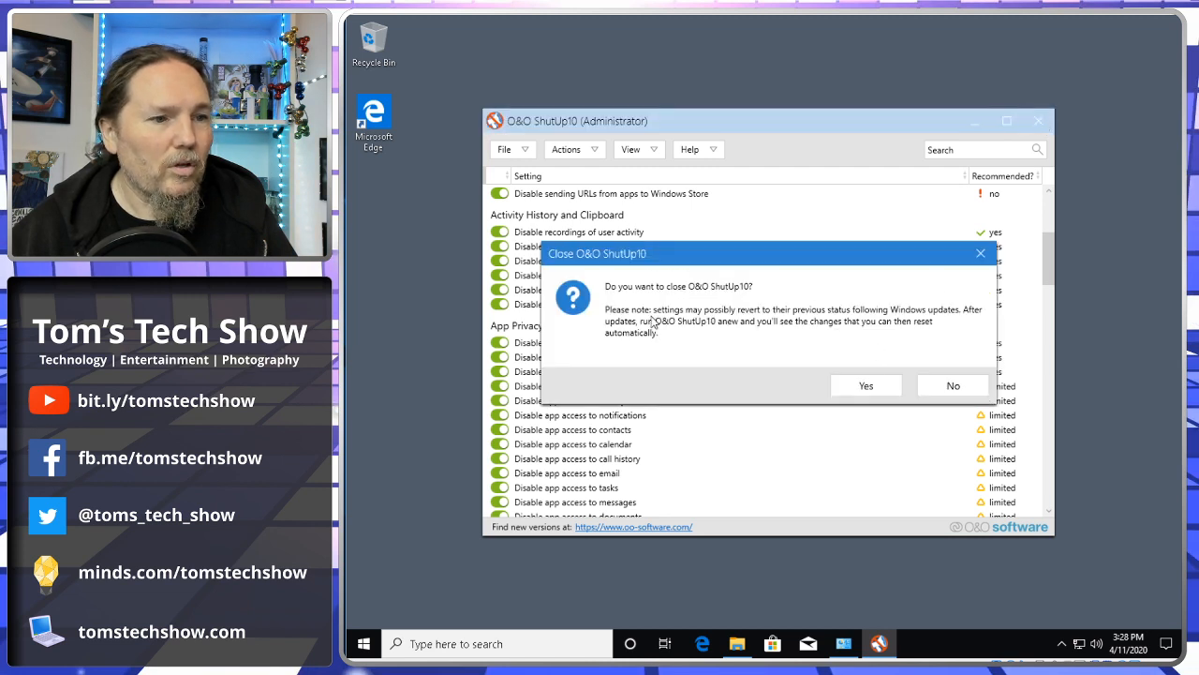
mouse_move(825, 331)
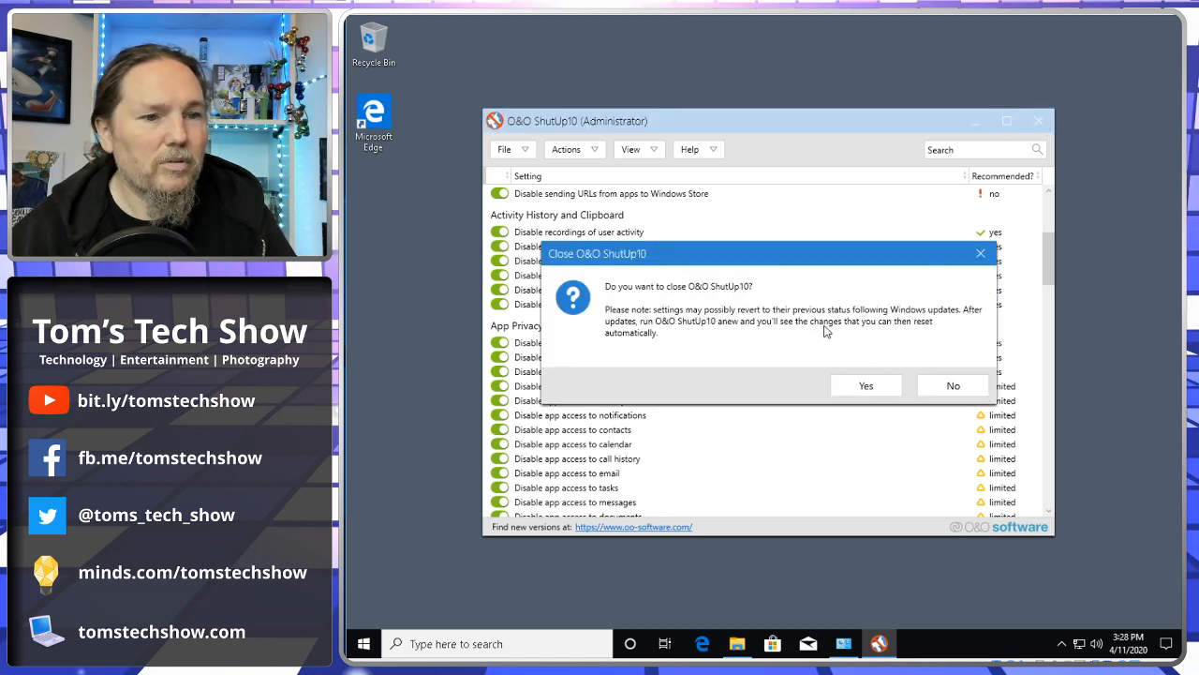
mouse_move(763, 336)
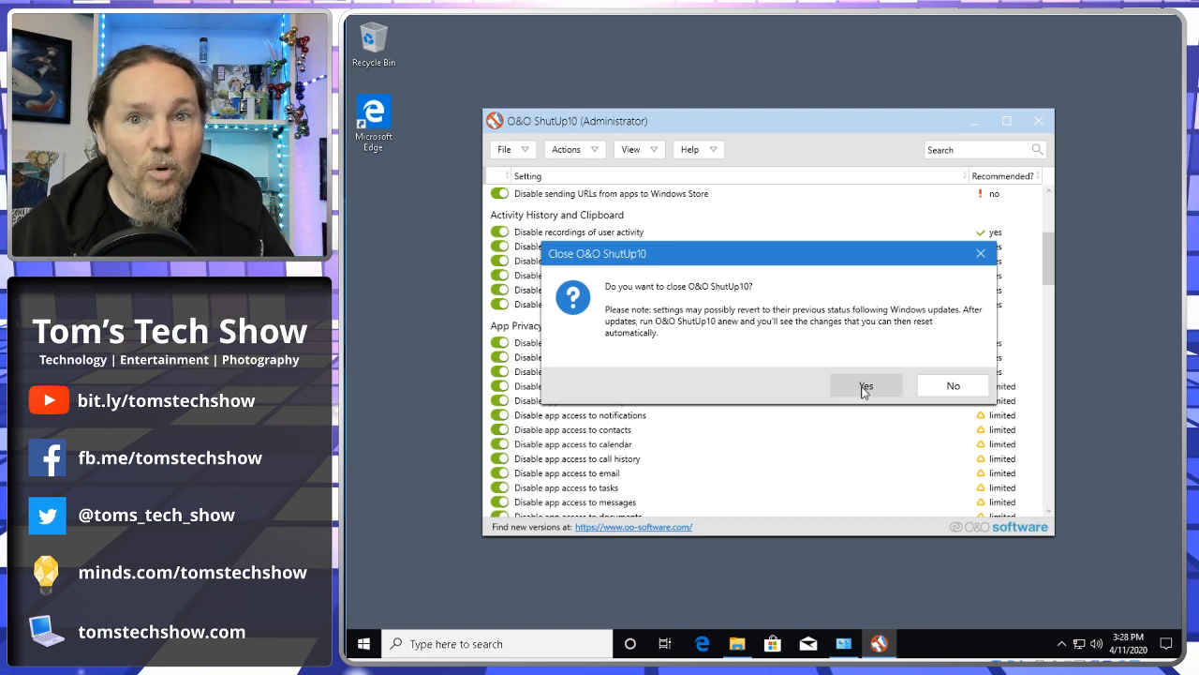
click(866, 385)
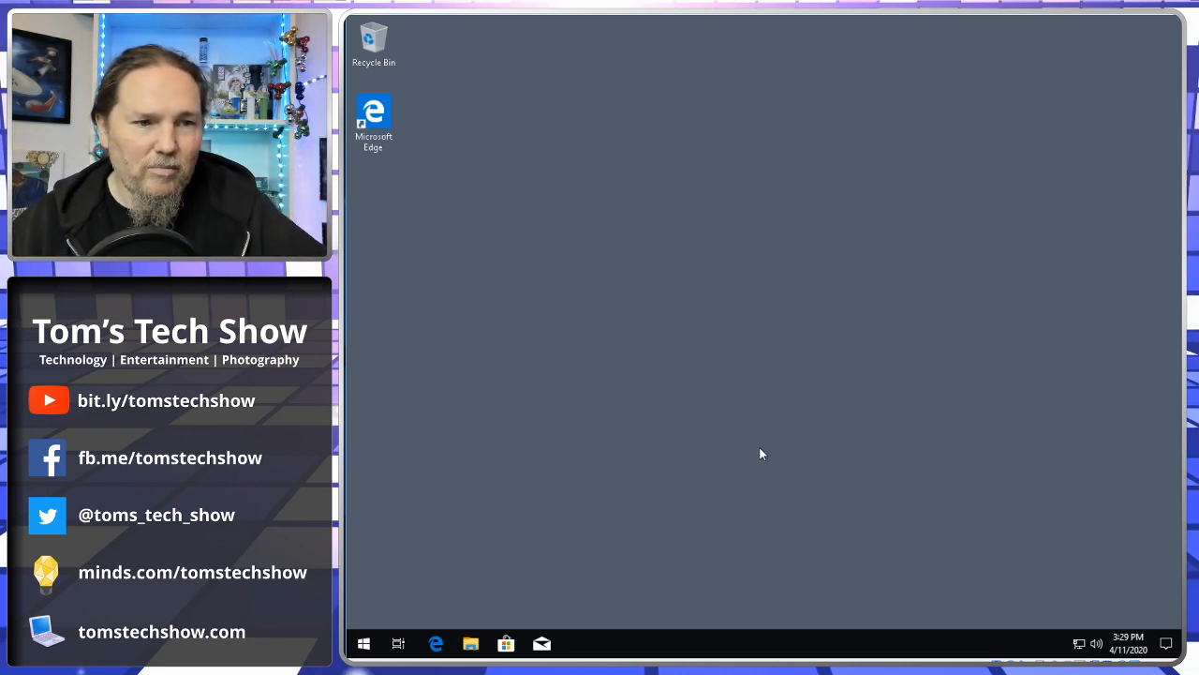
mouse_move(770, 412)
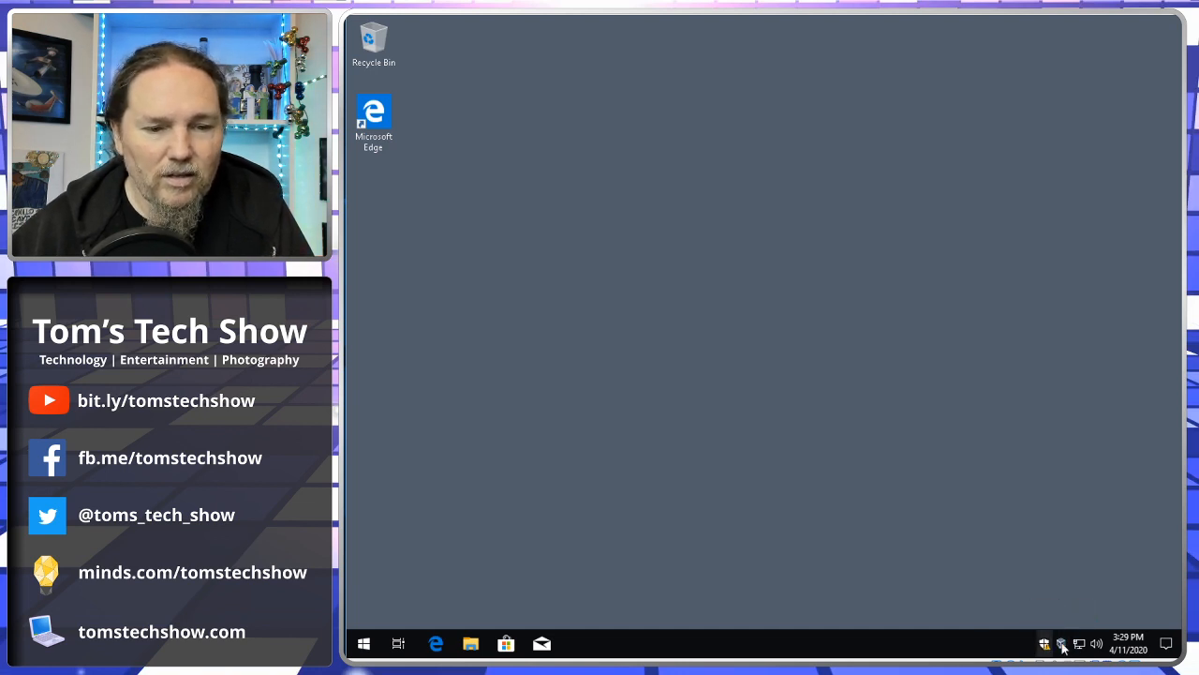
mouse_move(453, 582)
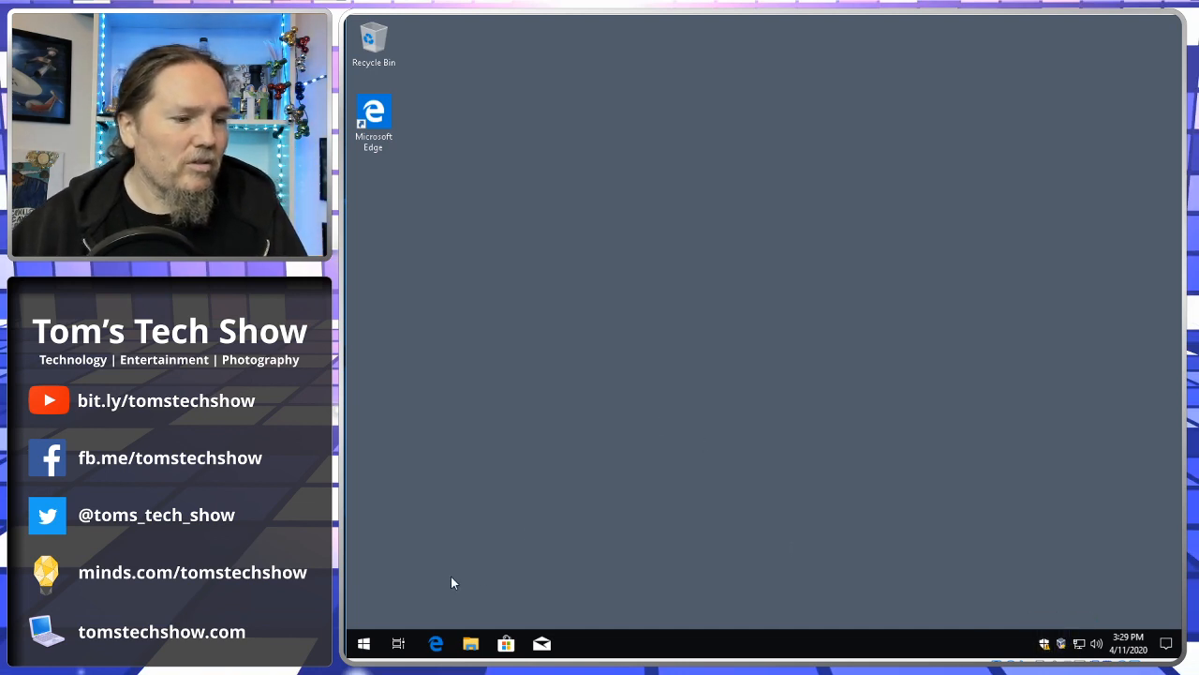
mouse_move(364, 643)
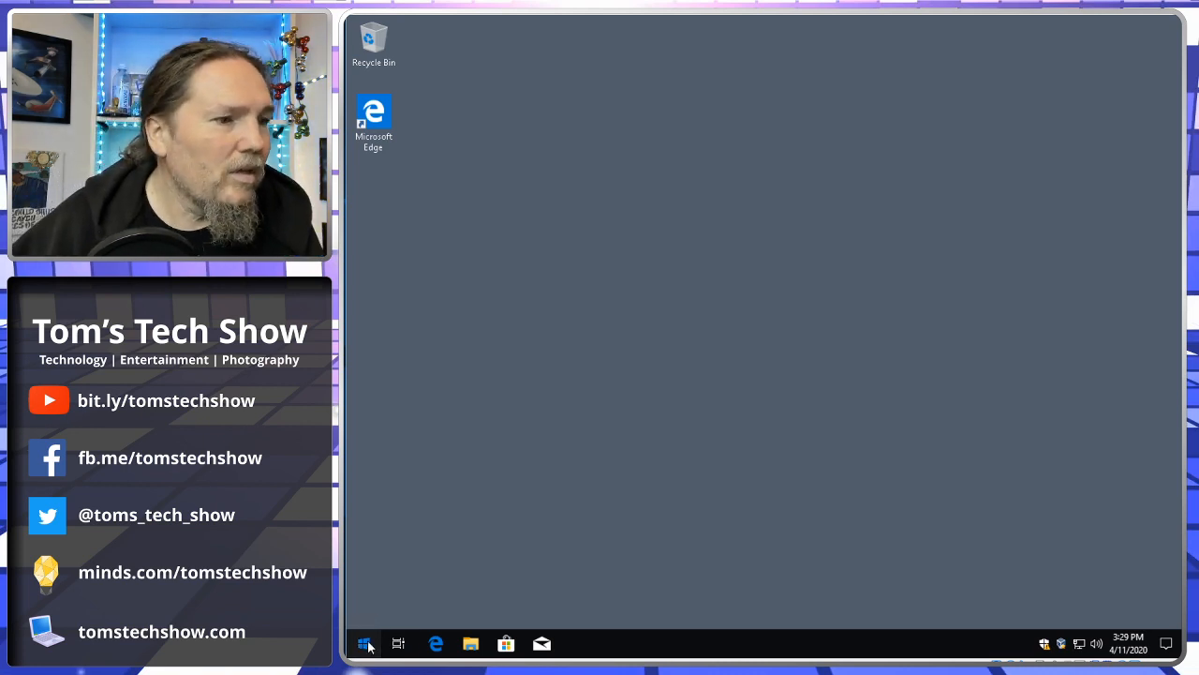
Step: Browse the Start menu app list and search for 'powershell'
click(365, 643)
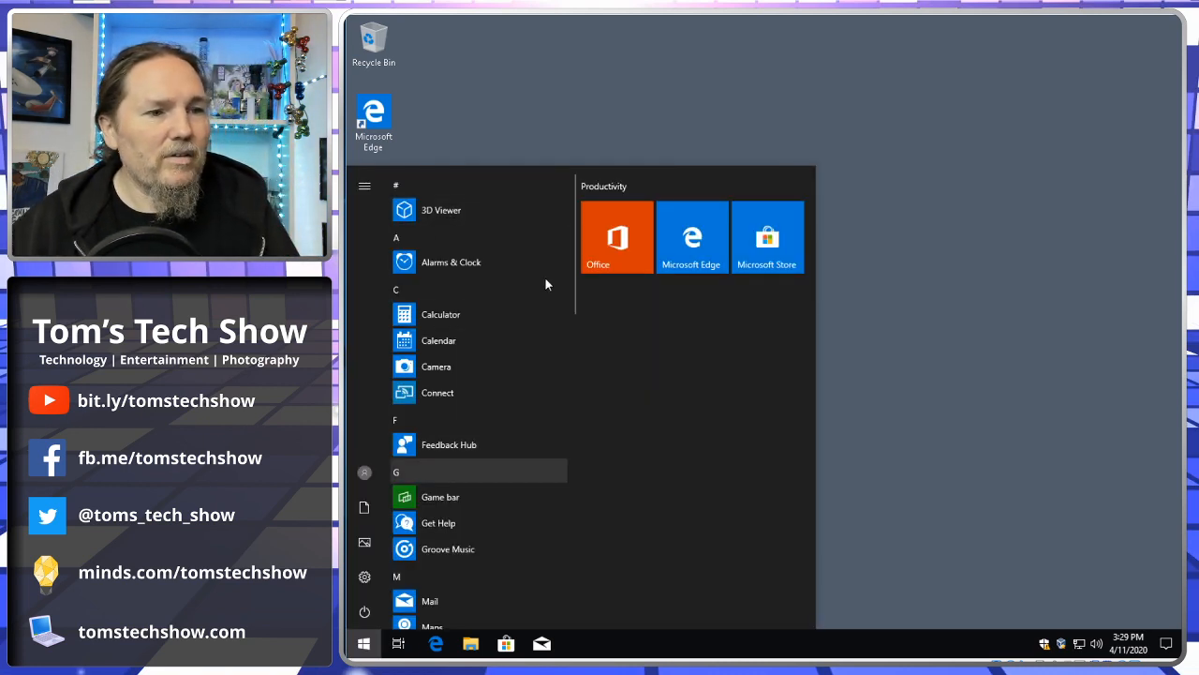
right_click(768, 237)
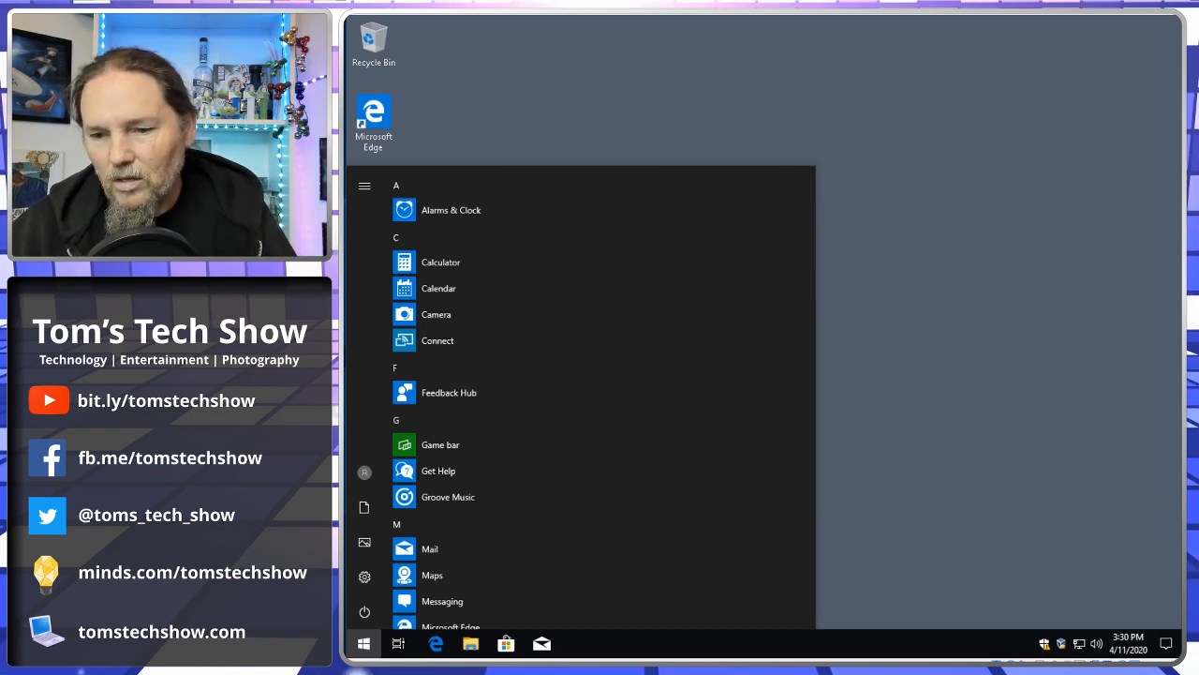
mouse_move(451, 496)
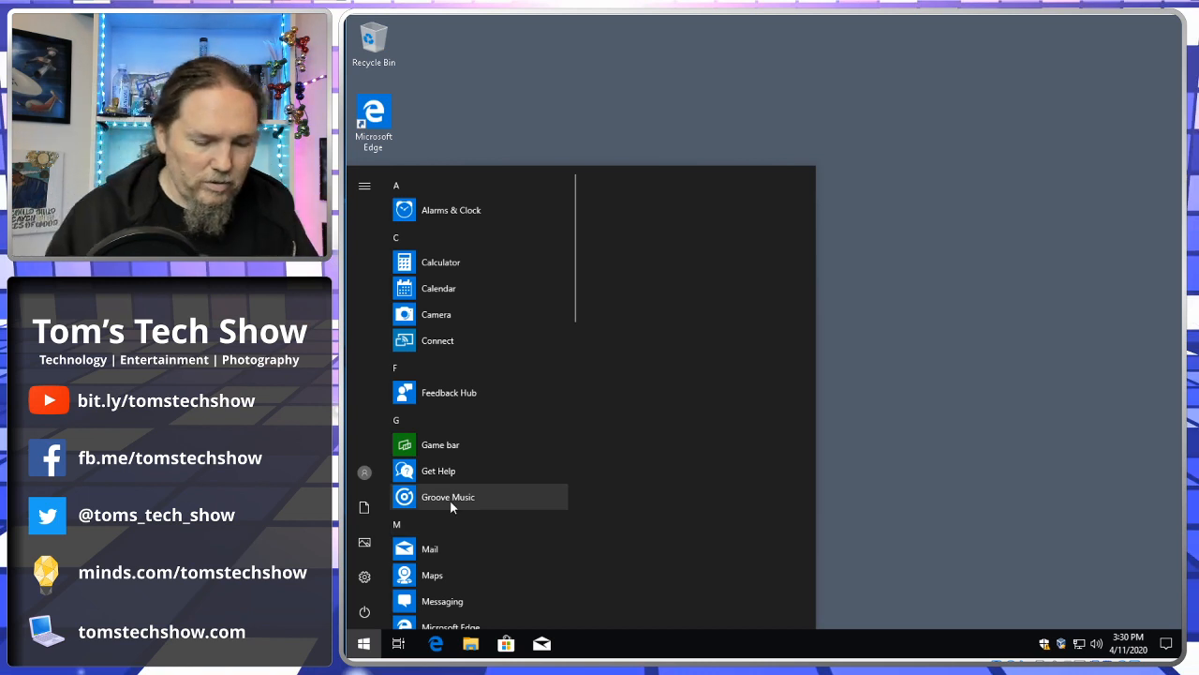
mouse_move(1002, 459)
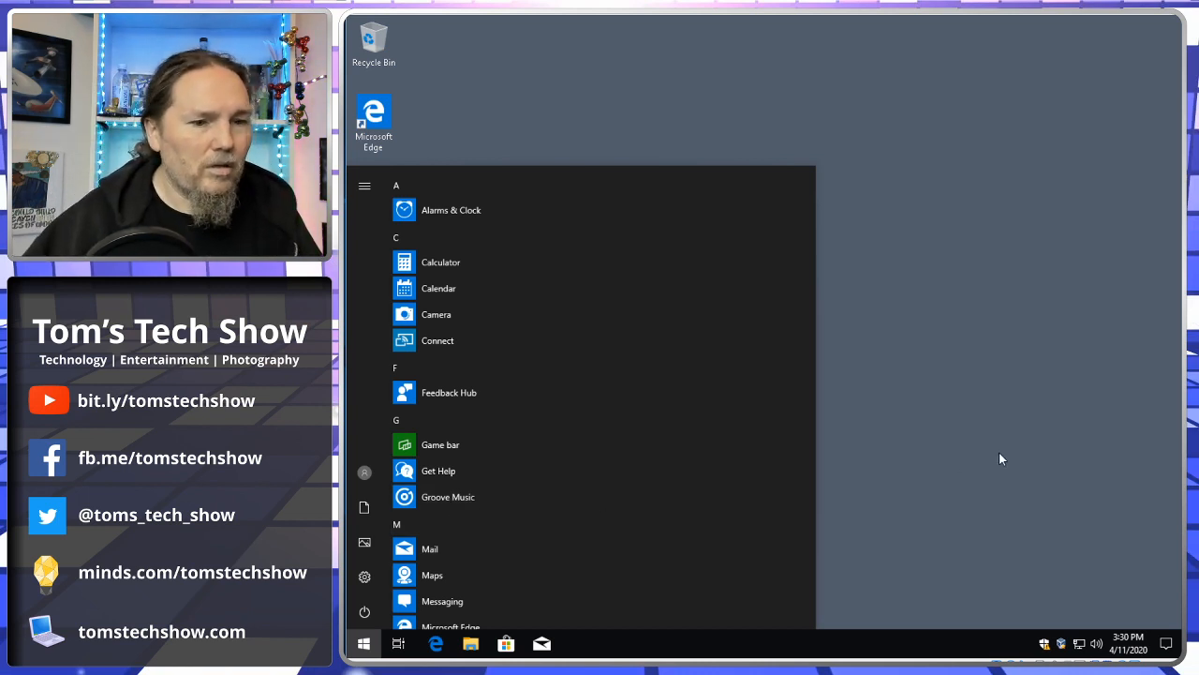
text(powe)
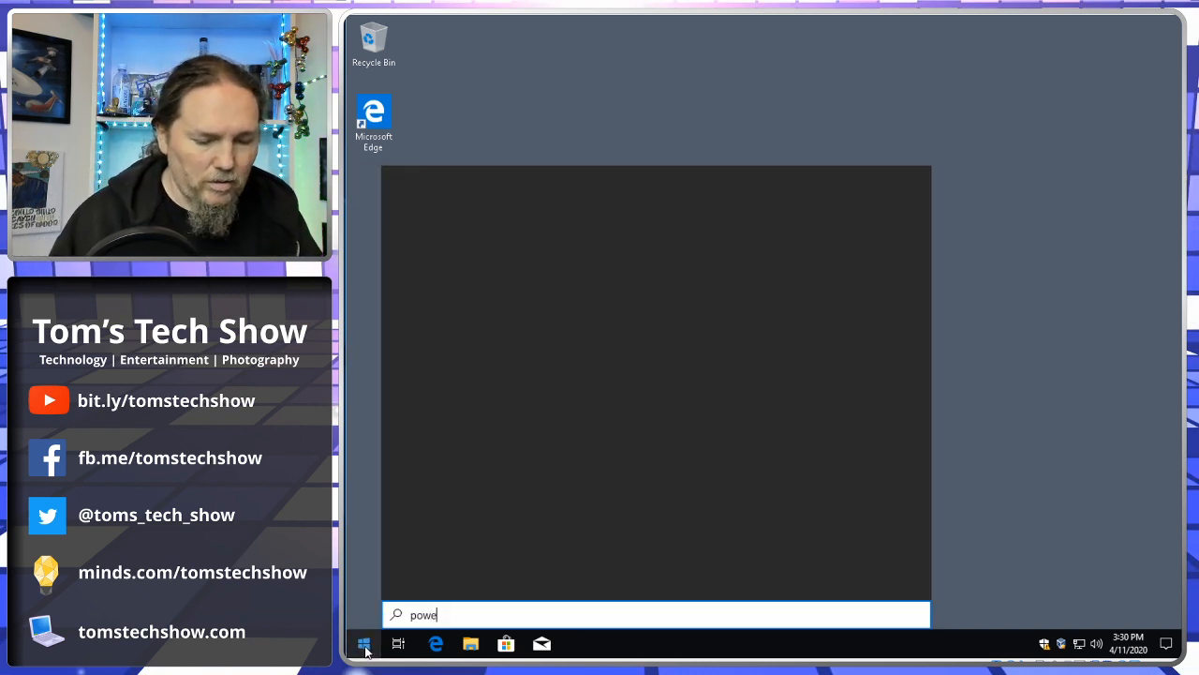
text(rshell)
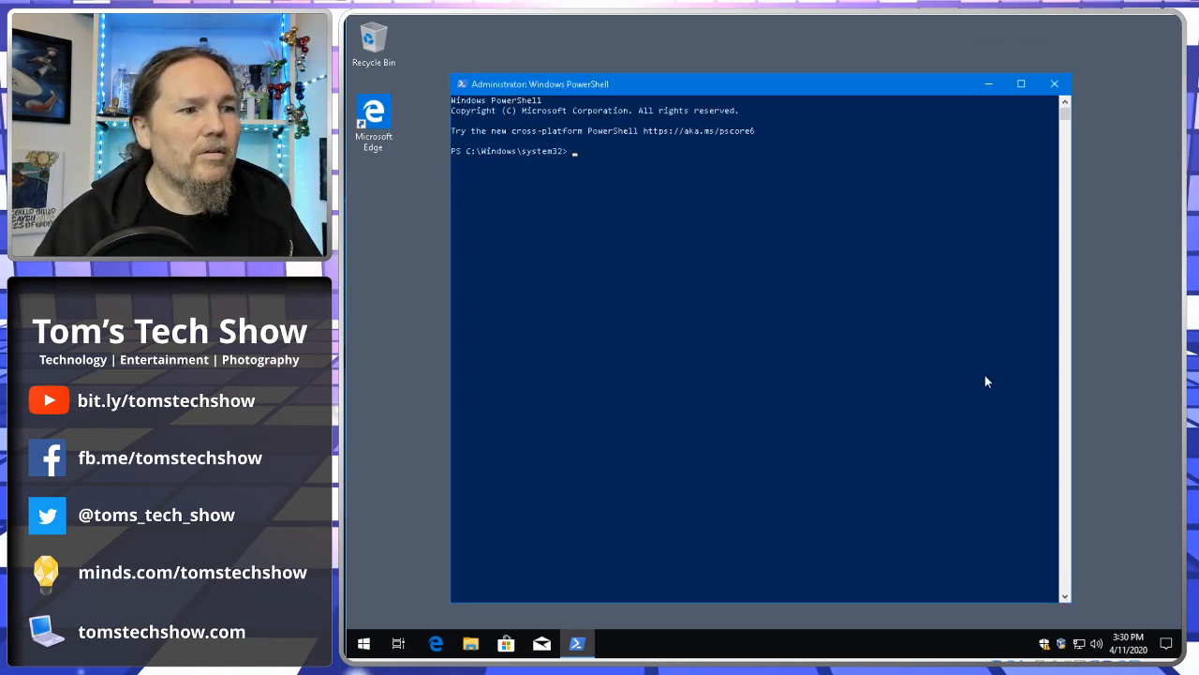
Step: Enter 'Get-AppxPackage | Out-GridView -PassThru | Remove-AppxPackage' in the admin PowerShell
text(get-)
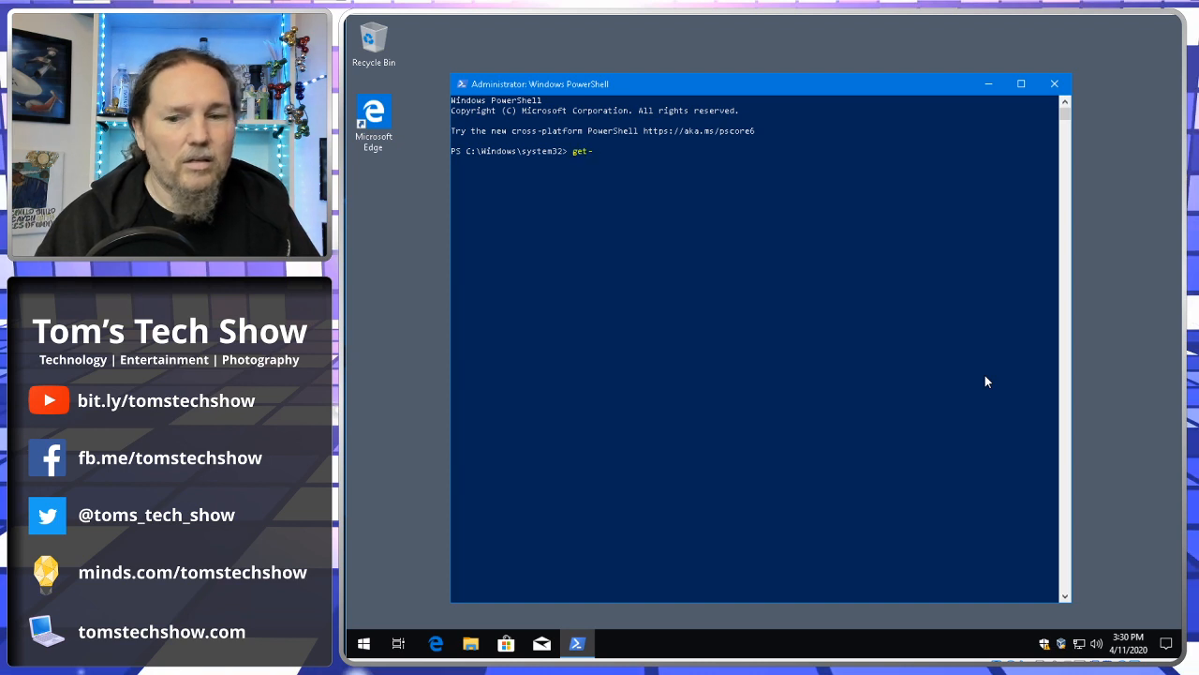
text(appxpac)
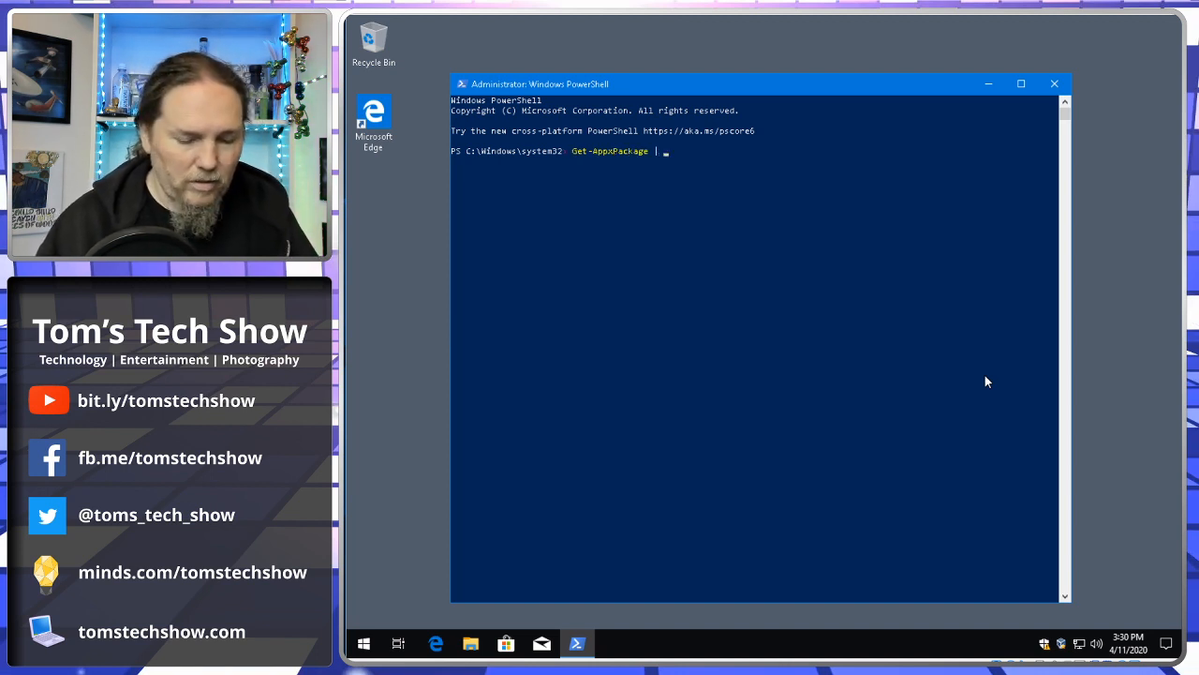
text(out-GridView)
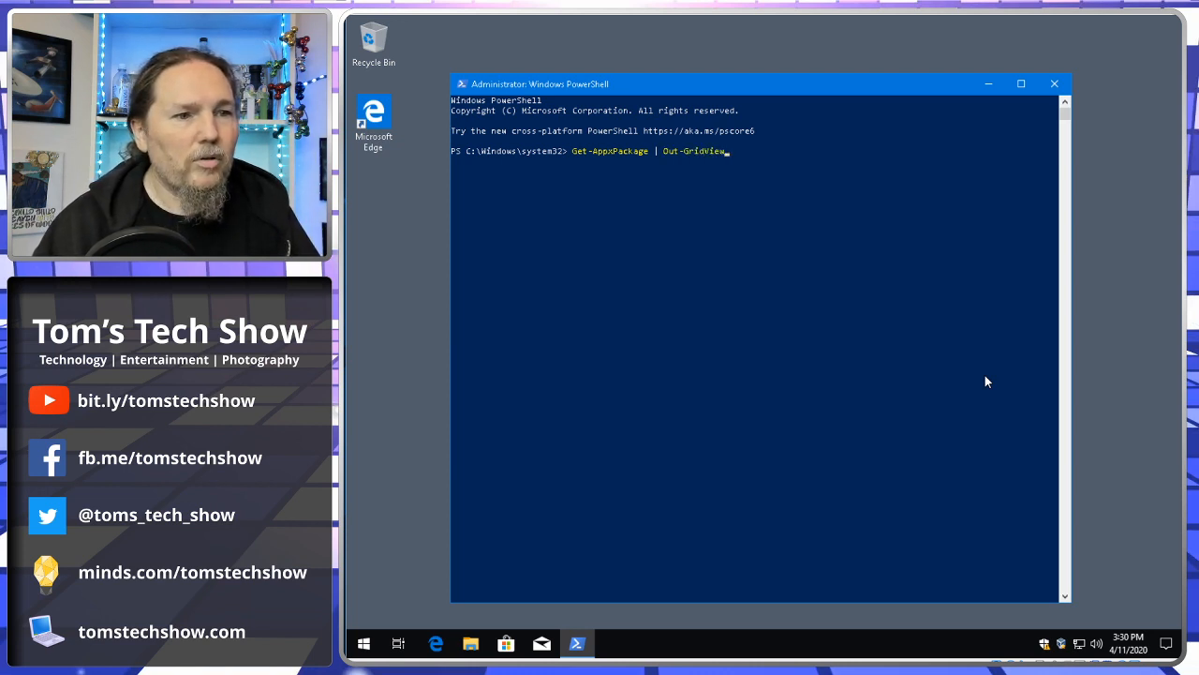
text(-P)
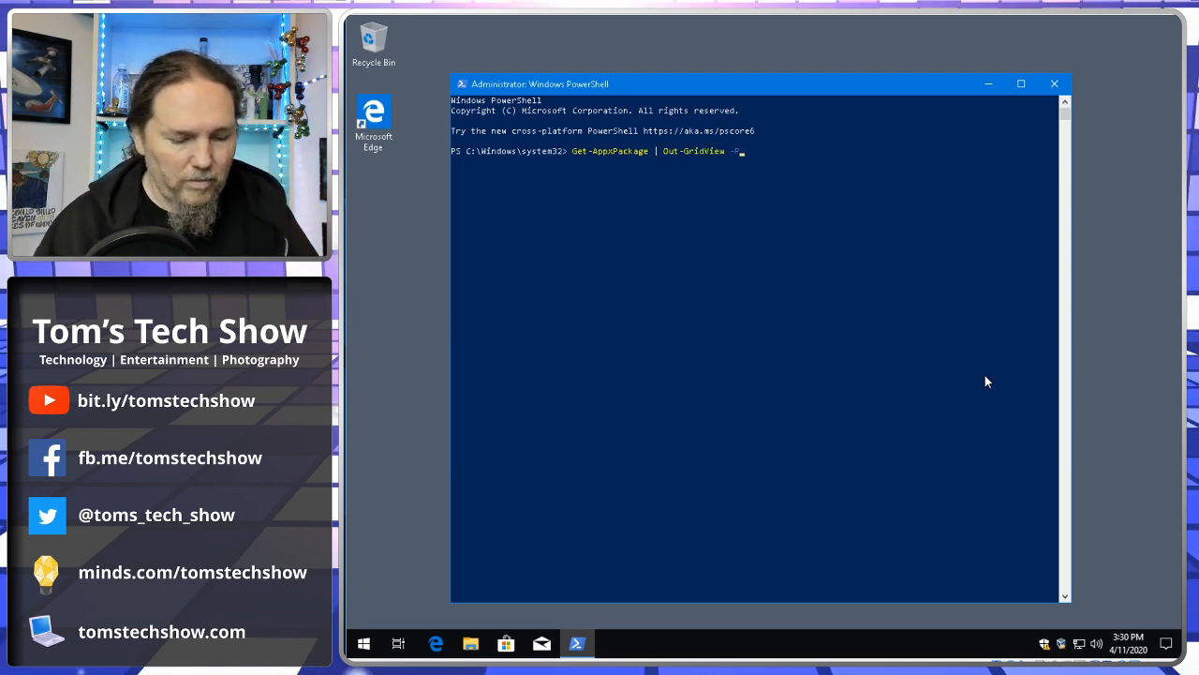
text(assThru)
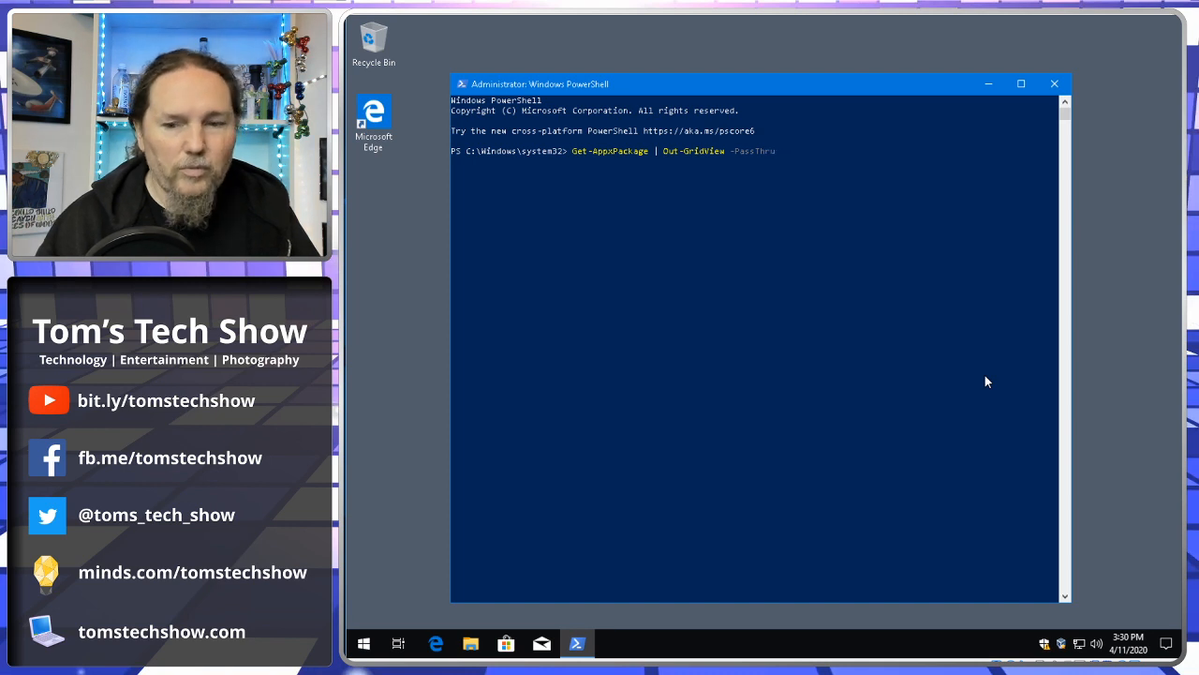
text(| Rem)
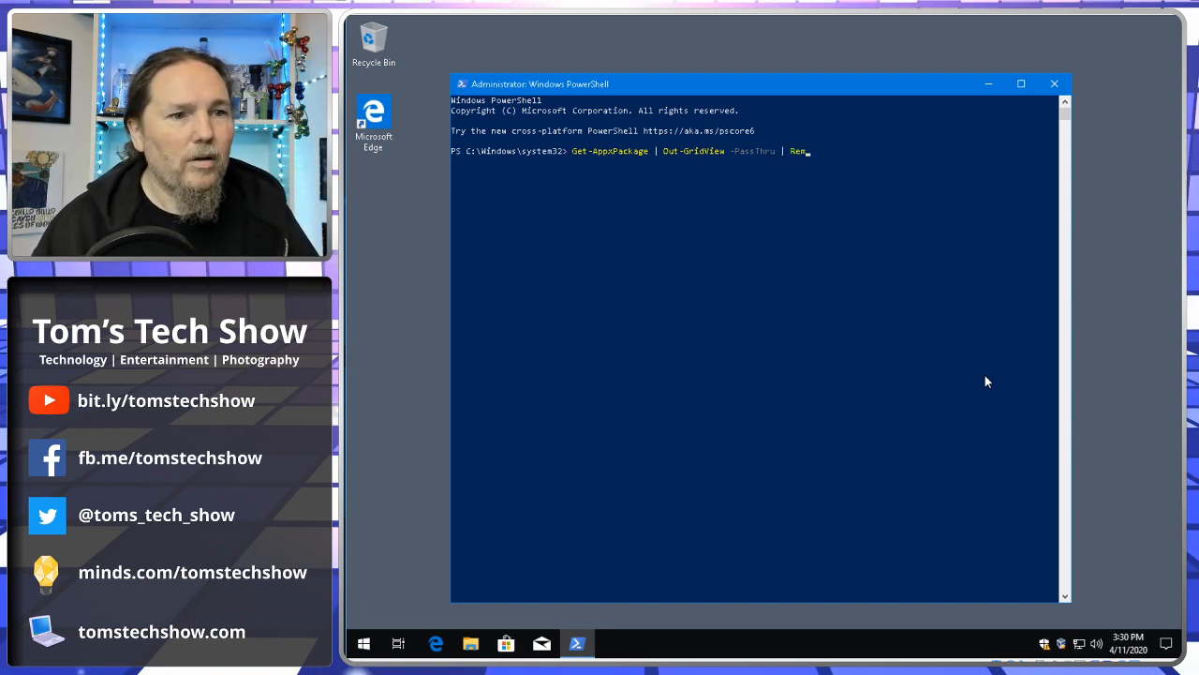
text(ove-Appx)
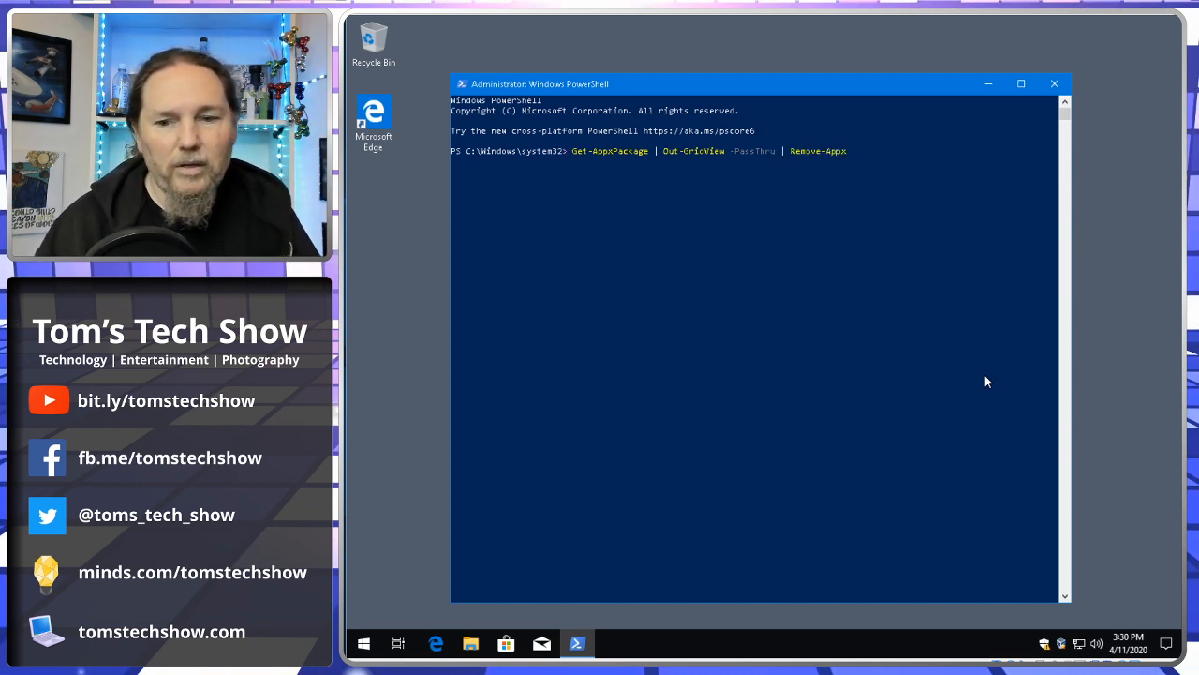
text(Package)
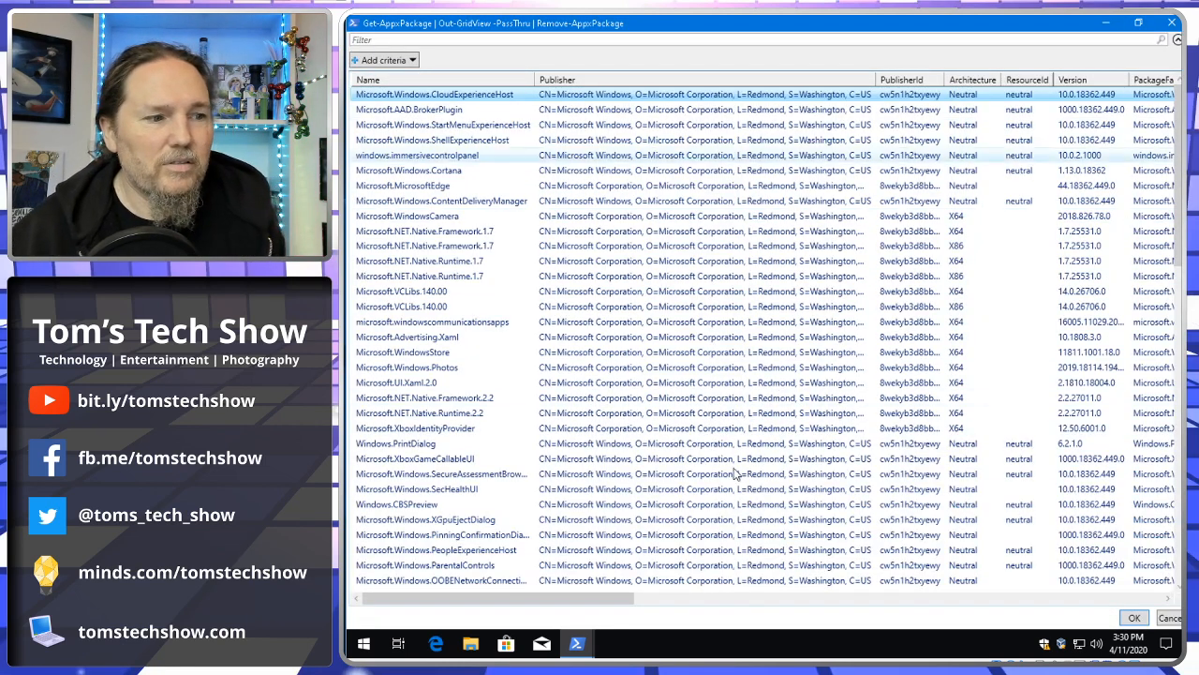
mouse_move(478, 110)
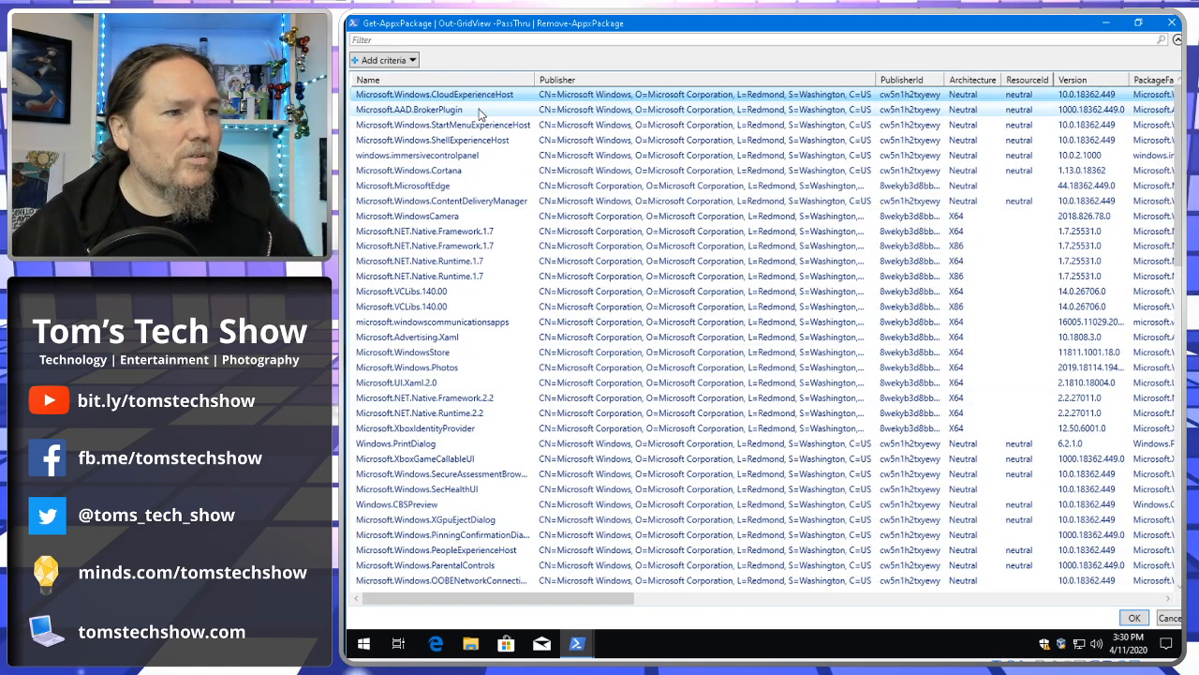
mouse_move(479, 124)
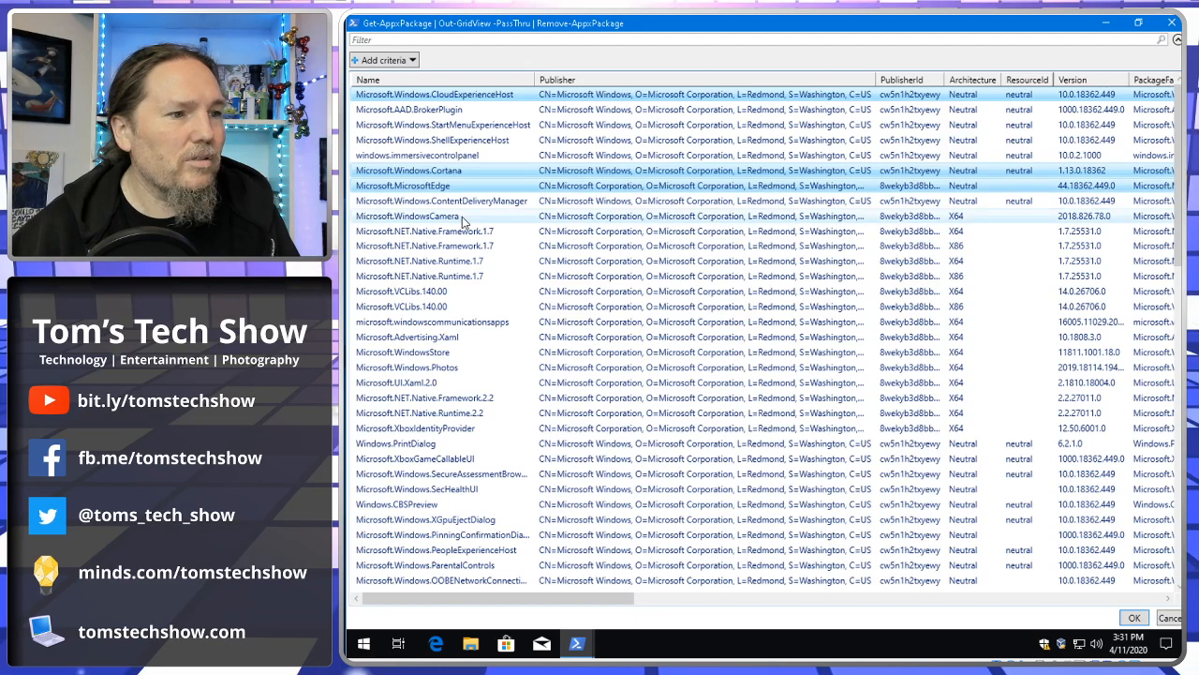
Step: Review the package grid and add Microsoft.LockApp to the packages marked for removal
scroll(down, 3)
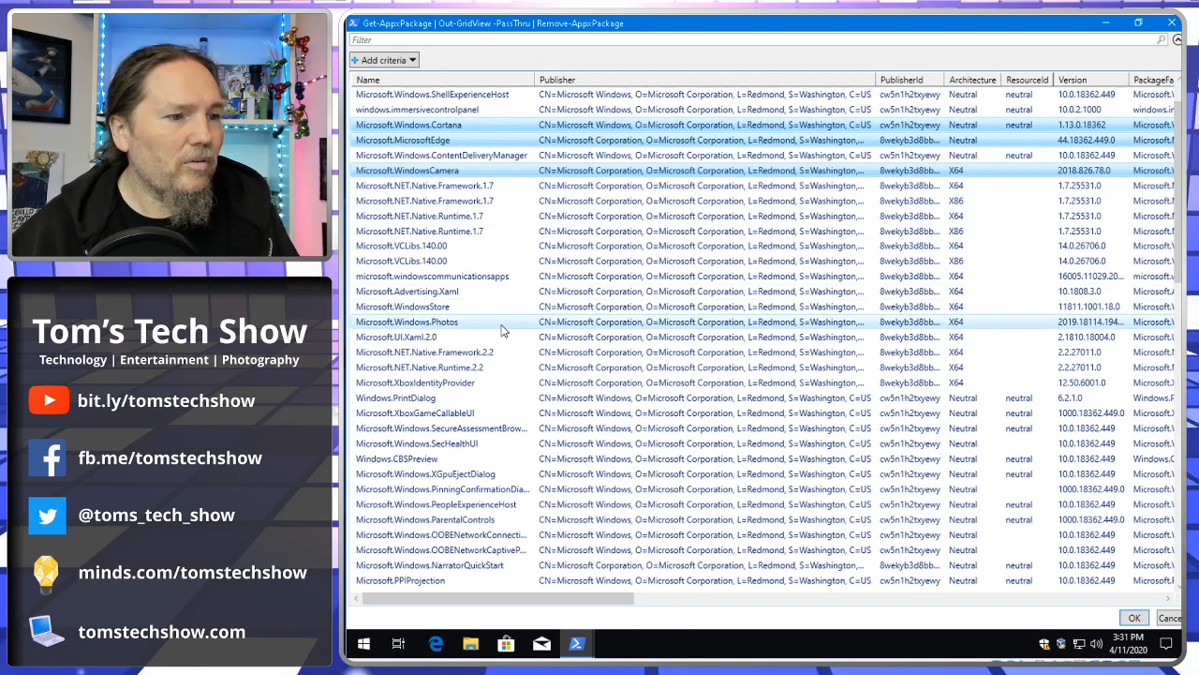
scroll(down, 3)
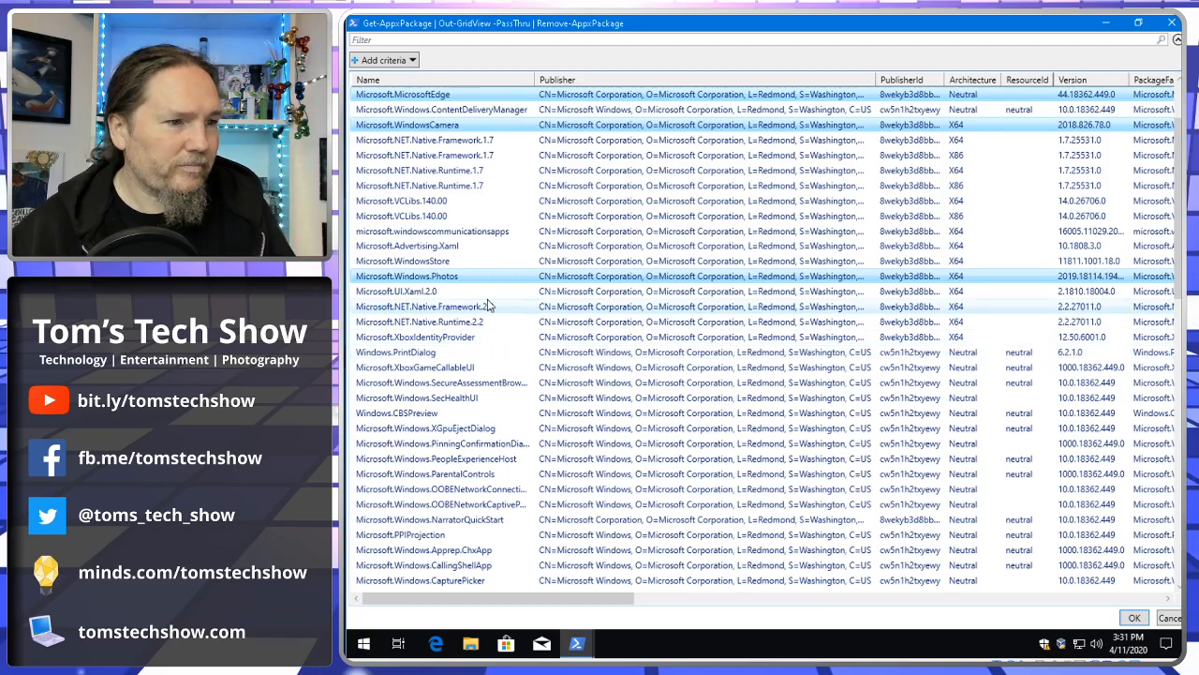
scroll(down, 3)
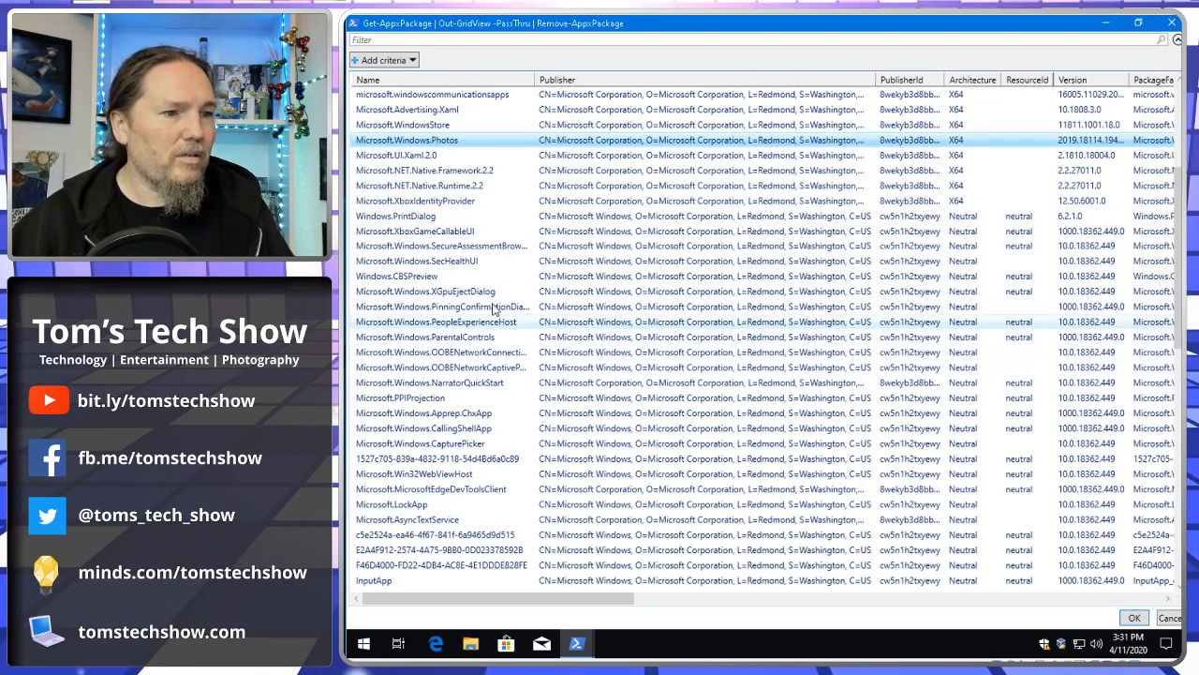
scroll(down, 3)
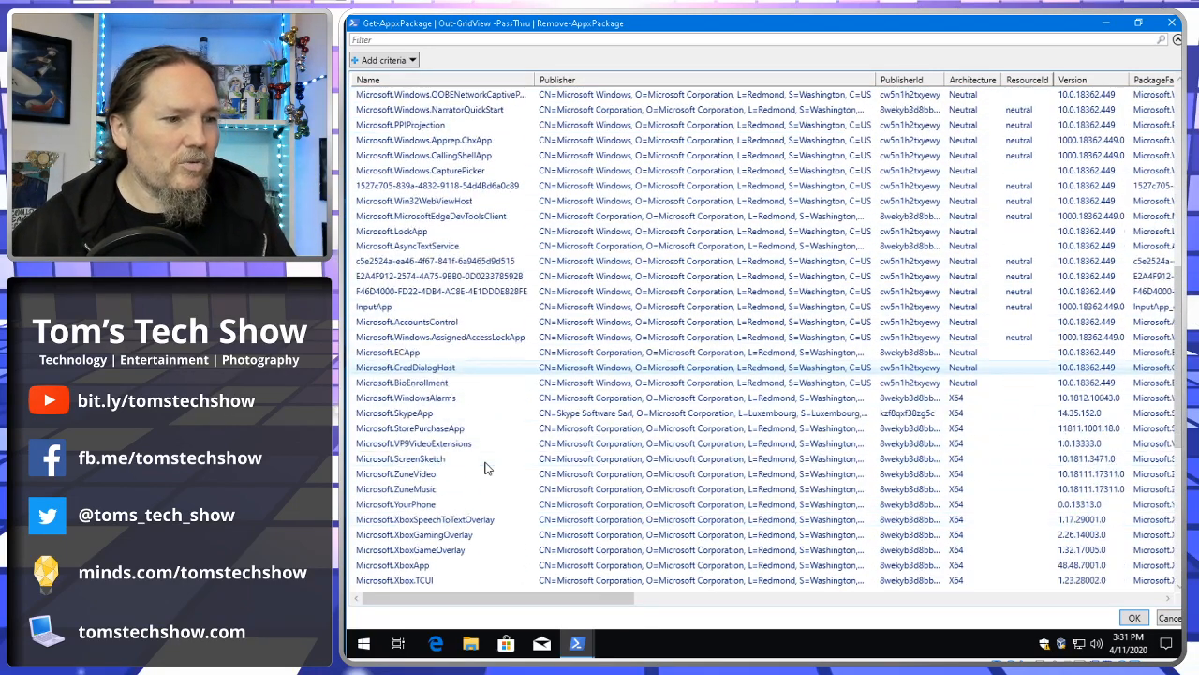
scroll(down, 3)
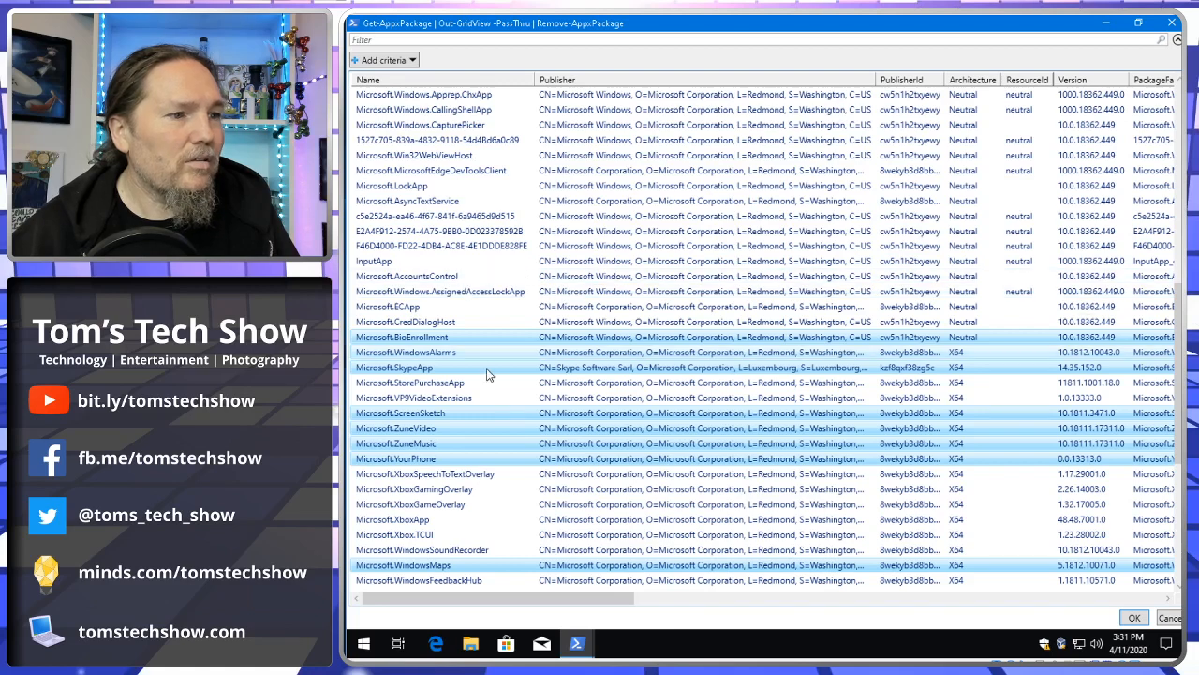
scroll(up, 3)
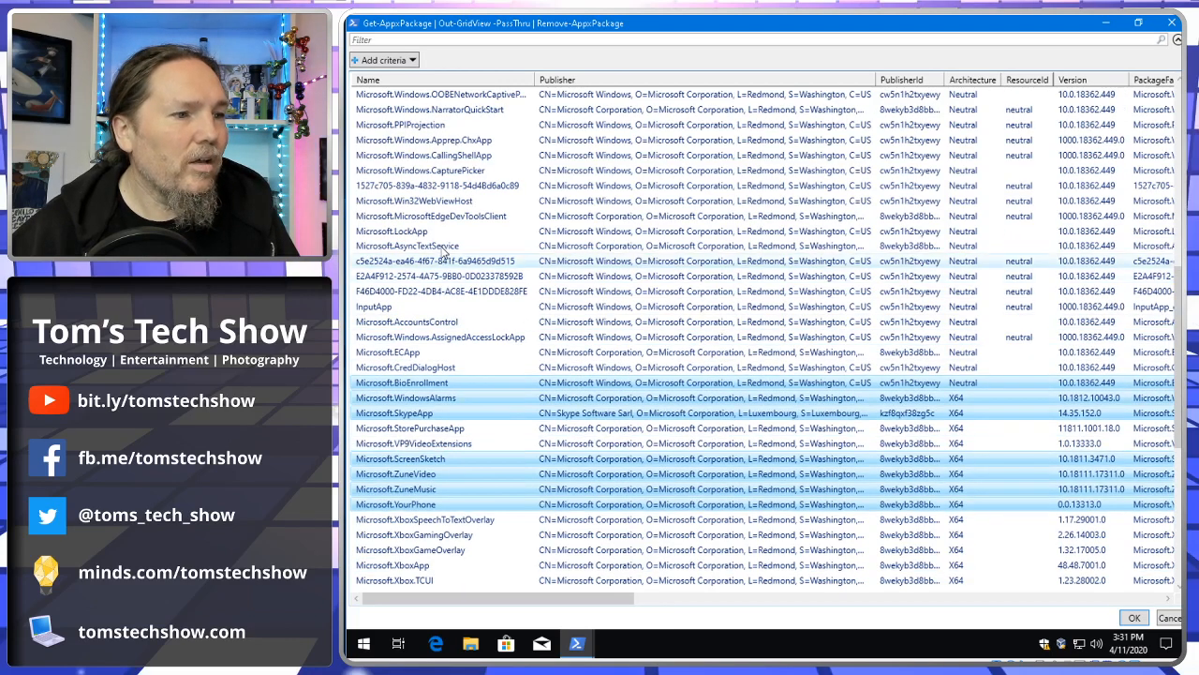
click(445, 230)
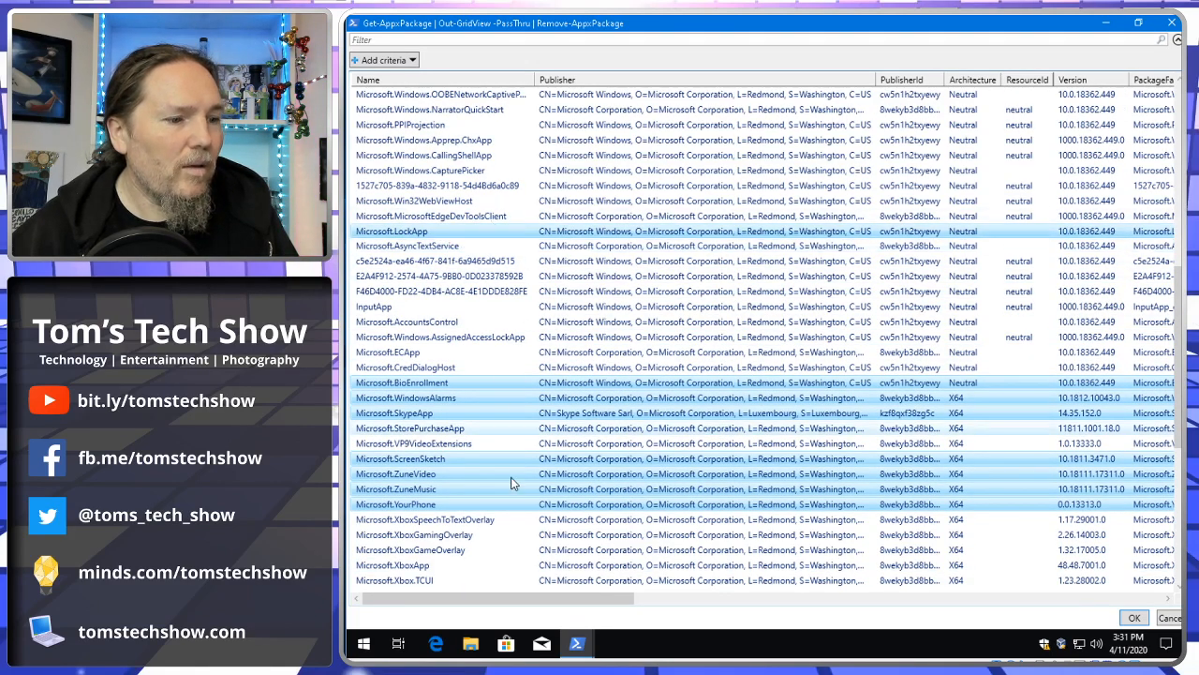
scroll(down, 3)
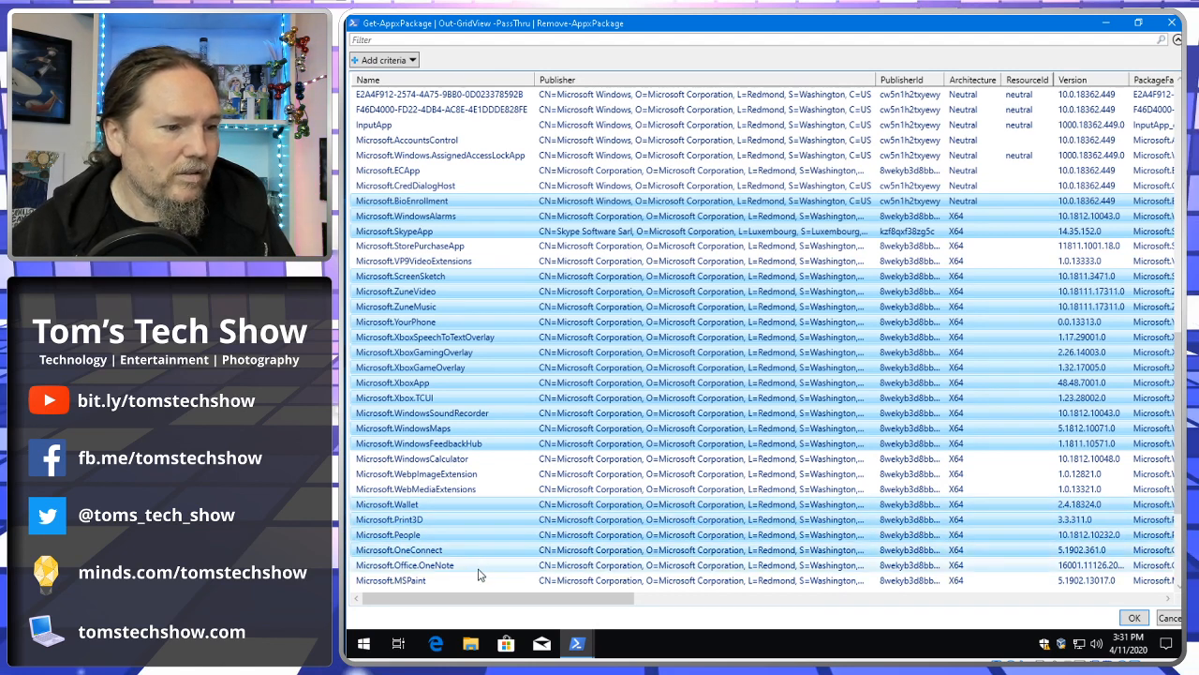
scroll(down, 3)
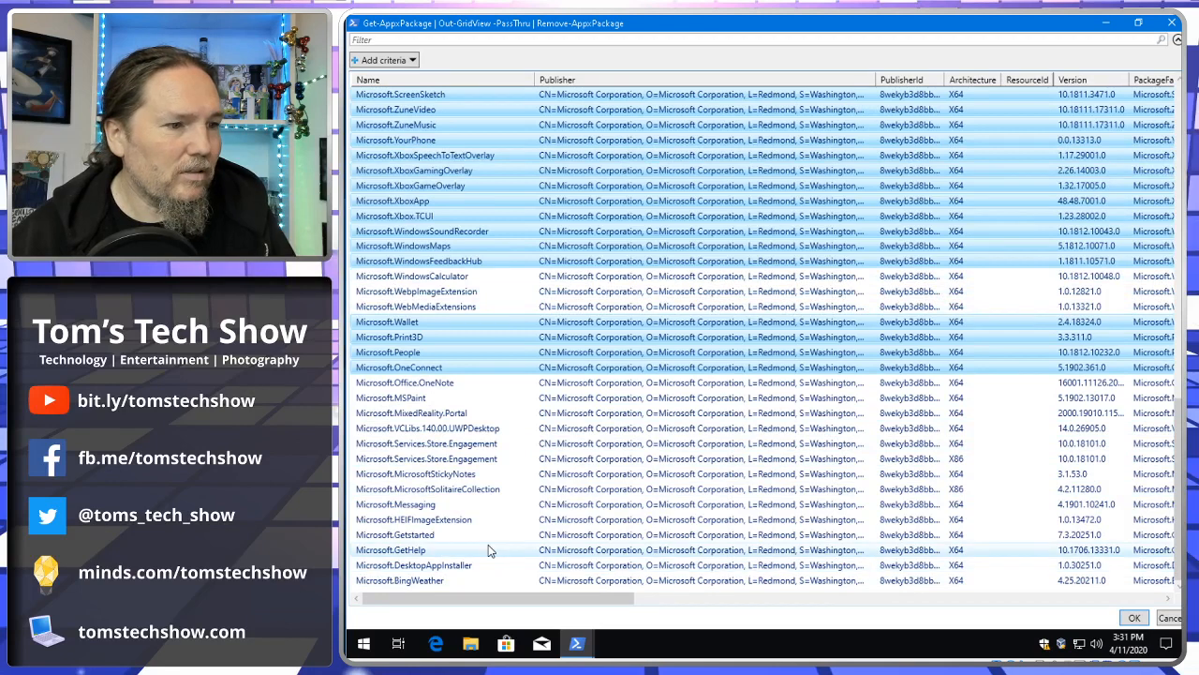
mouse_move(455, 412)
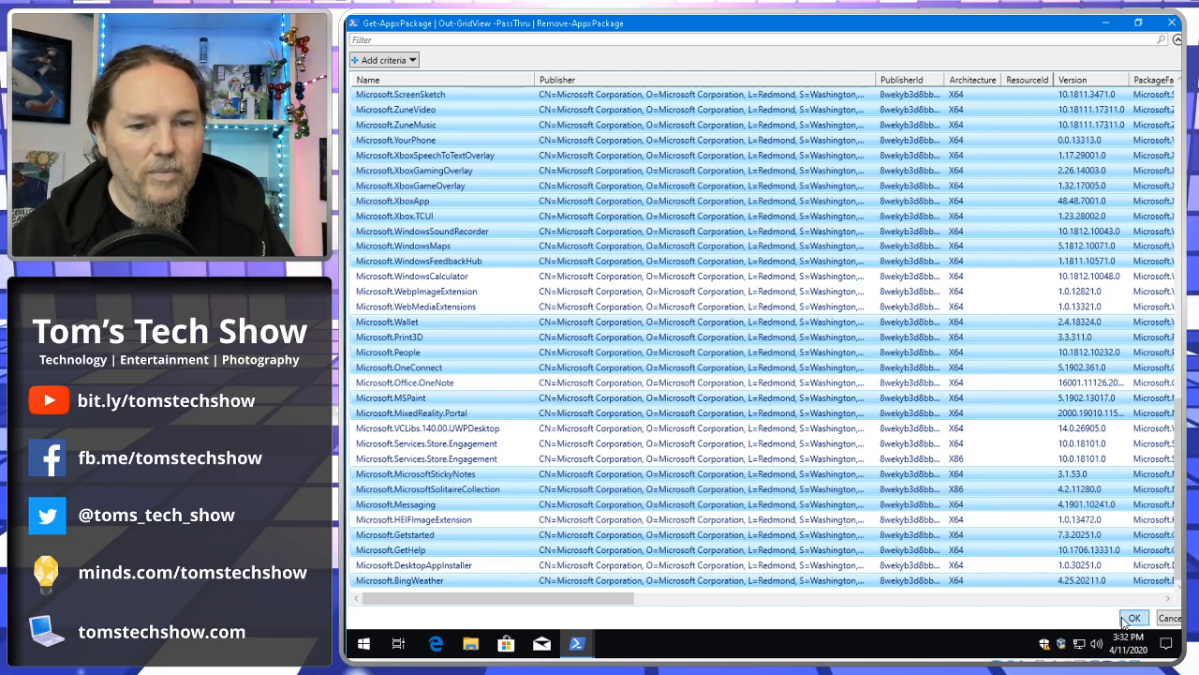
scroll(up, 3)
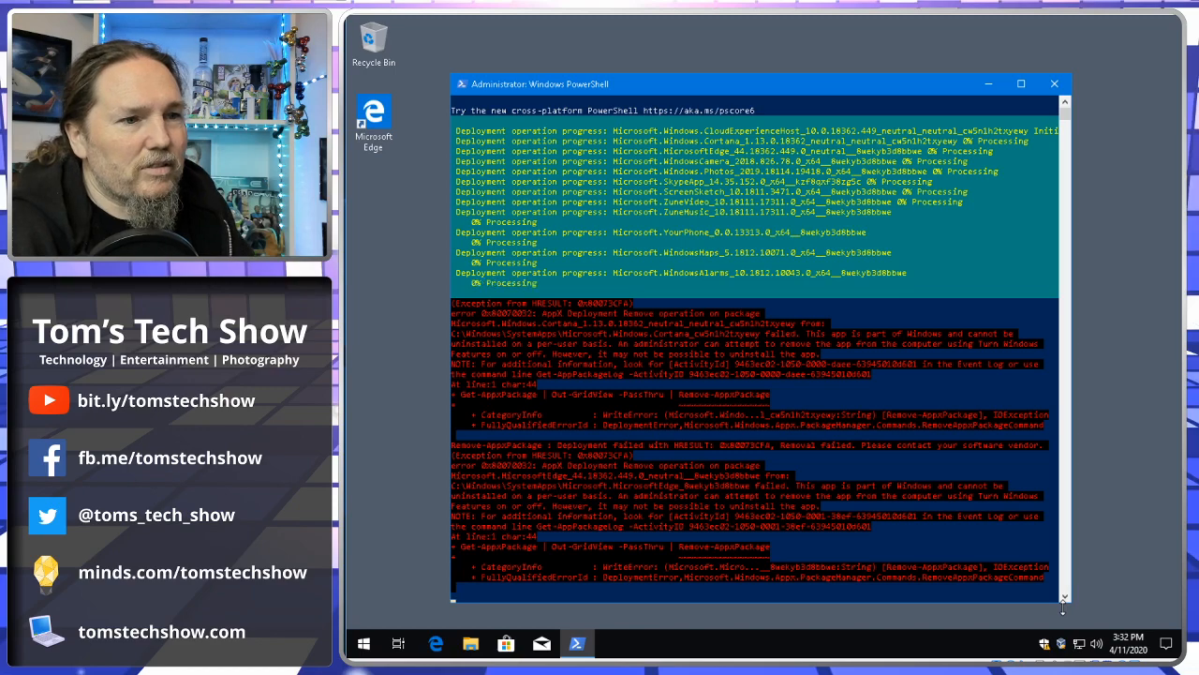
Step: Review the removal output and its errors for Cortana, Edge and LockApp, then open Start
scroll(down, 3)
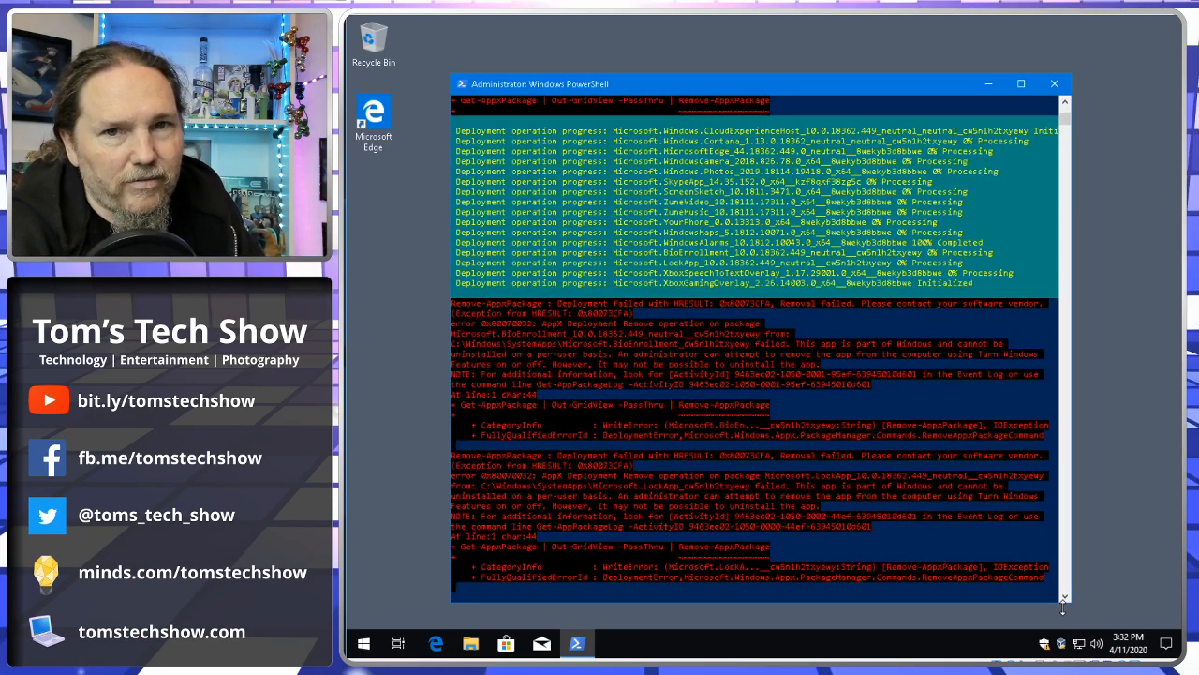
scroll(down, 3)
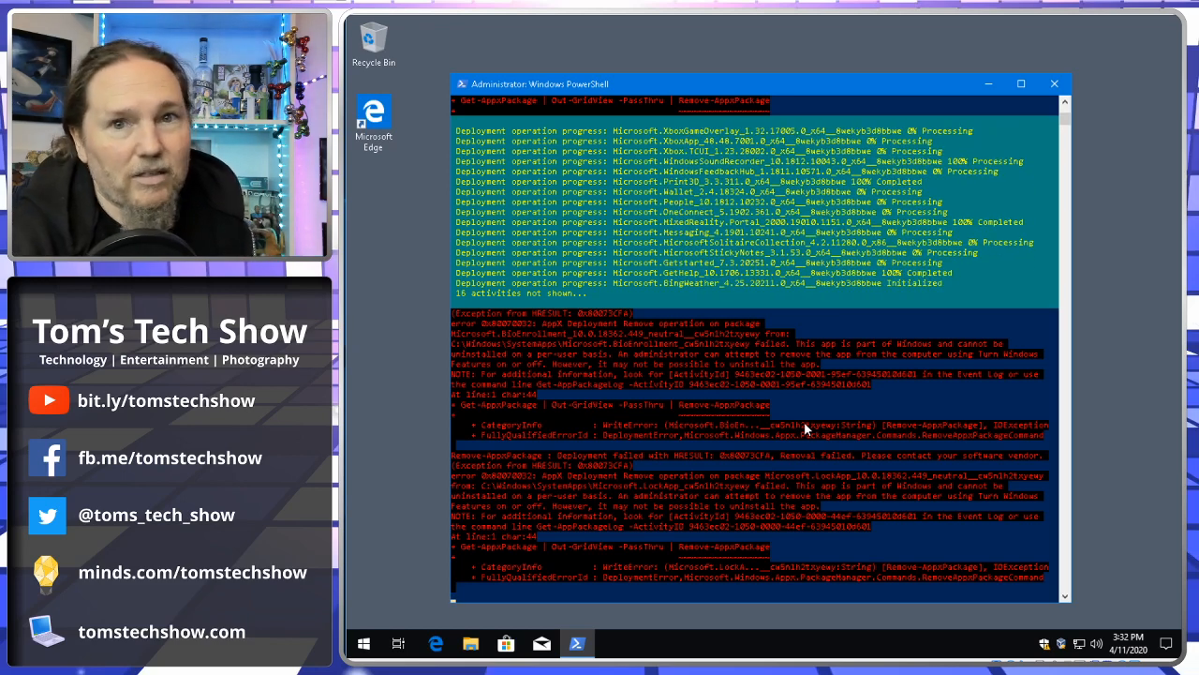
scroll(down, 3)
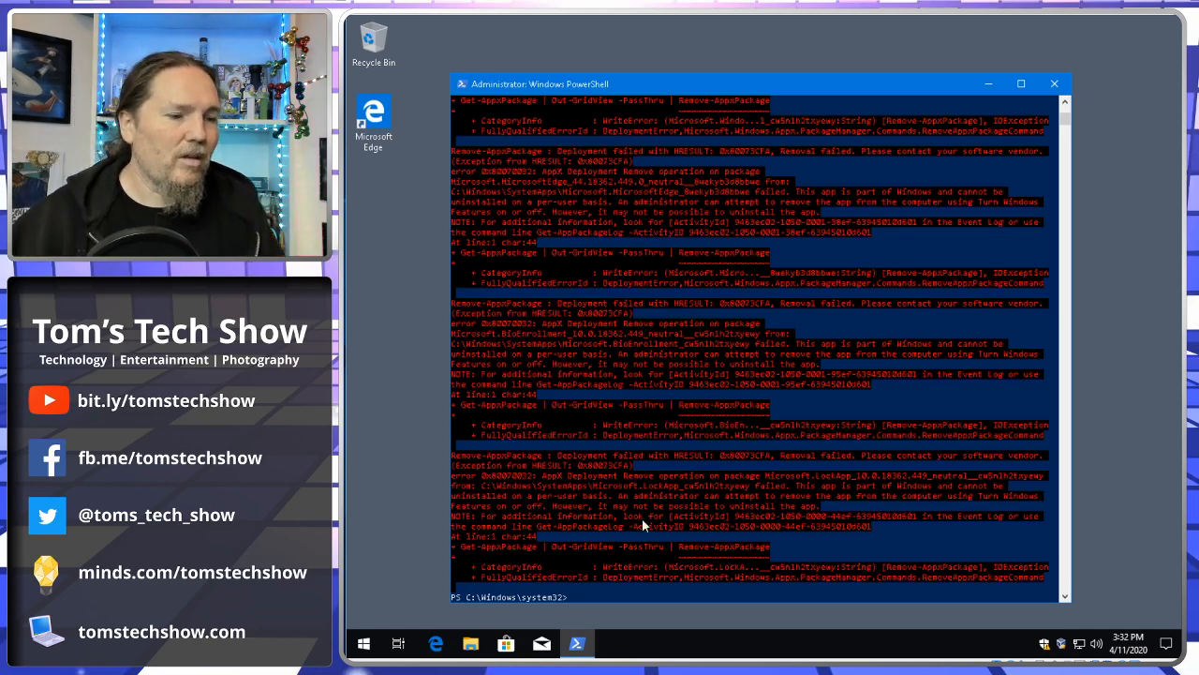
click(364, 642)
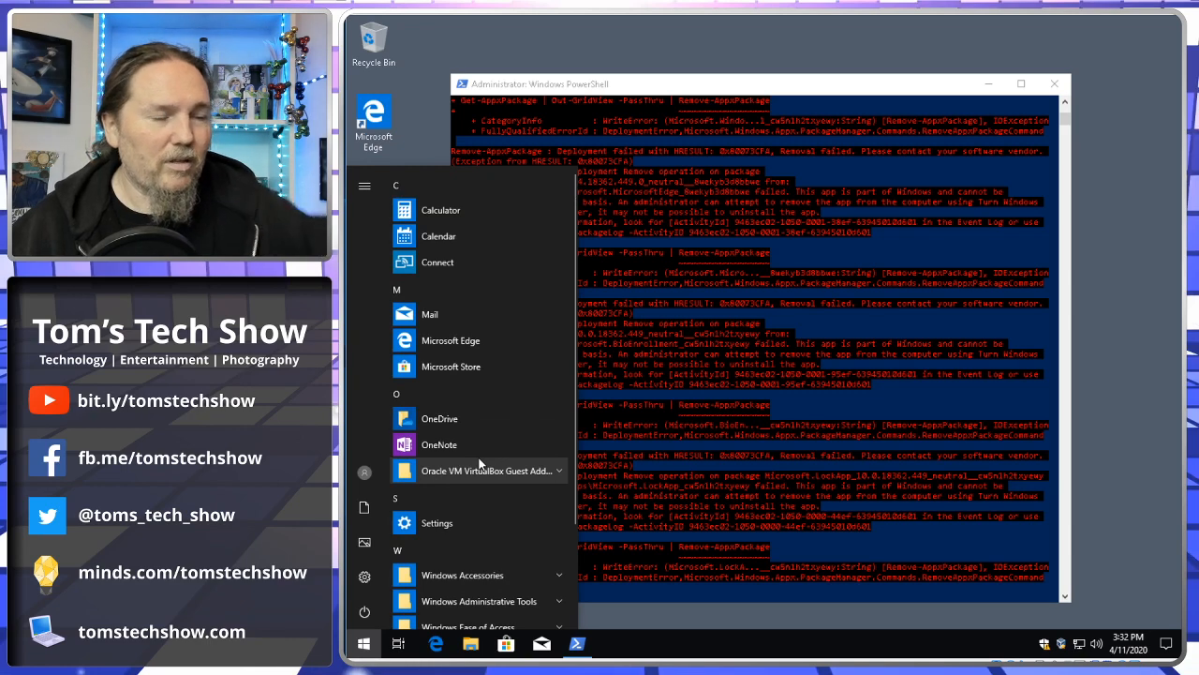
Step: Close the PowerShell window and browse the Start menu app list, toggling the VirtualBox group
right_click(438, 262)
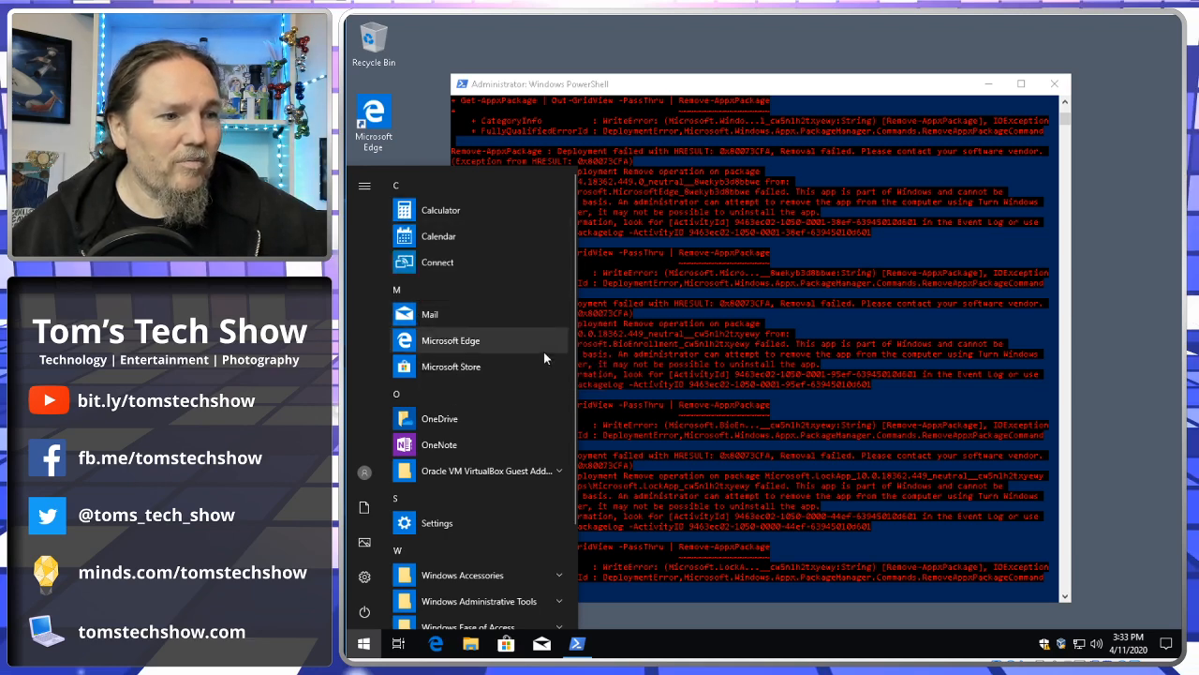
scroll(down, 3)
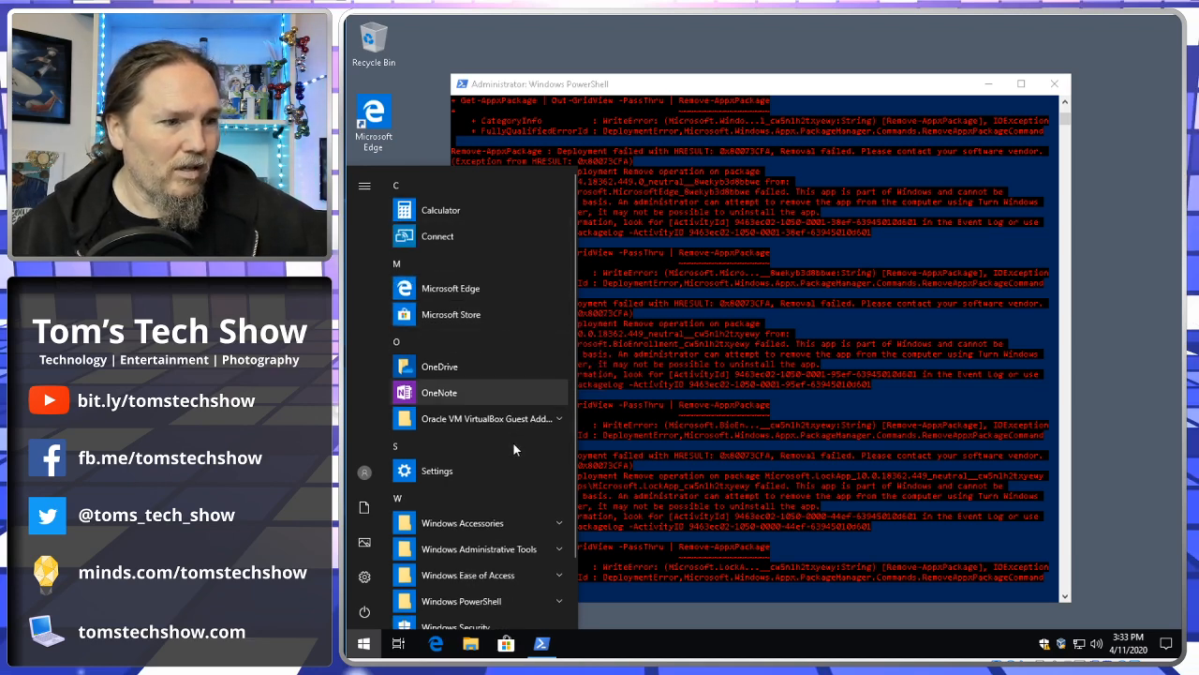
mouse_move(1055, 84)
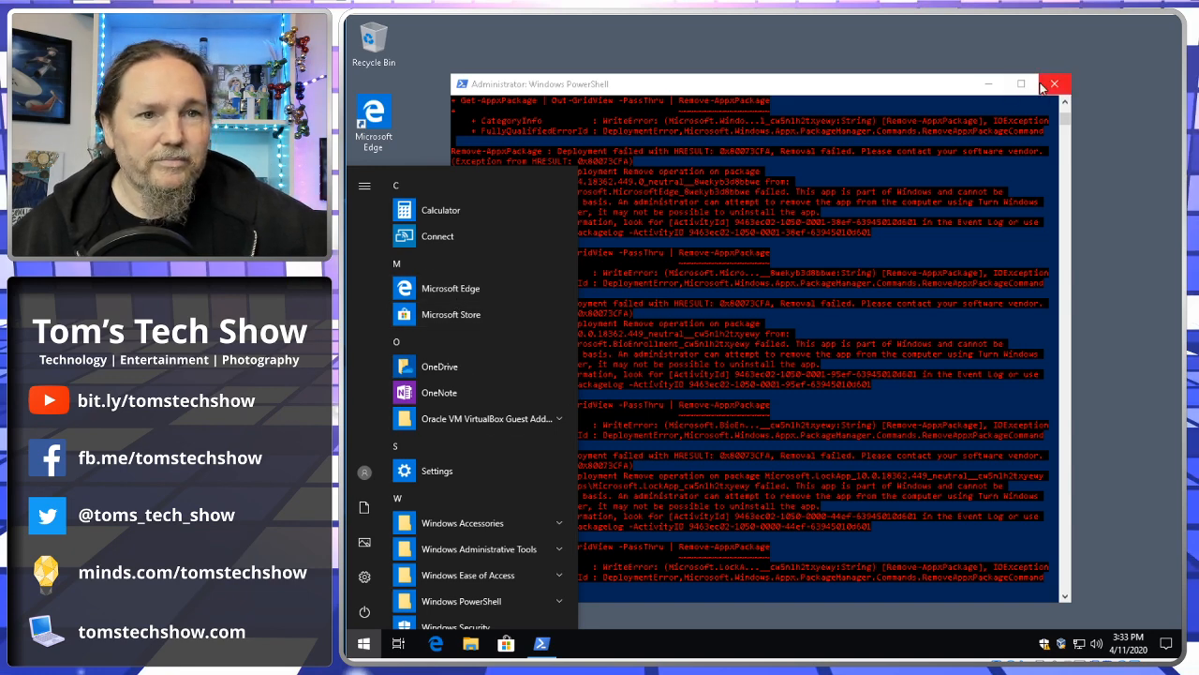
click(1054, 83)
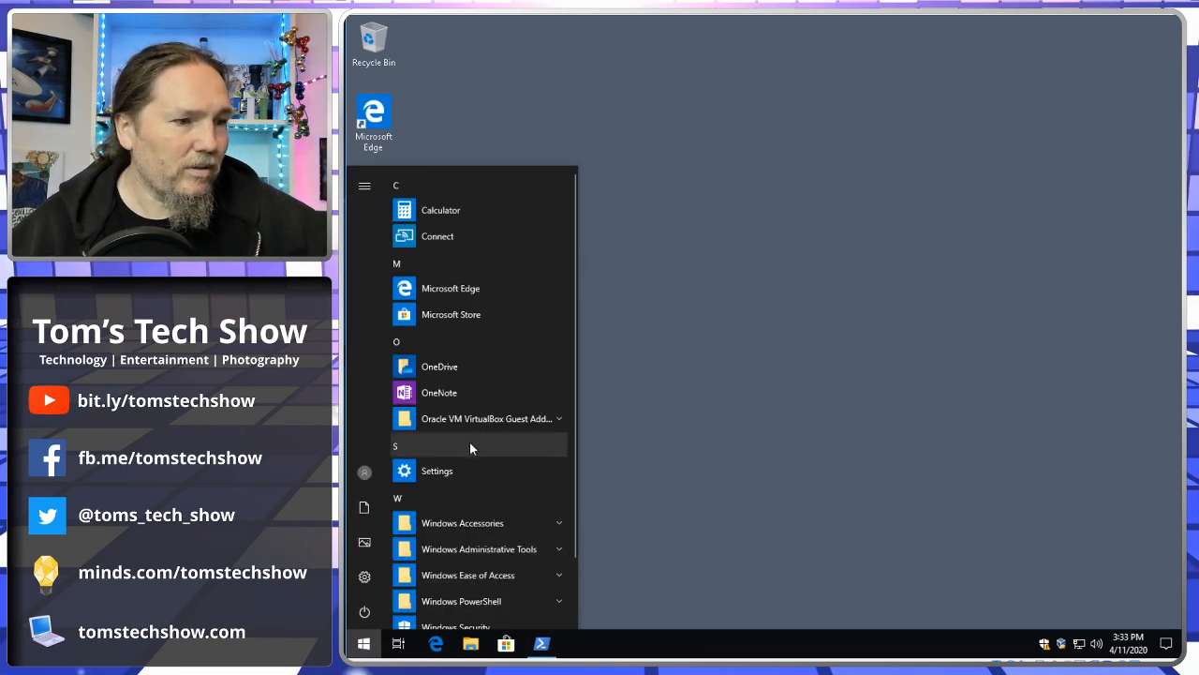
click(486, 418)
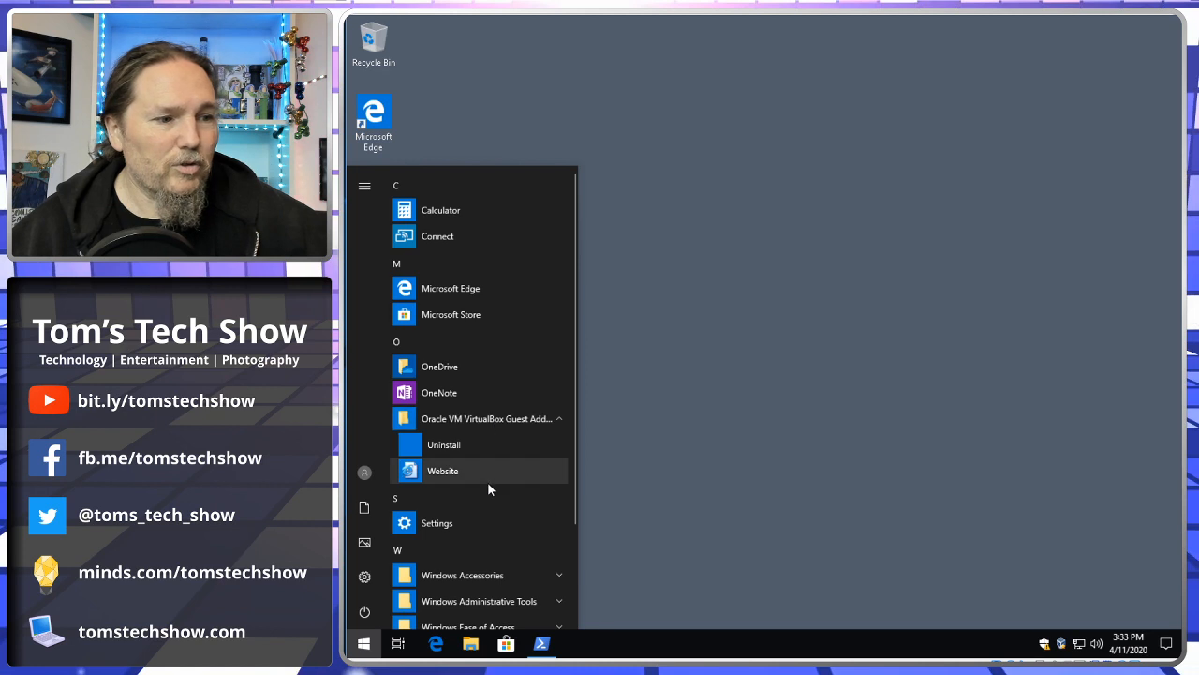
click(558, 417)
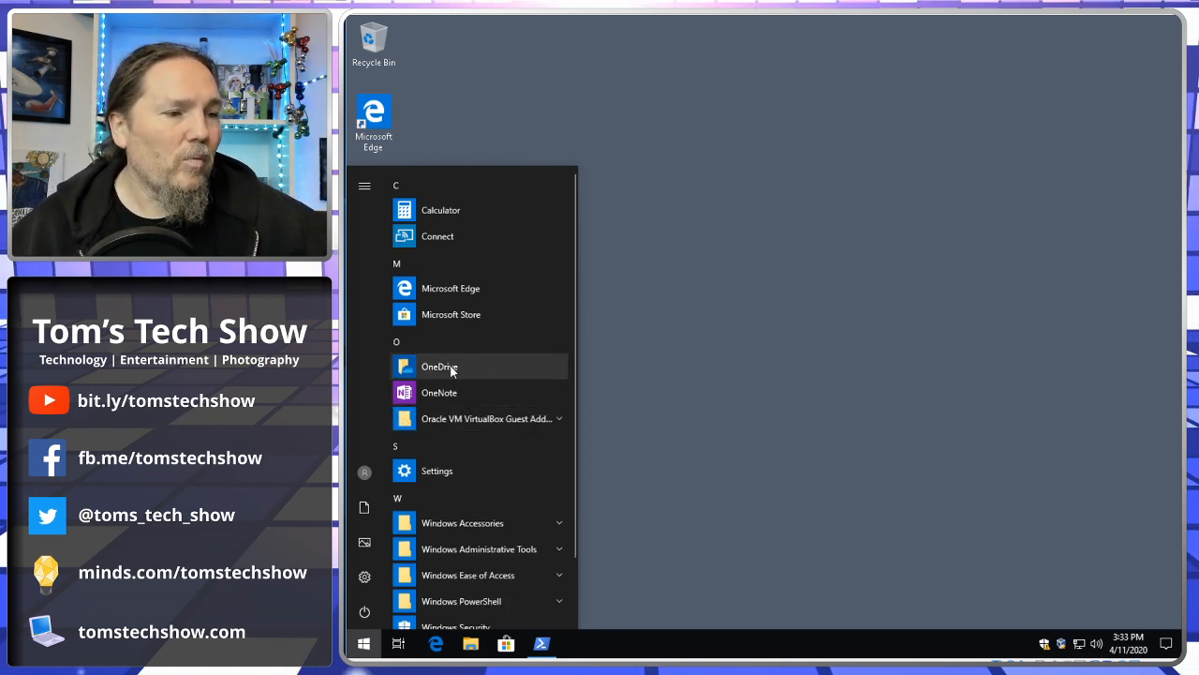
mouse_move(440, 367)
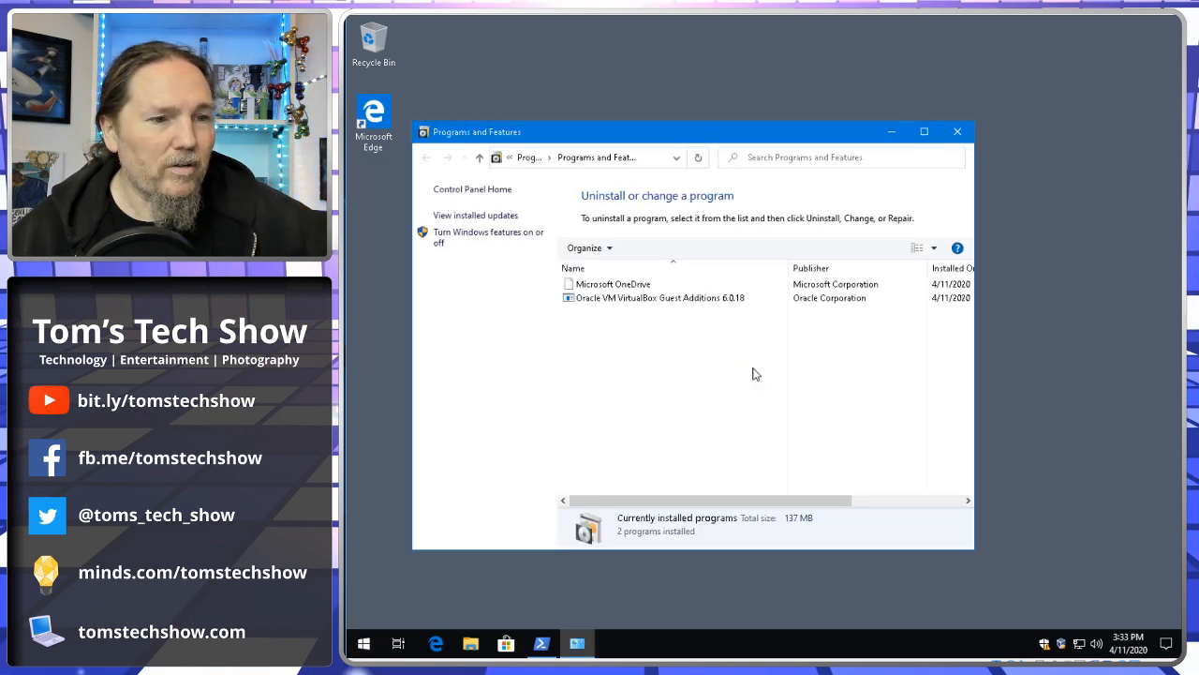
Step: Uninstall Microsoft OneDrive, approving the admin prompt, then close Programs and Features
click(612, 283)
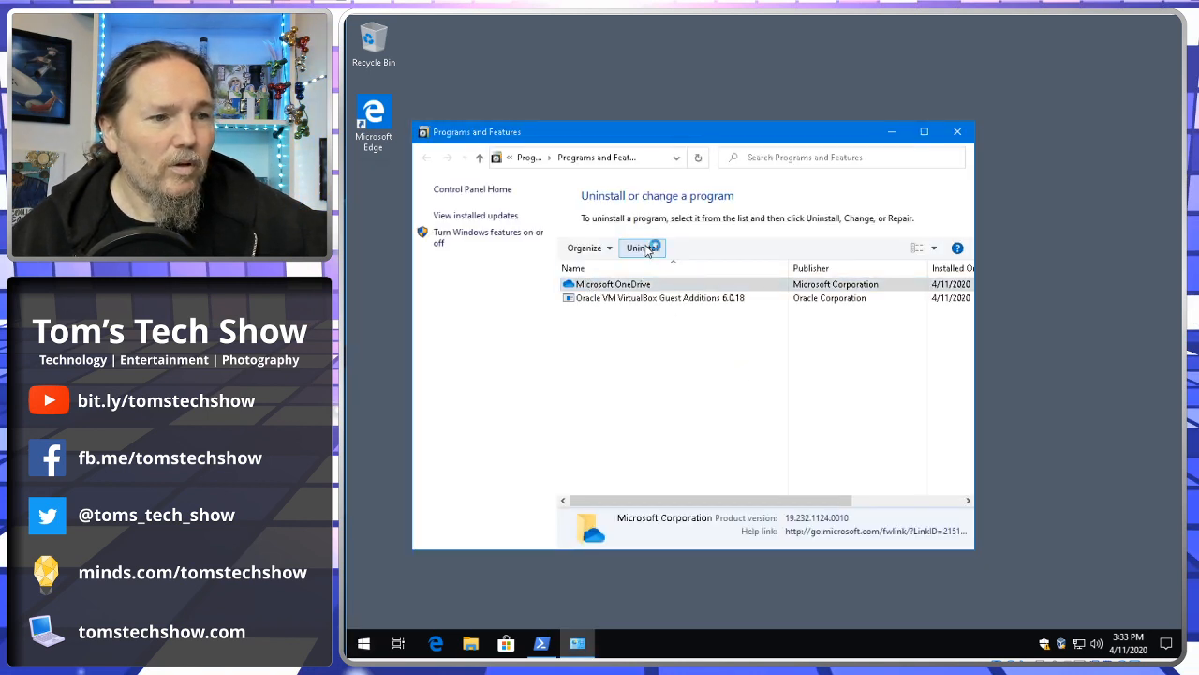
click(642, 247)
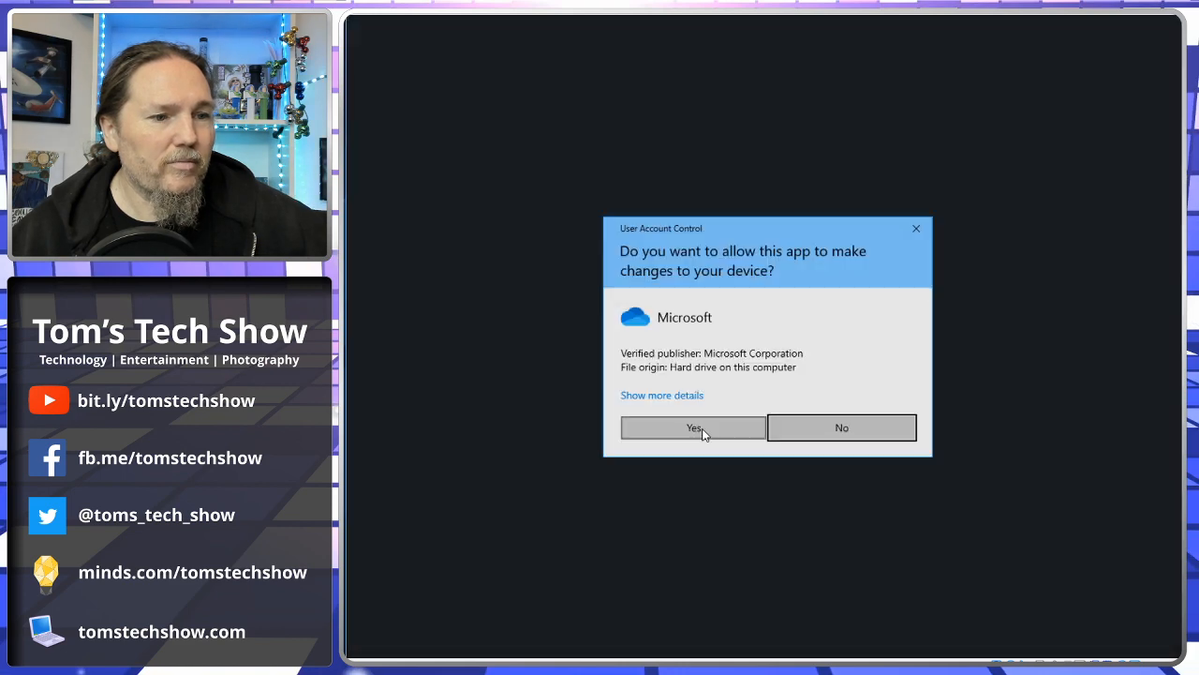
click(693, 428)
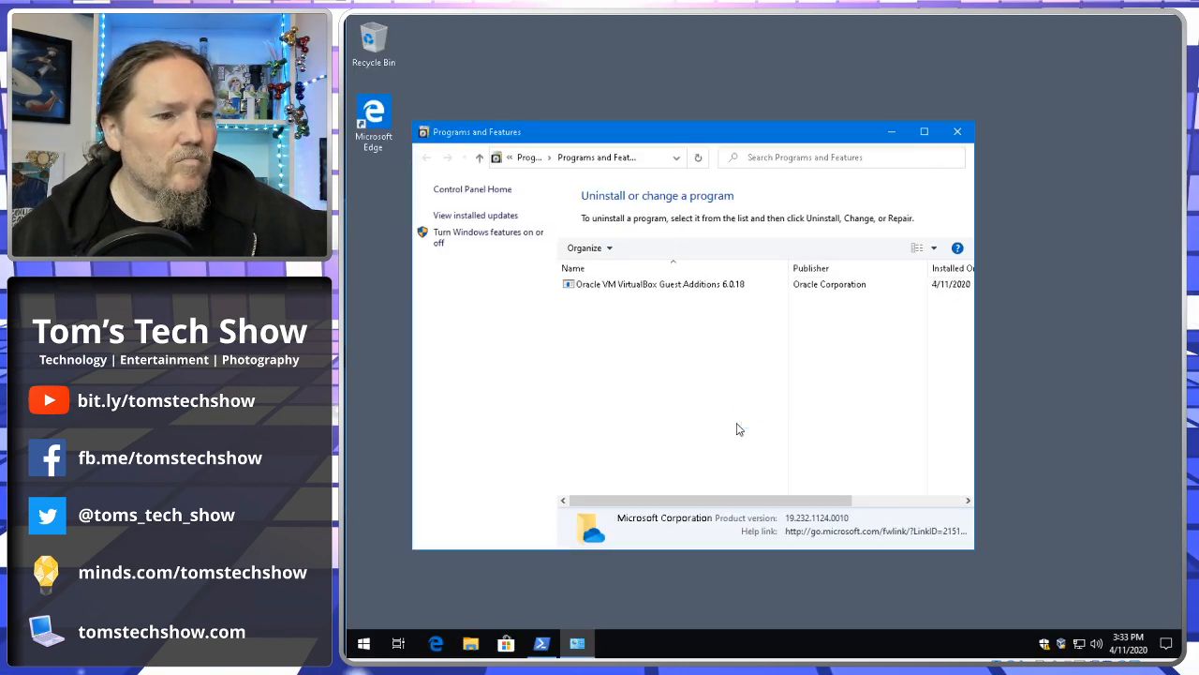
click(957, 131)
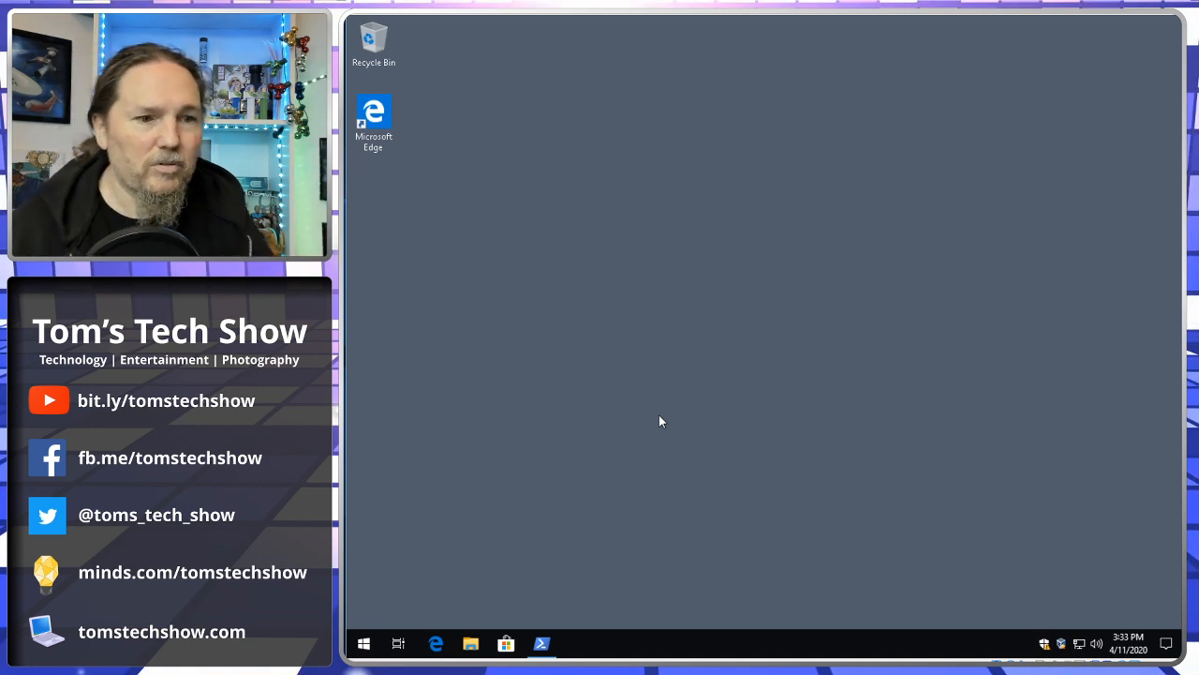
mouse_move(824, 300)
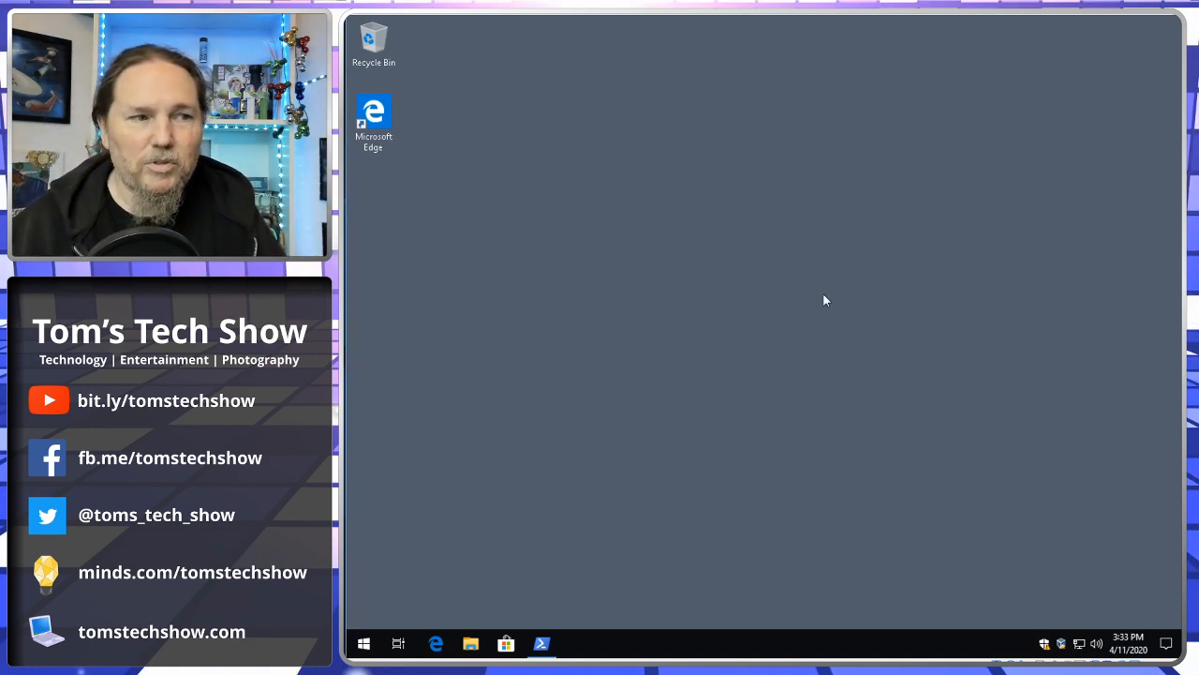
mouse_move(798, 315)
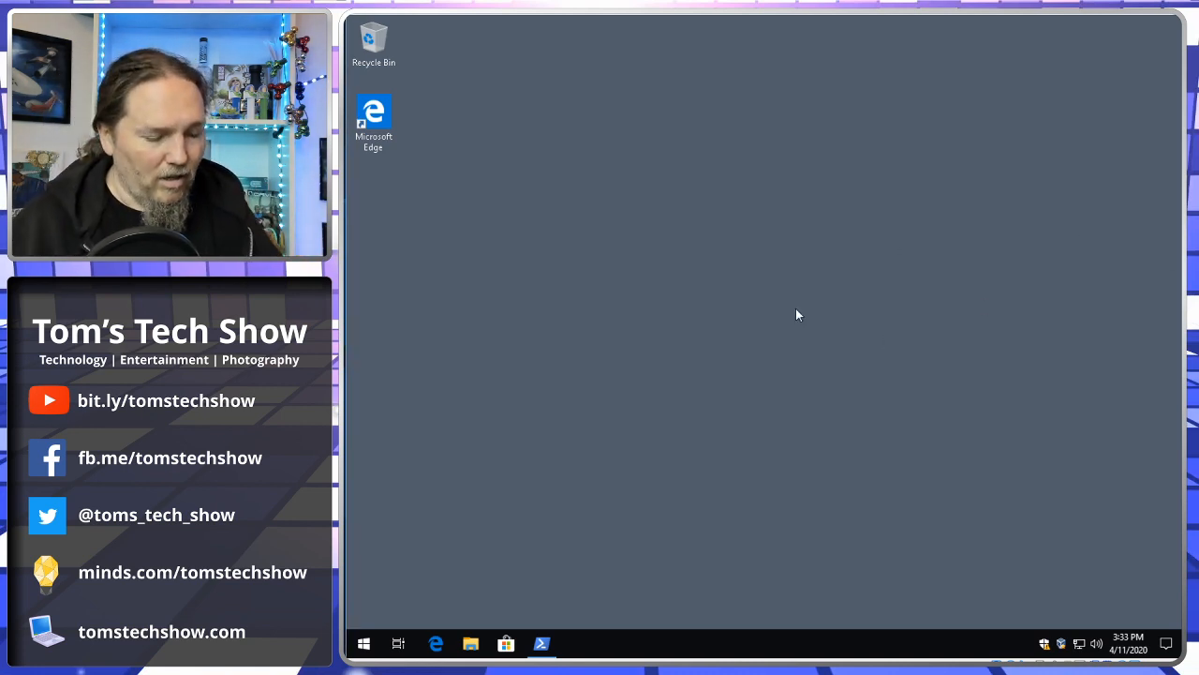